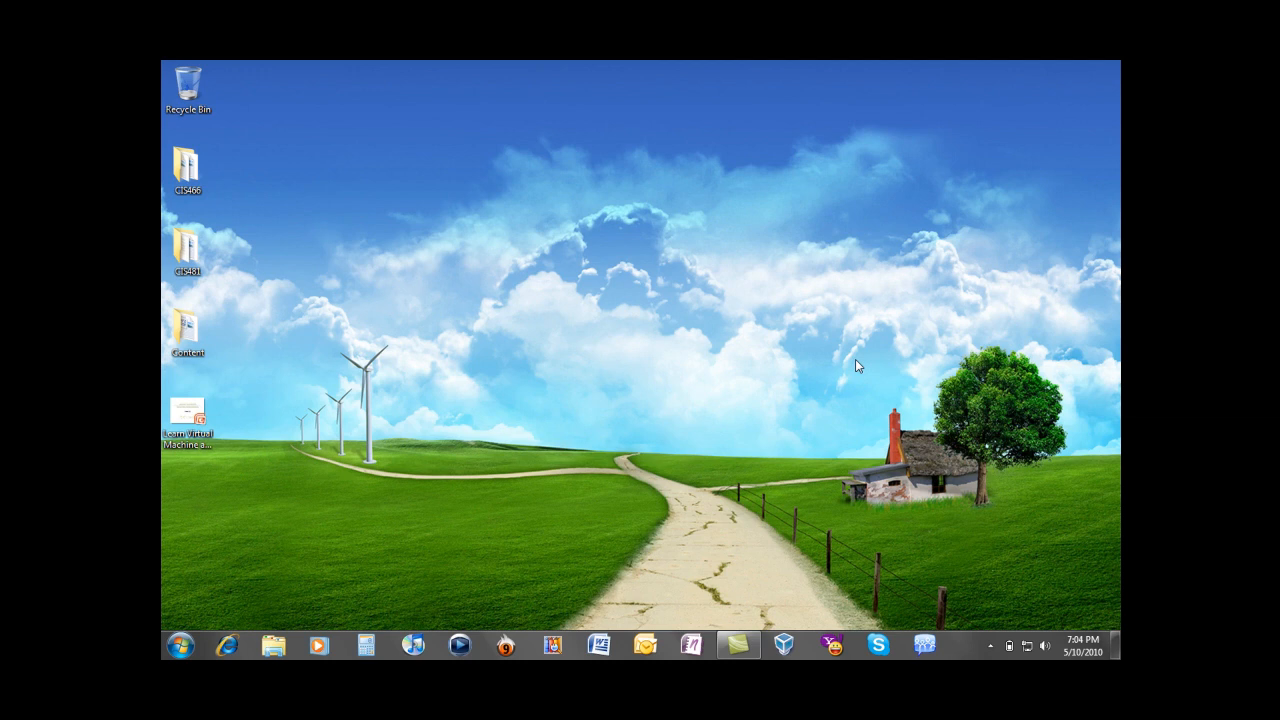
Expand the Accessories folder in the Windows 7 Start menu's All Programs list.
{"action": "left_click", "coordinate": [180, 644]}
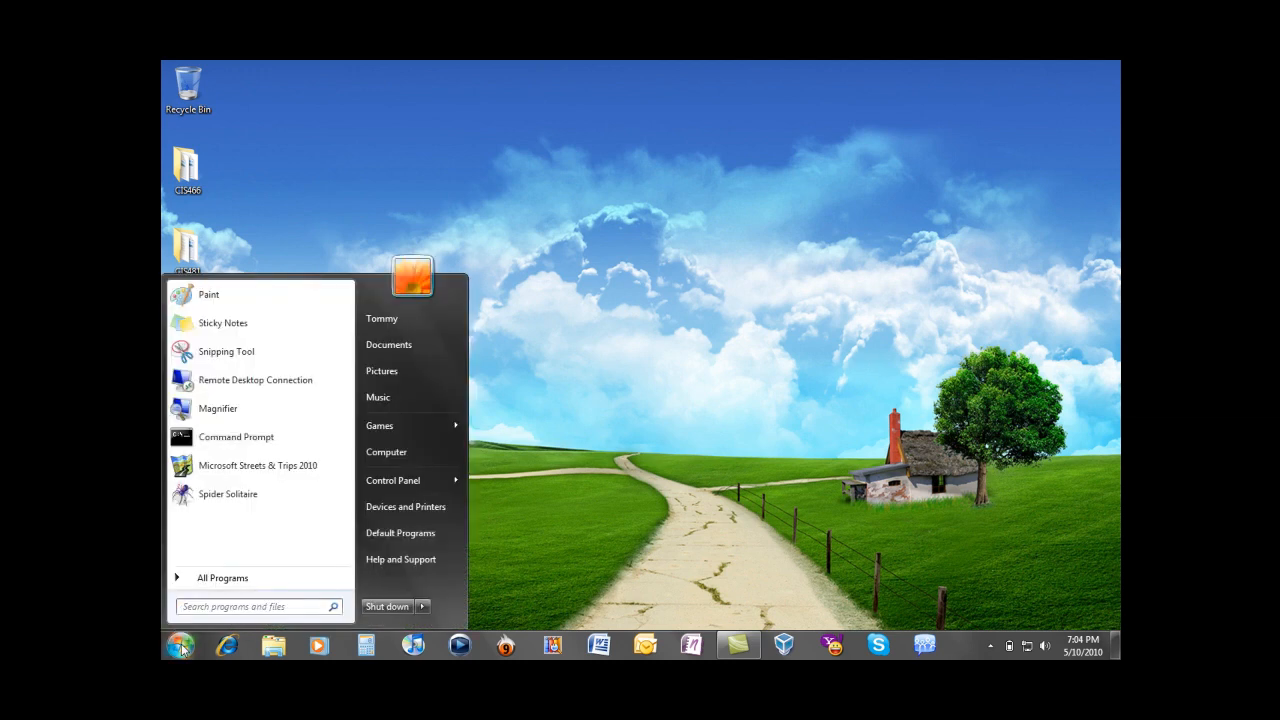
{"action": "mouse_move", "coordinate": [200, 638]}
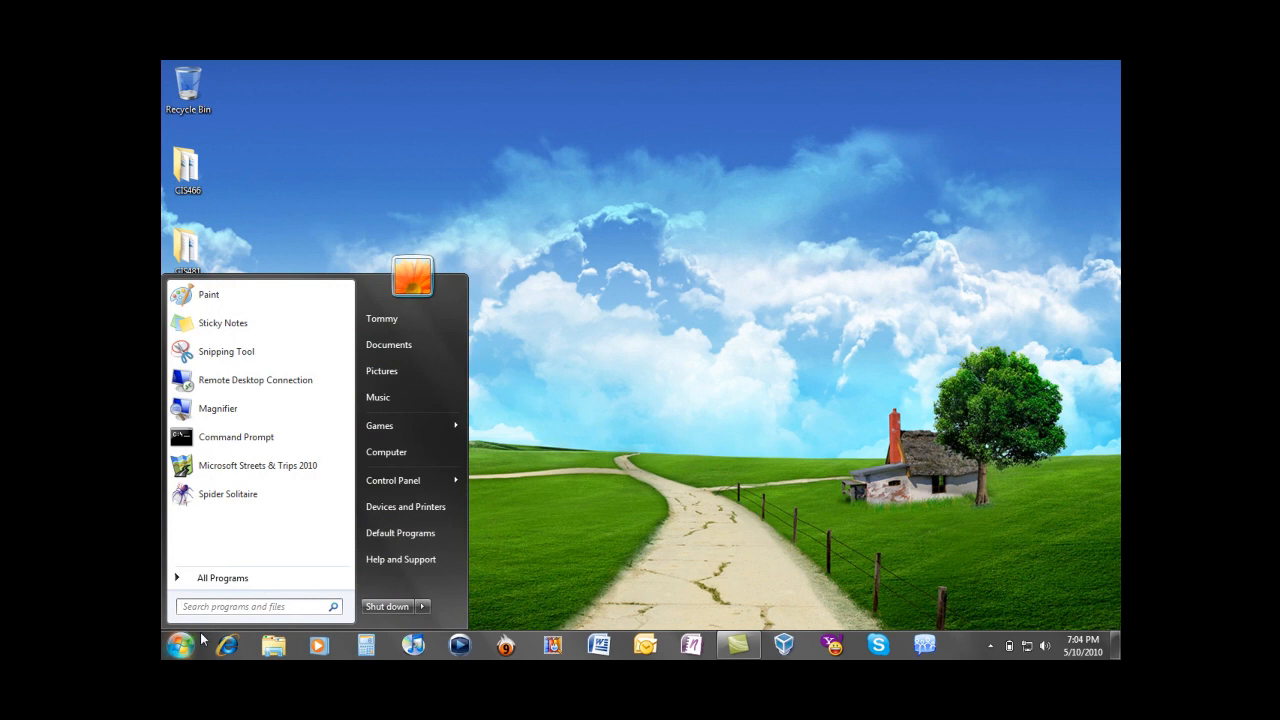
{"action": "mouse_move", "coordinate": [222, 578]}
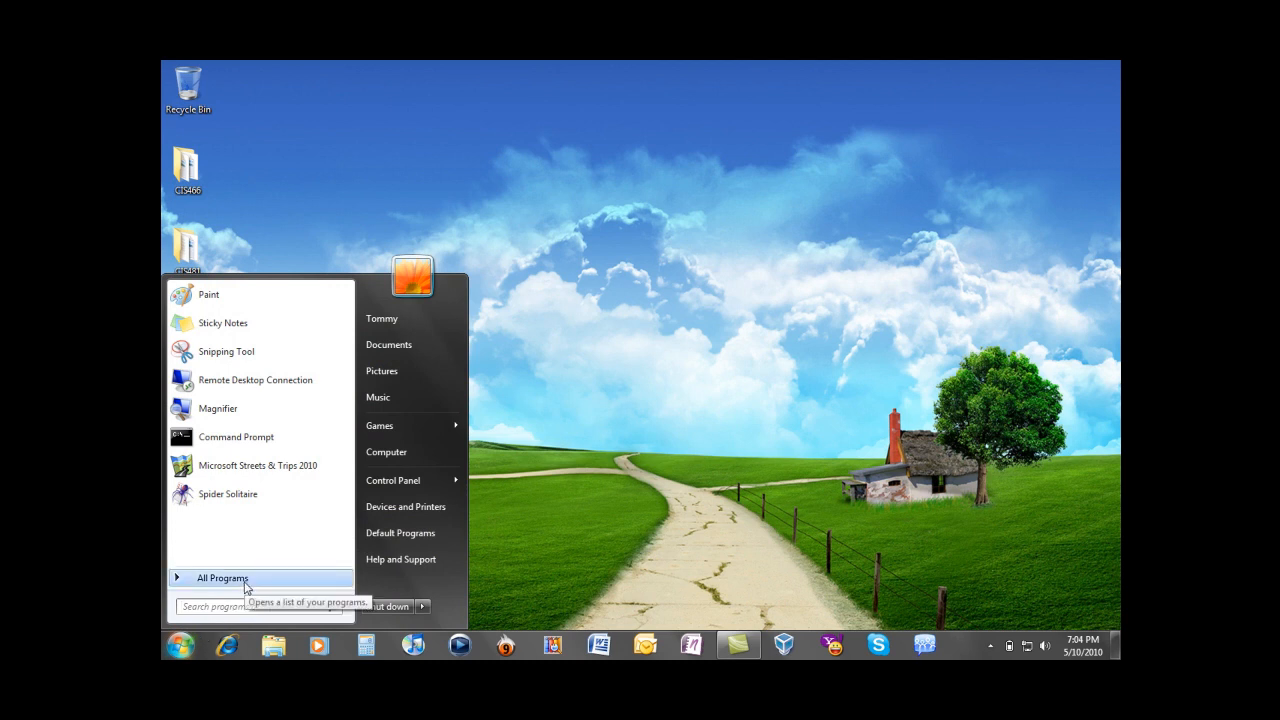
{"action": "left_click", "coordinate": [222, 576]}
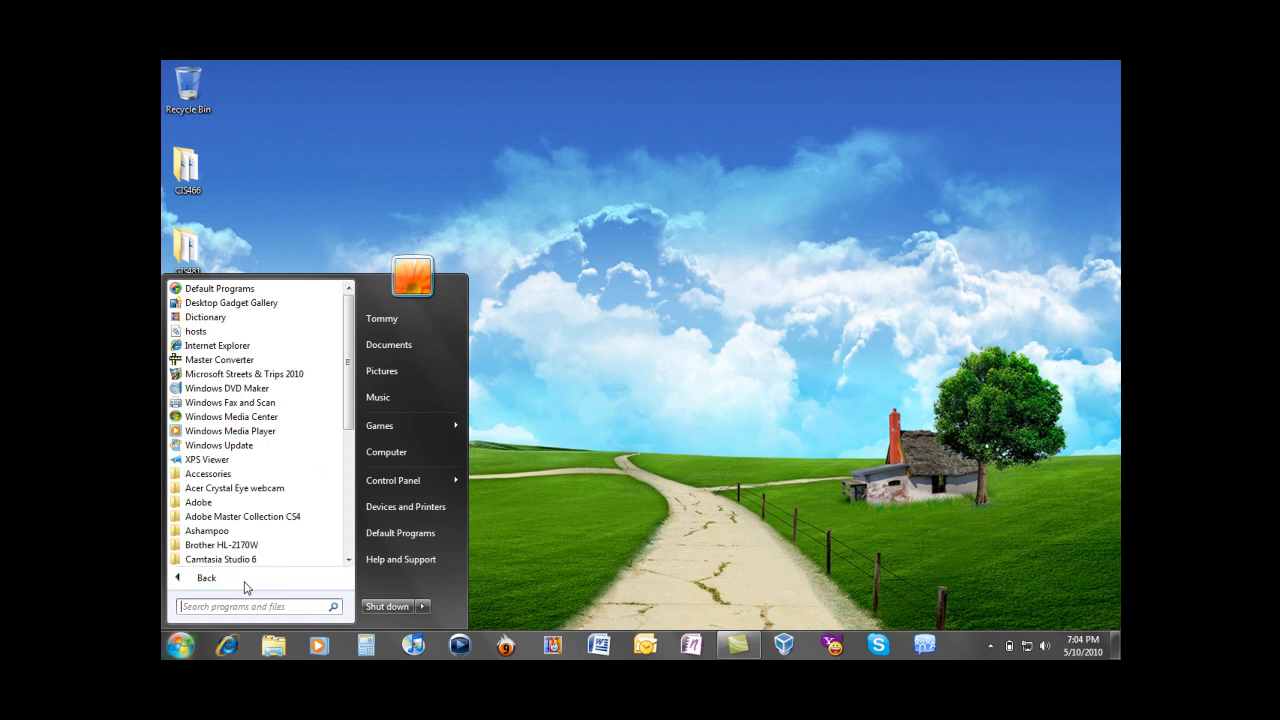
{"action": "left_click", "coordinate": [208, 472]}
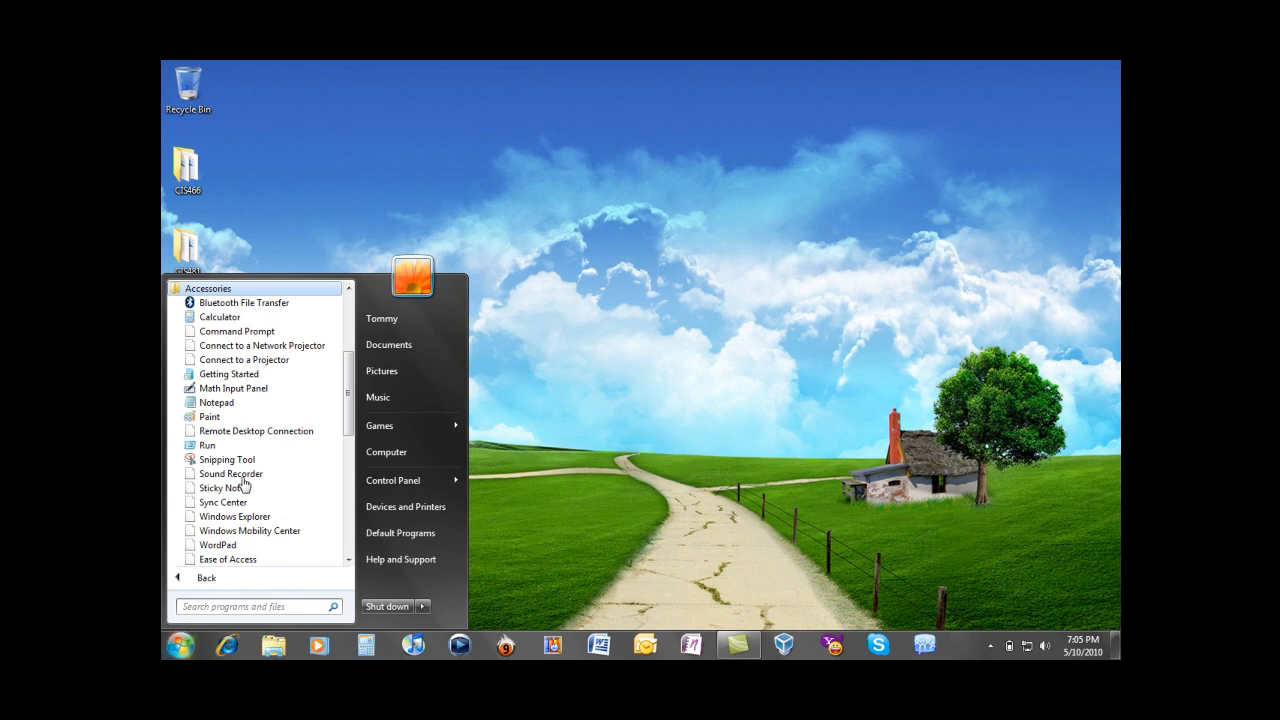
{"action": "mouse_move", "coordinate": [264, 344]}
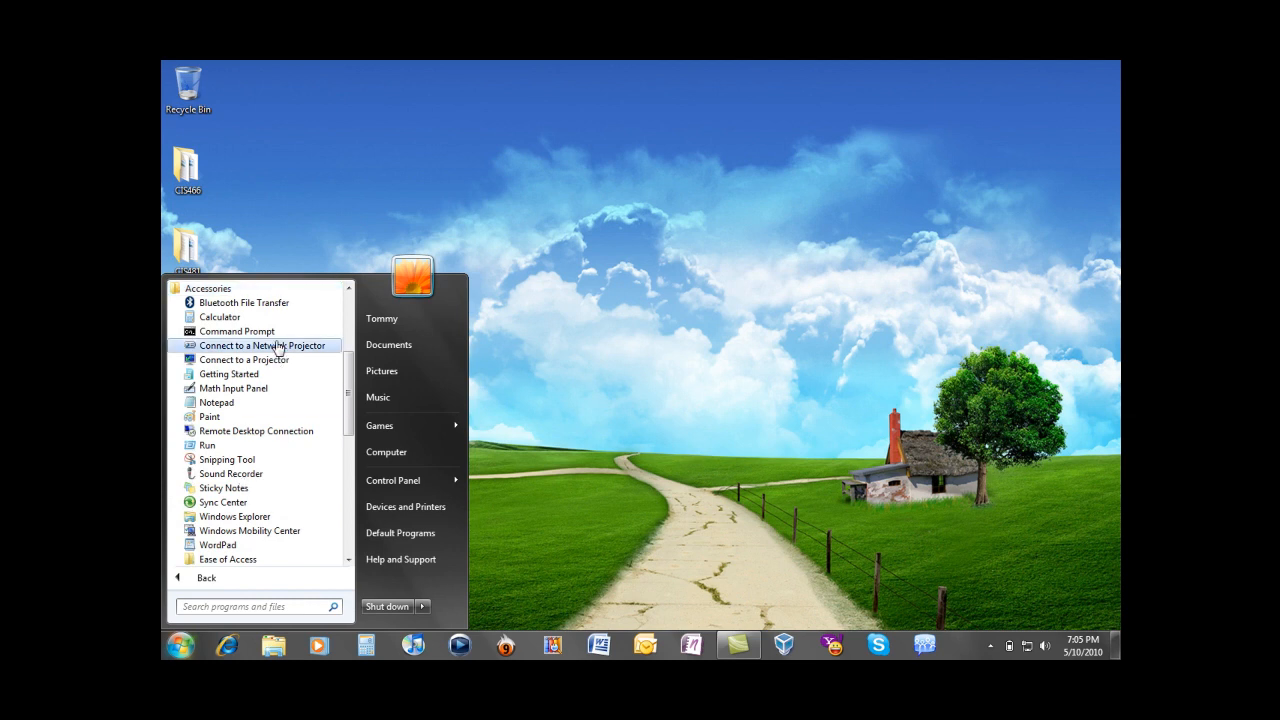
{"action": "mouse_move", "coordinate": [236, 332]}
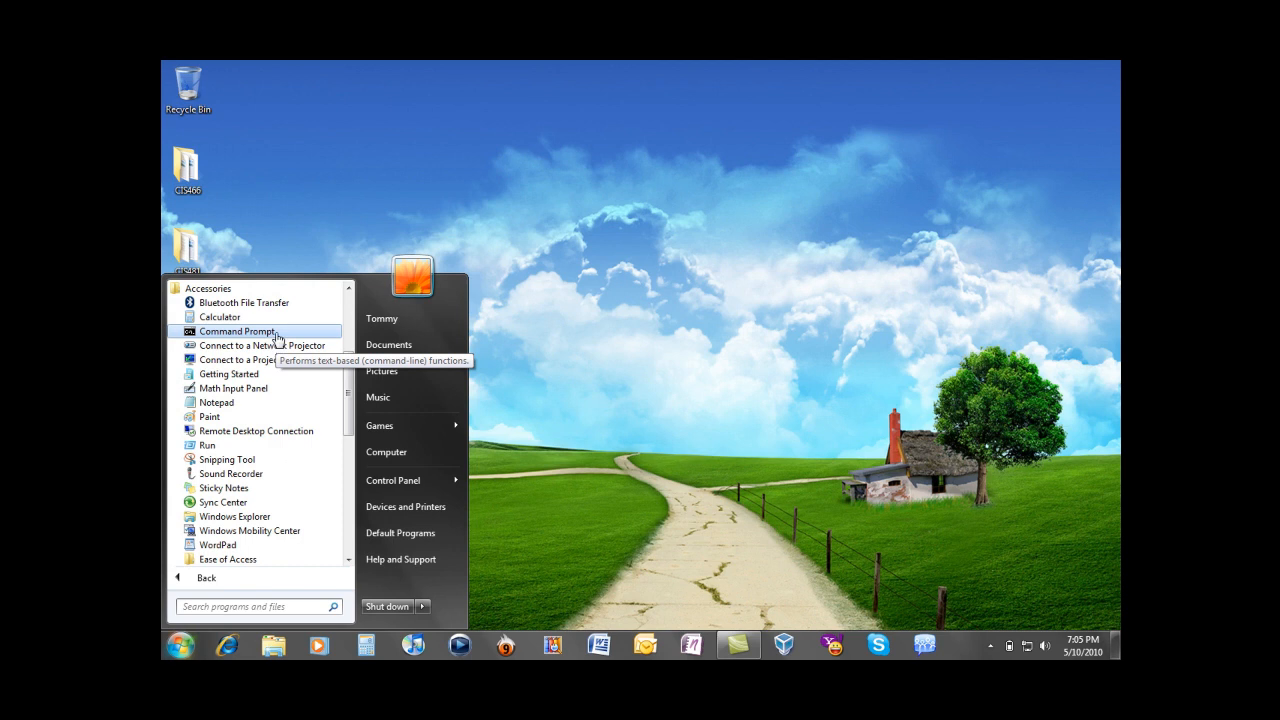
Run ipconfig in Command Prompt to check the host's IP configuration.
{"action": "left_click", "coordinate": [236, 332]}
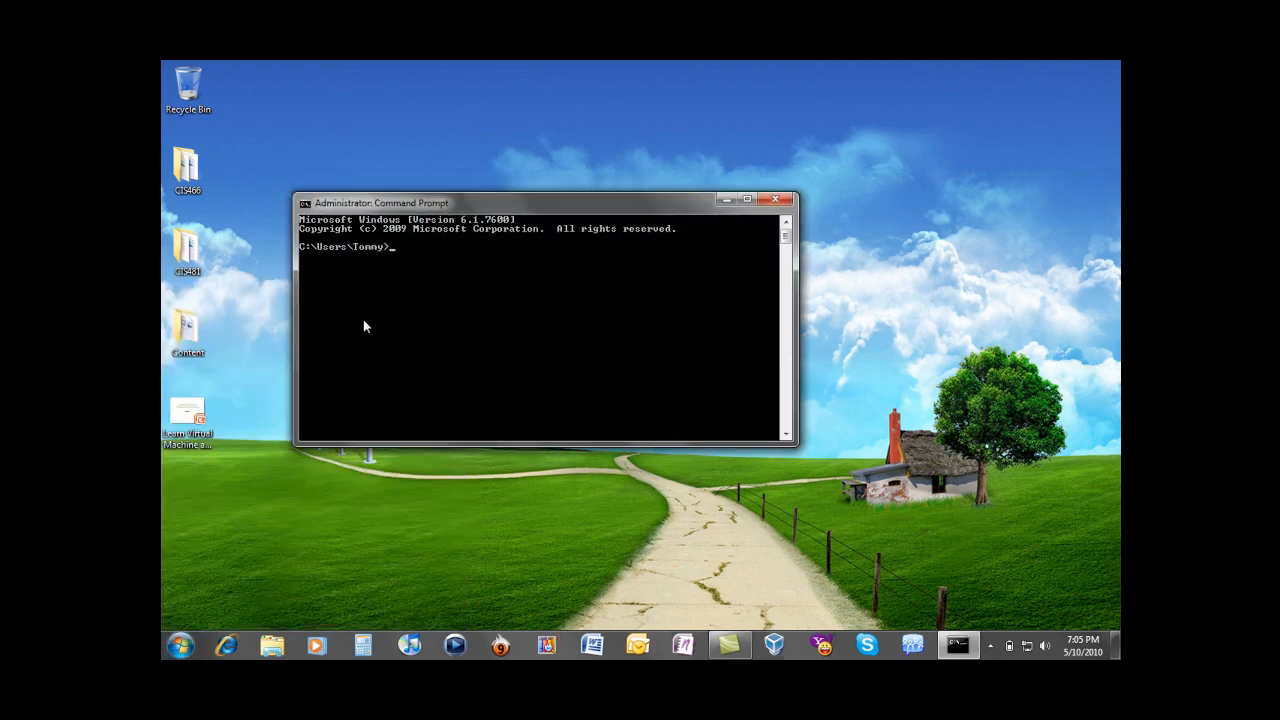
{"action": "type", "text": "ipconfig"}
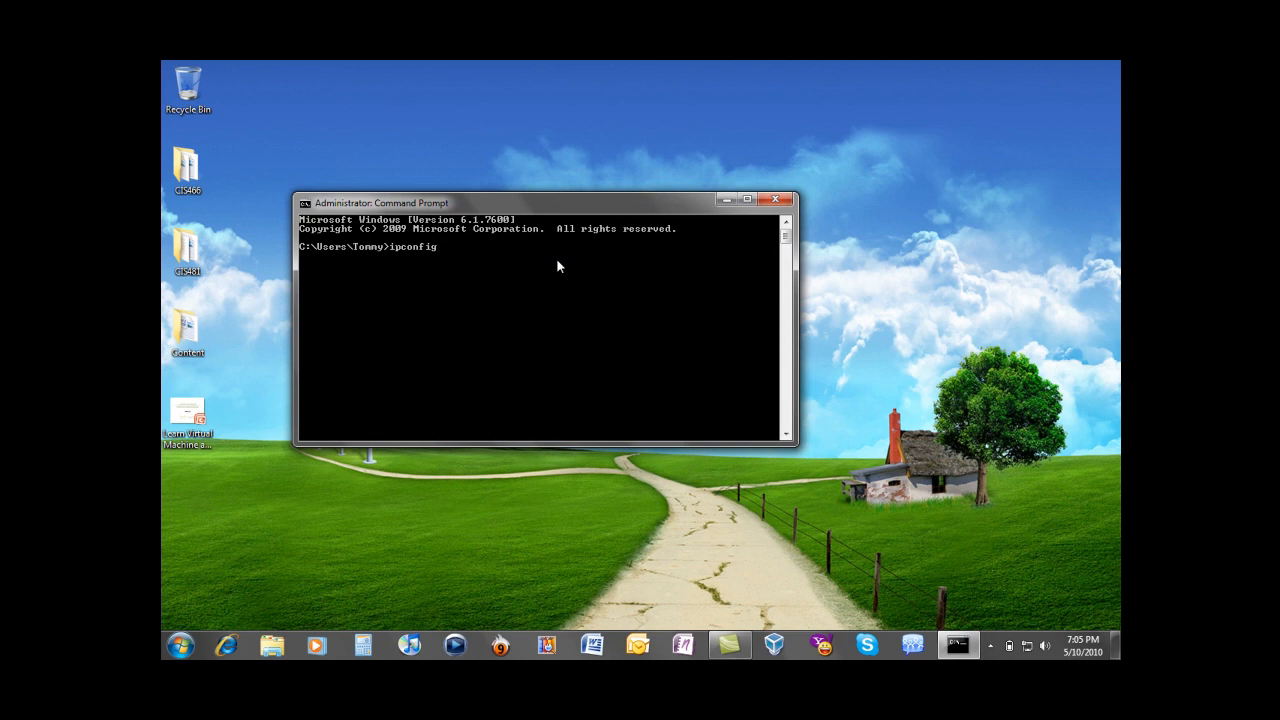
{"action": "key", "text": "Return"}
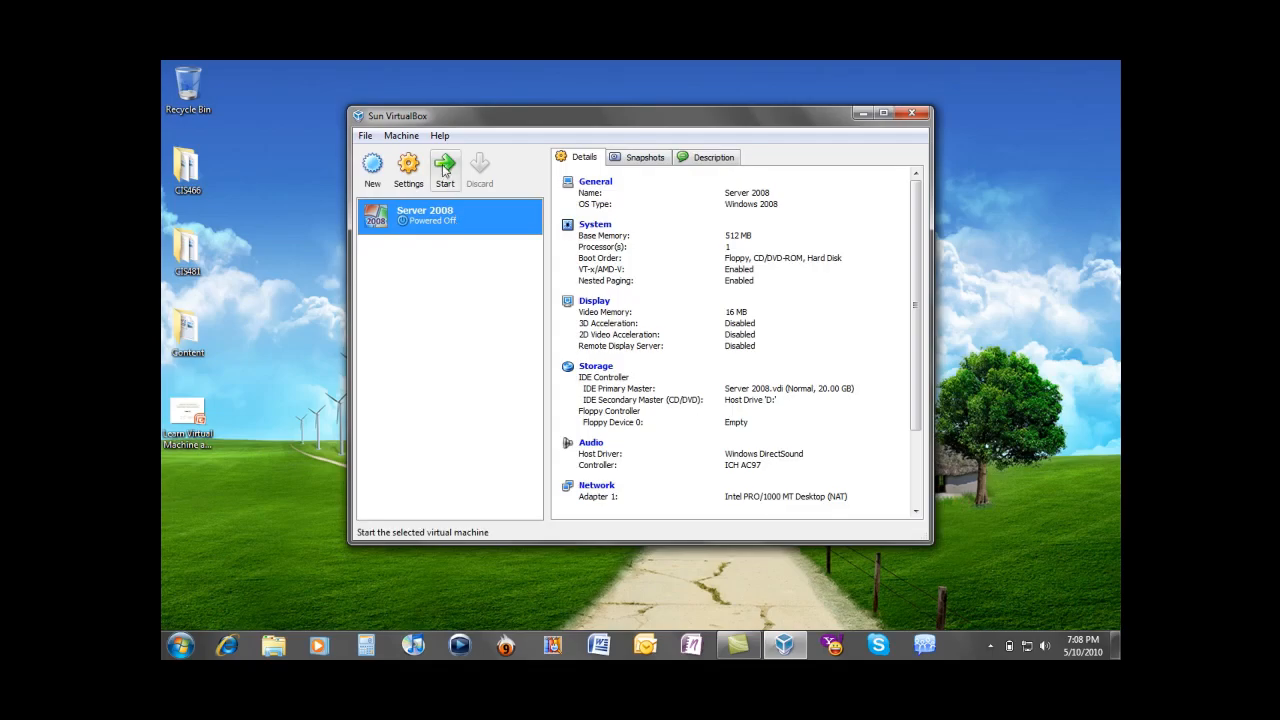
Boot the Server 2008 VM and open Network properties from its Start menu.
{"action": "left_click", "coordinate": [444, 168]}
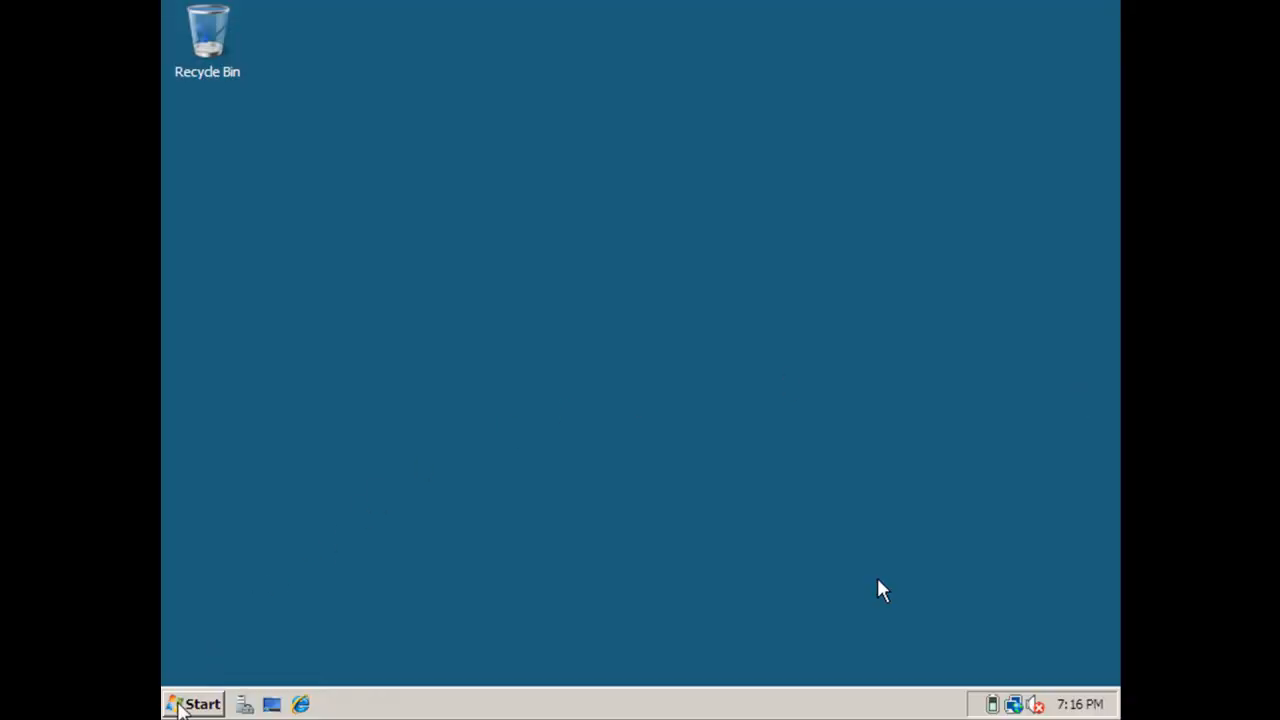
{"action": "mouse_move", "coordinate": [452, 474]}
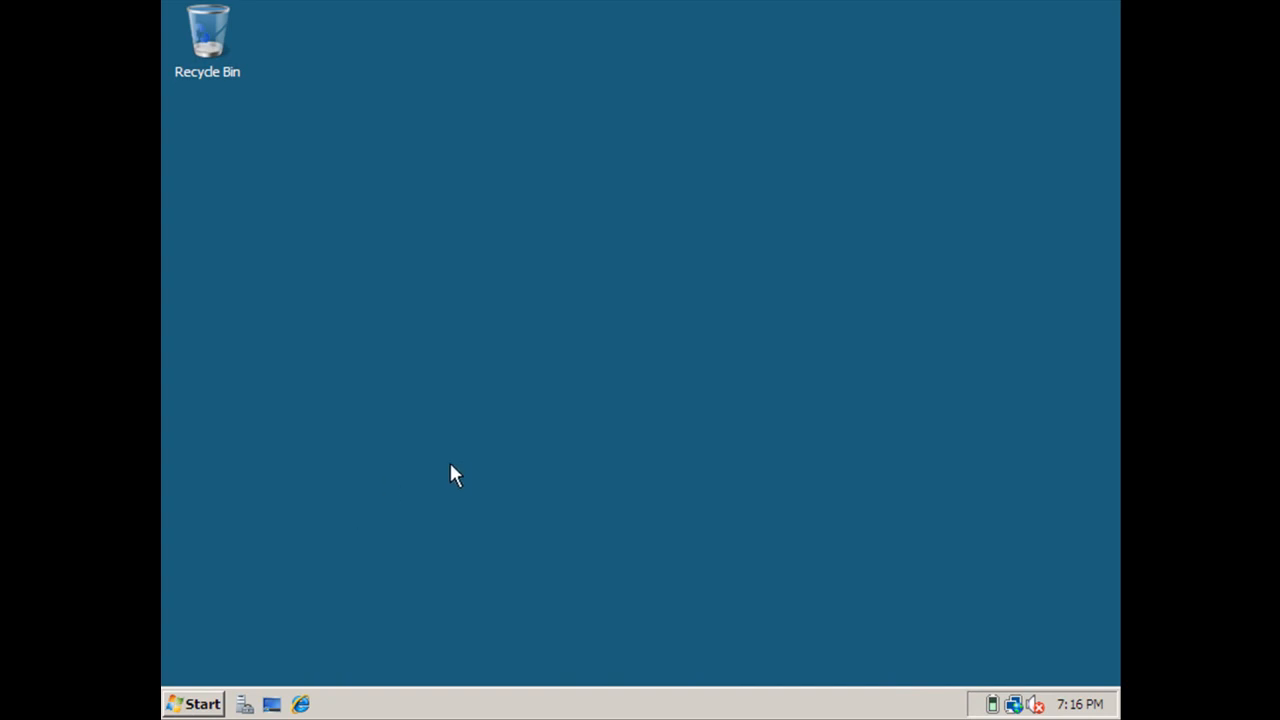
{"action": "left_click", "coordinate": [194, 704]}
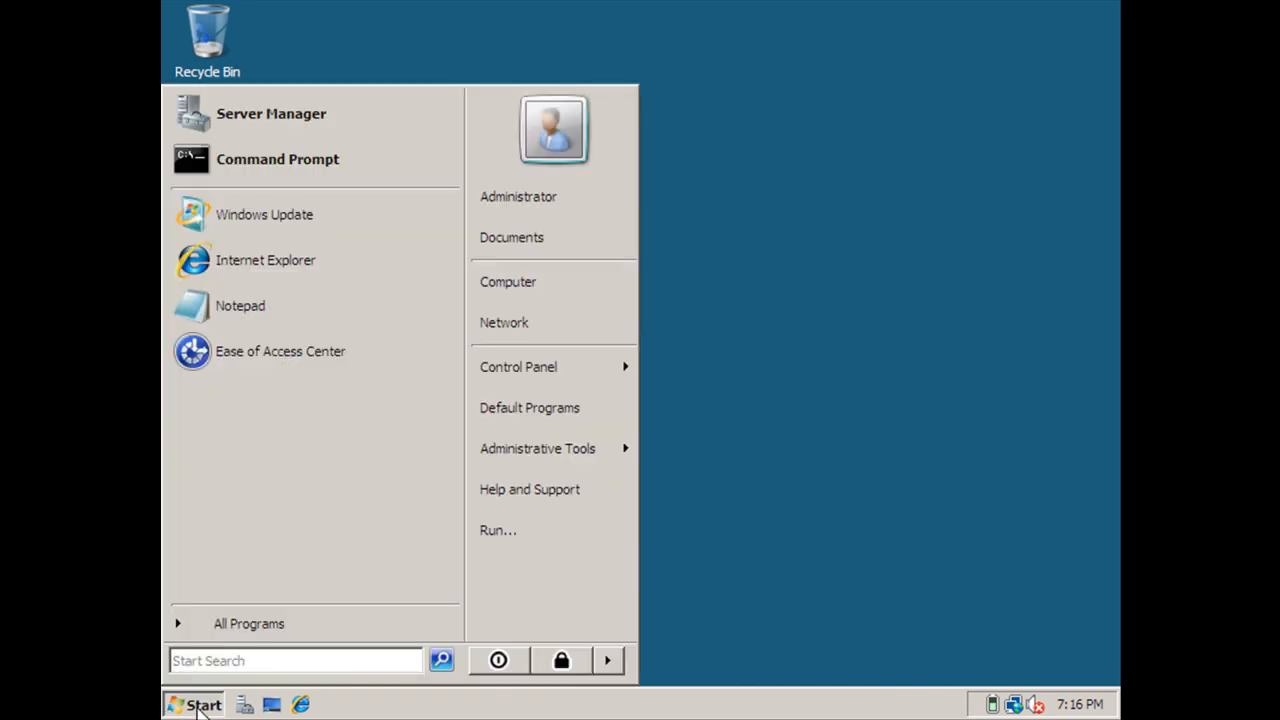
{"action": "mouse_move", "coordinate": [504, 322]}
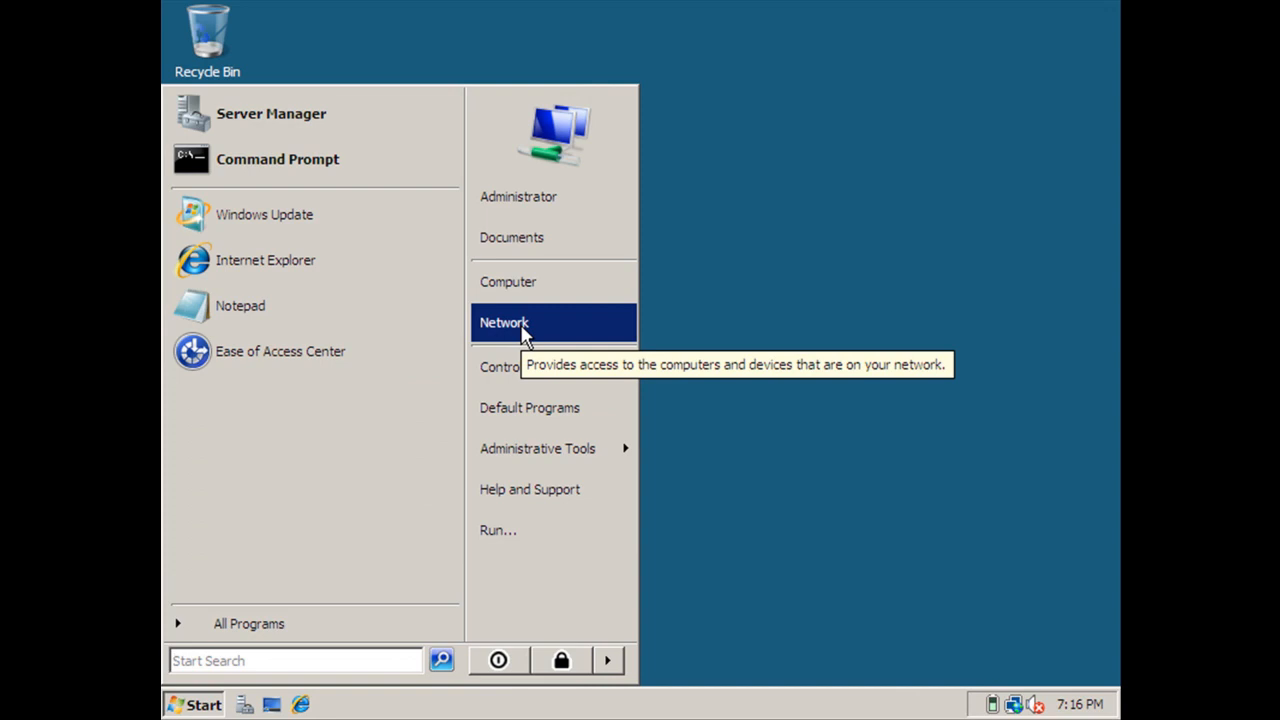
{"action": "right_click", "coordinate": [504, 322]}
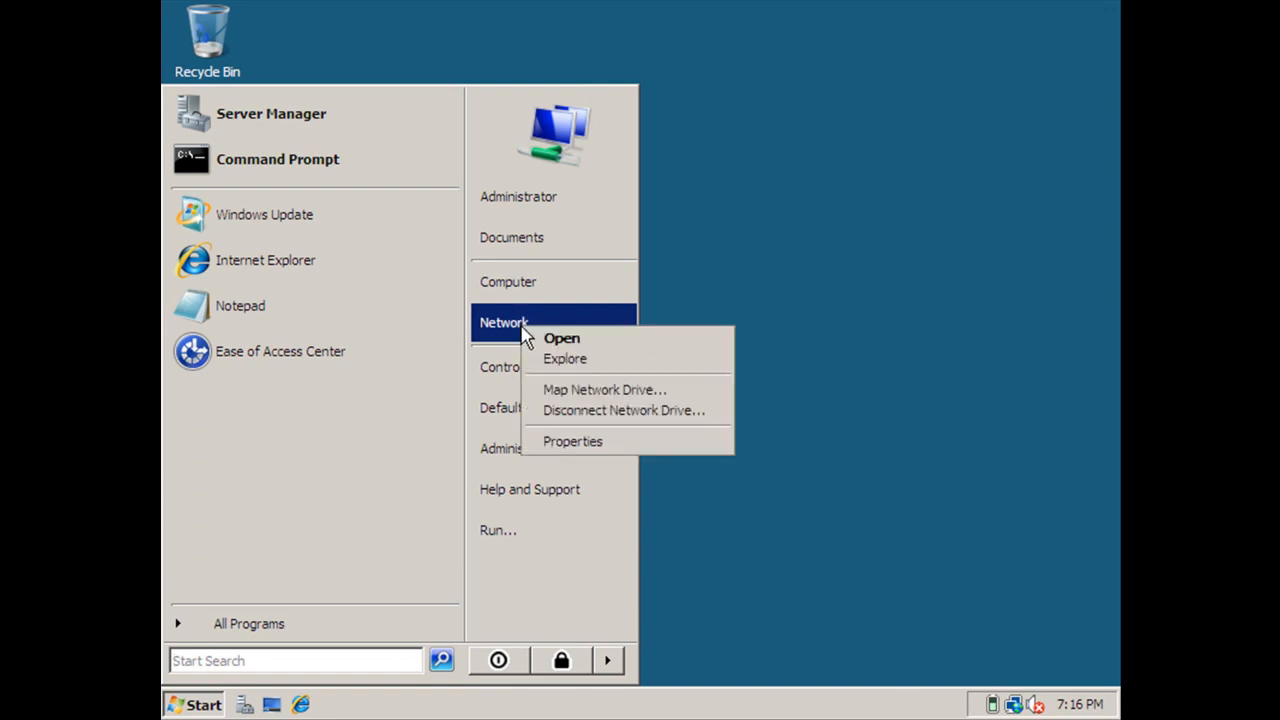
{"action": "mouse_move", "coordinate": [600, 464]}
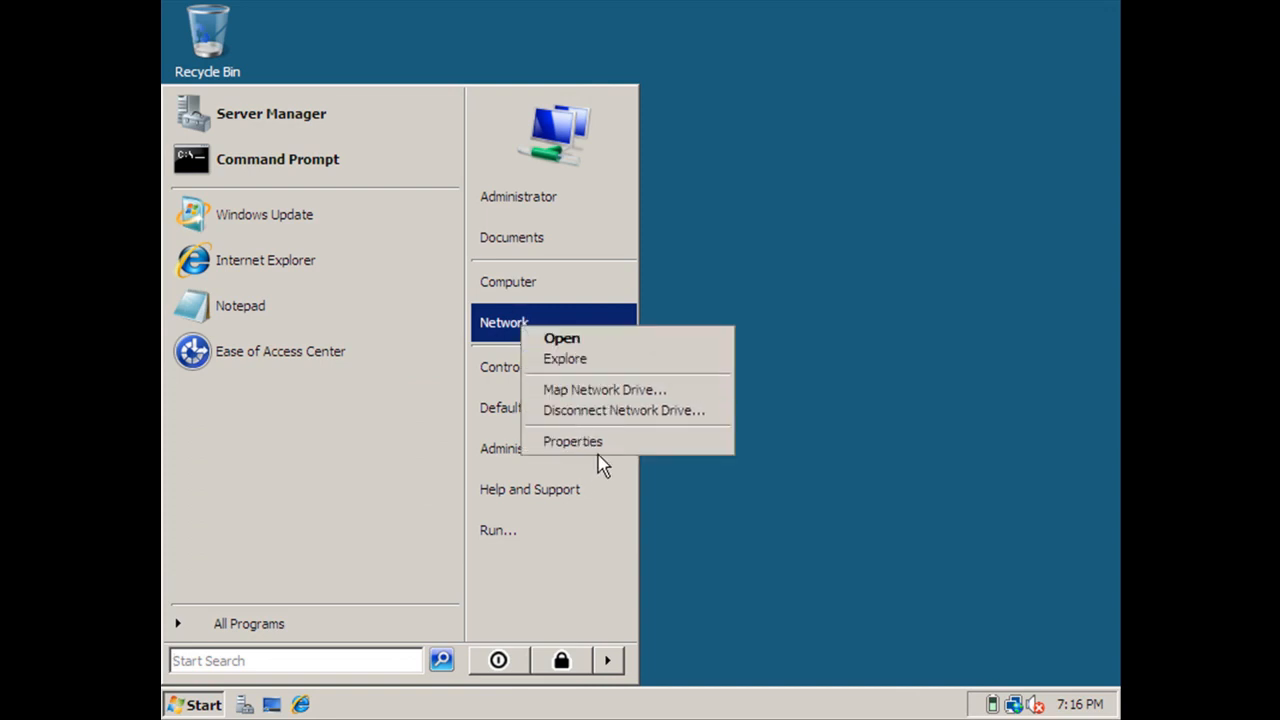
{"action": "mouse_move", "coordinate": [572, 442]}
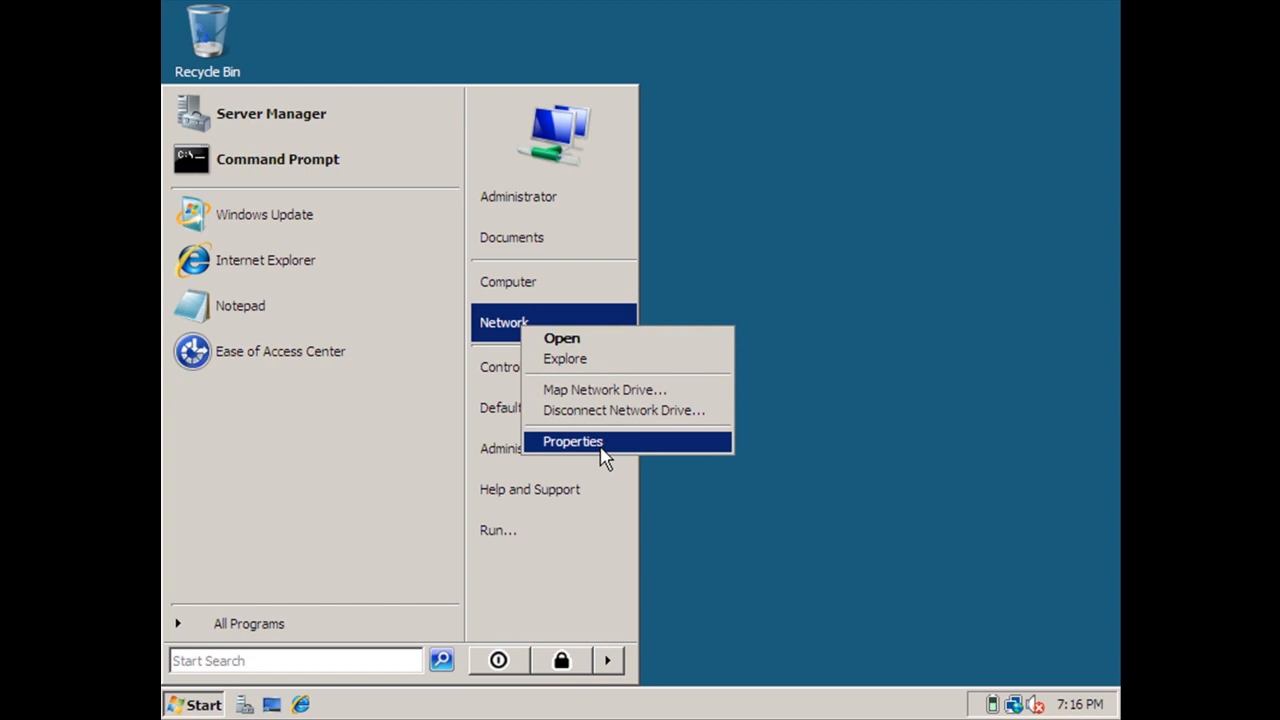
{"action": "left_click", "coordinate": [572, 442]}
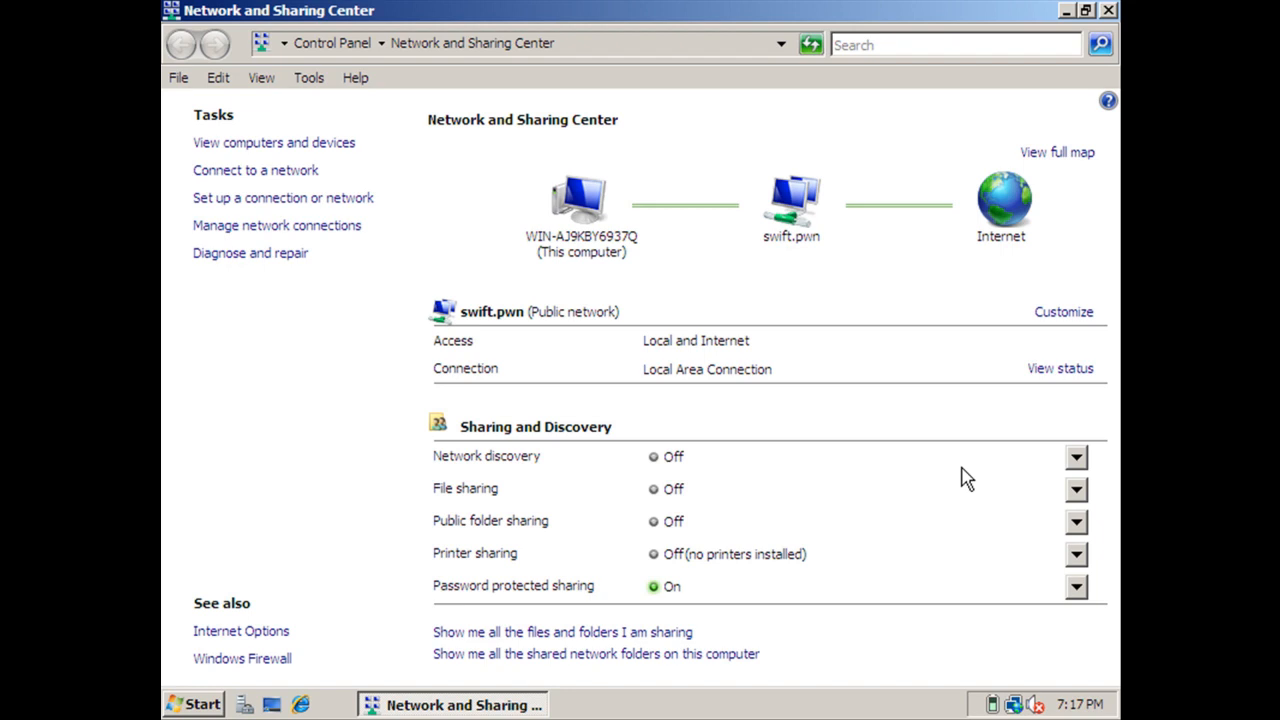
{"action": "mouse_move", "coordinate": [1020, 472]}
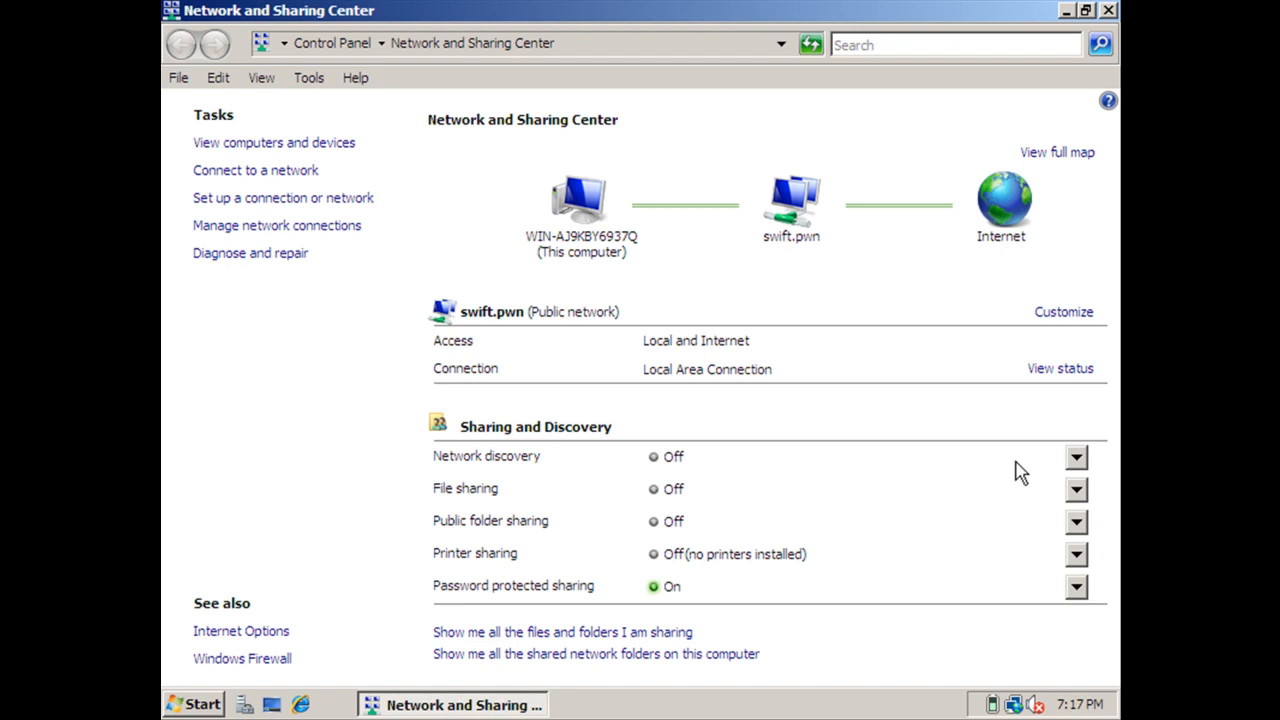
Turn on network discovery and file sharing, keeping public folder sharing on for swift.pwn.
{"action": "left_click", "coordinate": [1076, 456]}
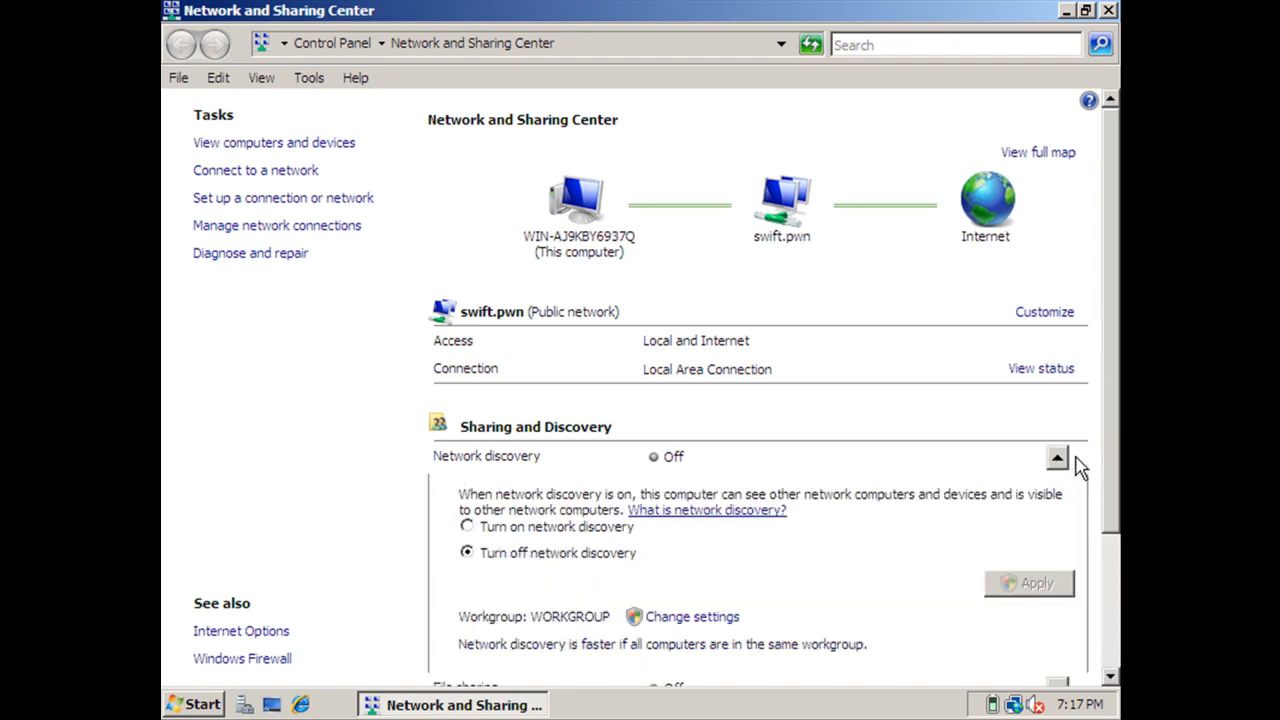
{"action": "mouse_move", "coordinate": [490, 540]}
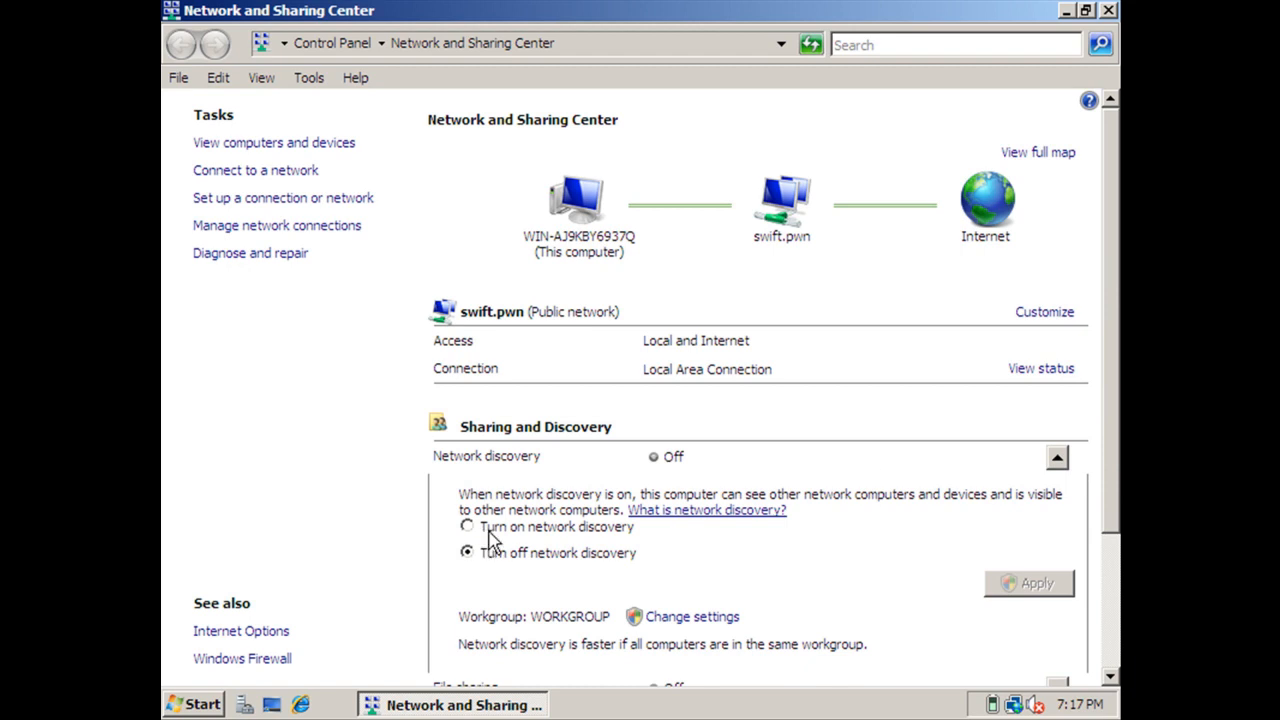
{"action": "left_click", "coordinate": [466, 528]}
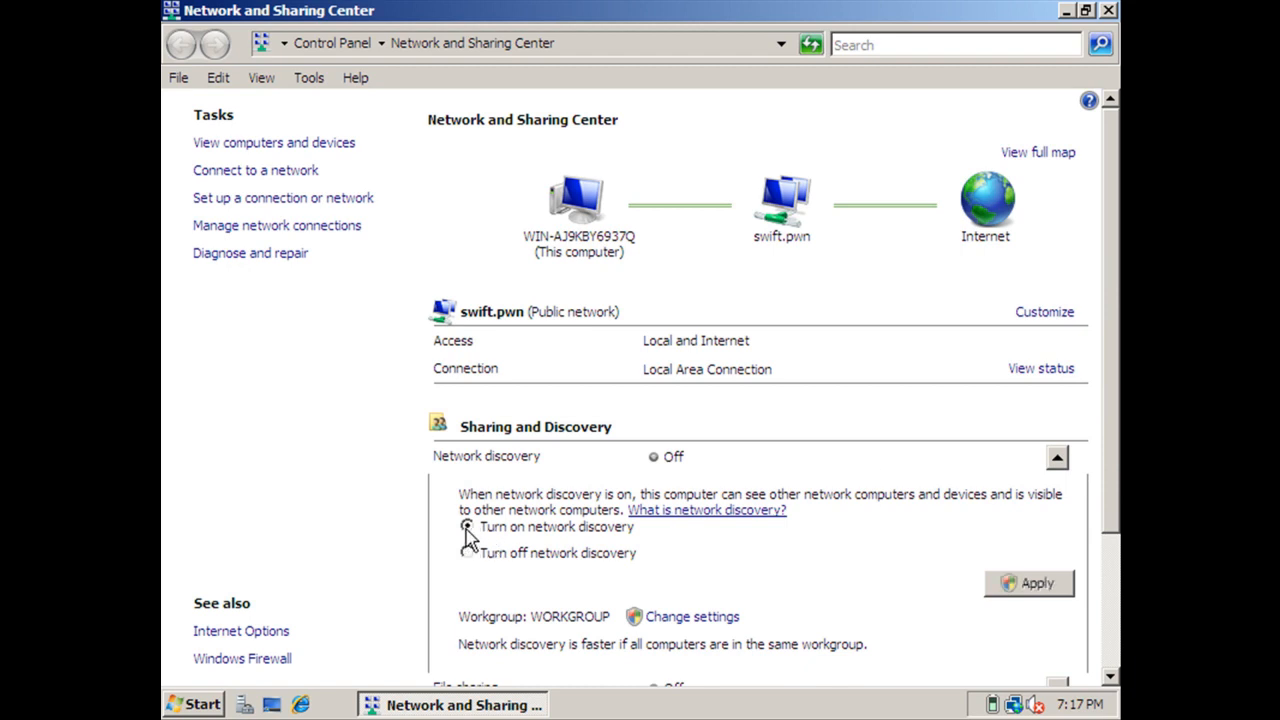
{"action": "left_click", "coordinate": [468, 528]}
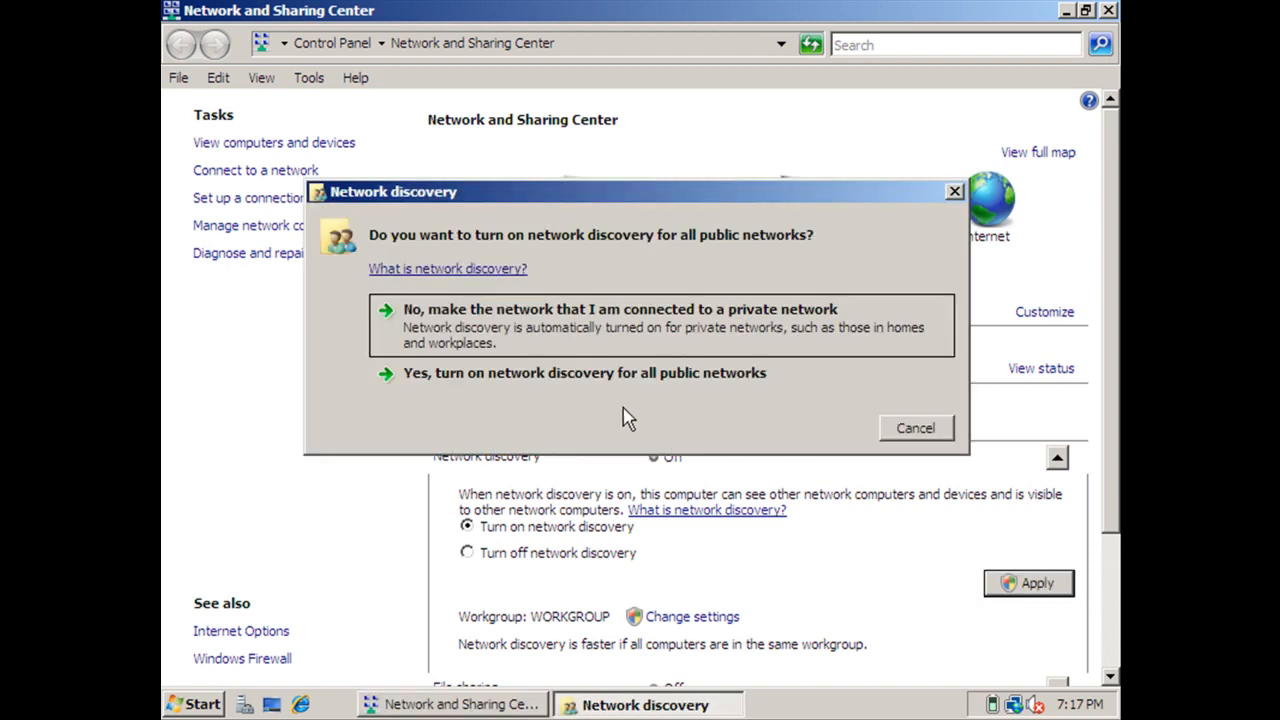
{"action": "mouse_move", "coordinate": [620, 388]}
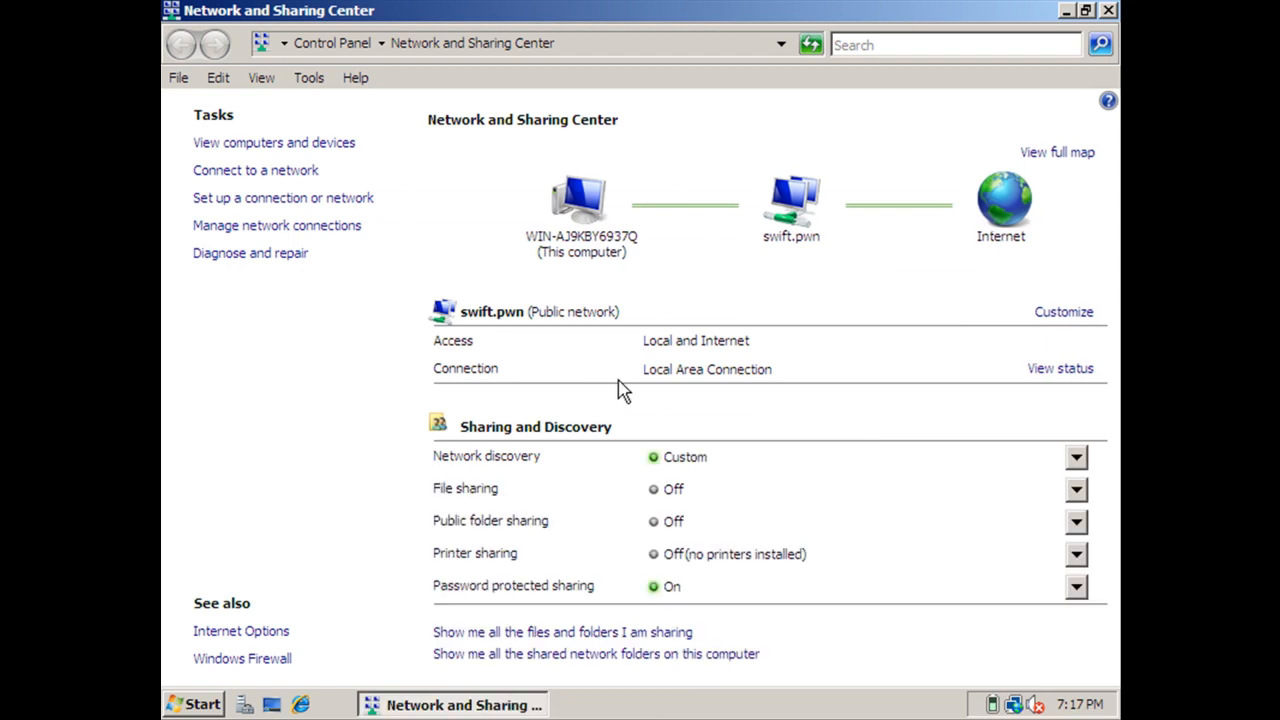
{"action": "mouse_move", "coordinate": [676, 496]}
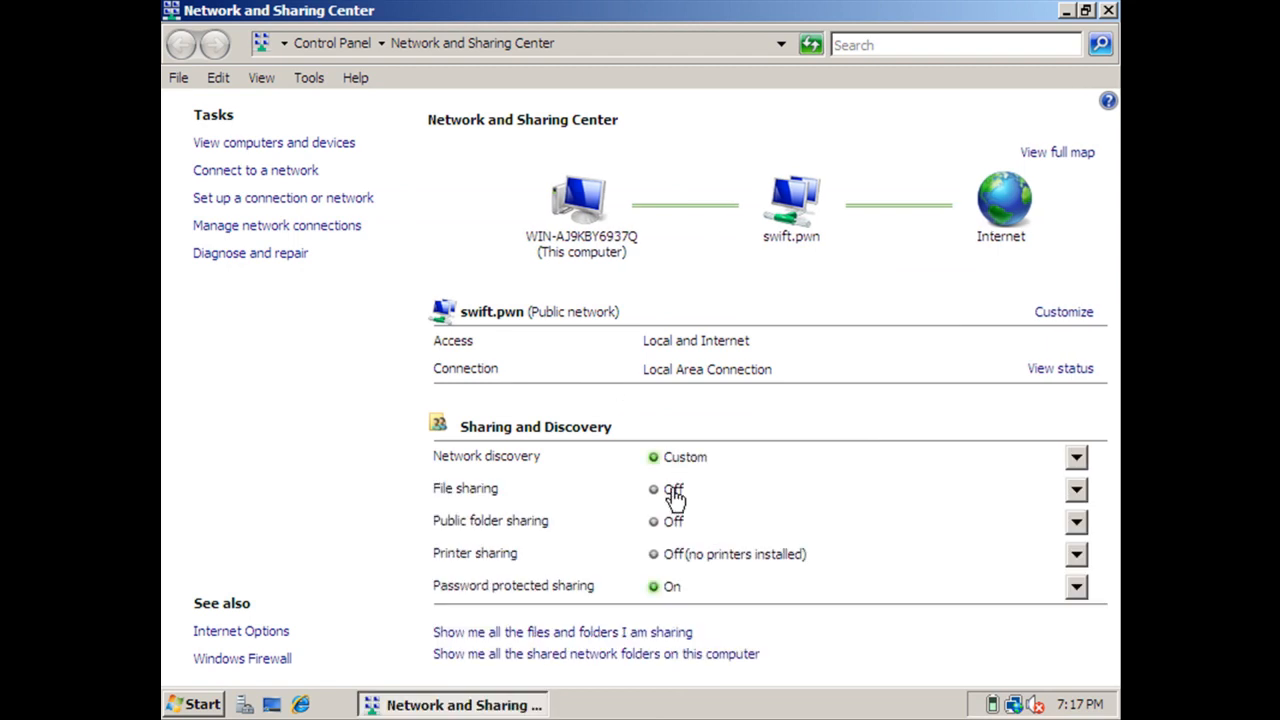
{"action": "left_click", "coordinate": [1076, 488]}
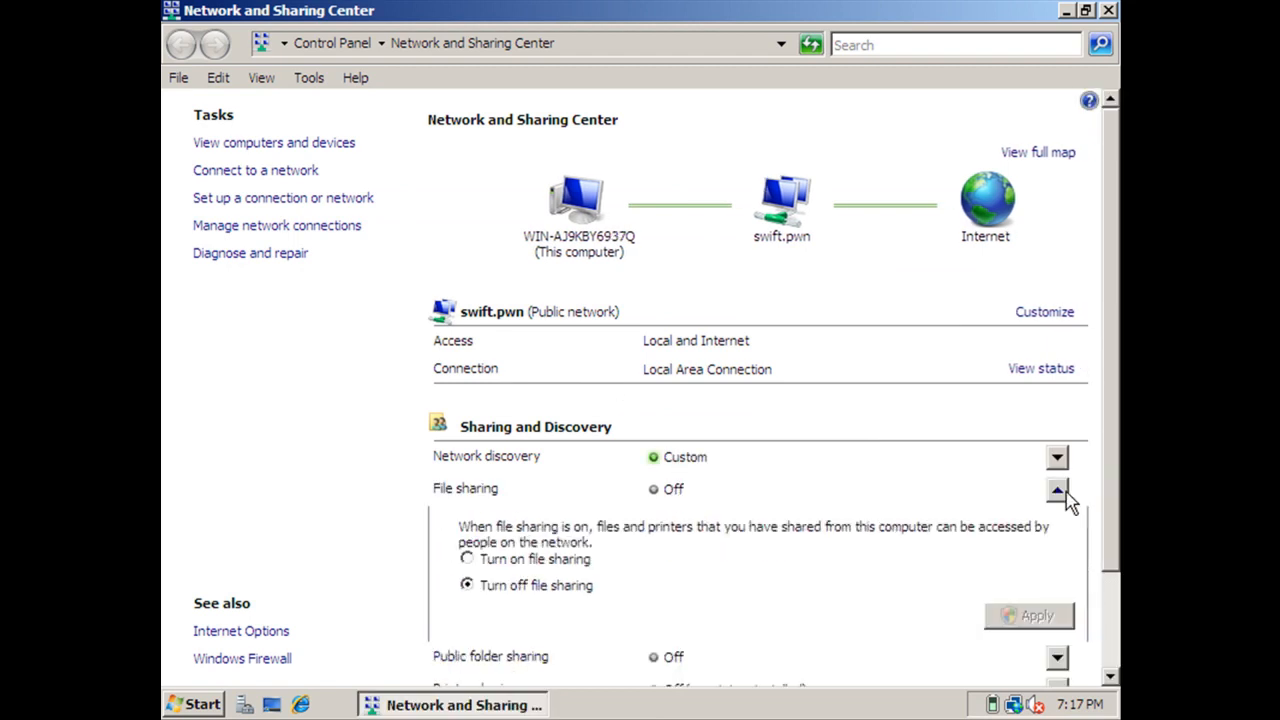
{"action": "left_click", "coordinate": [466, 558]}
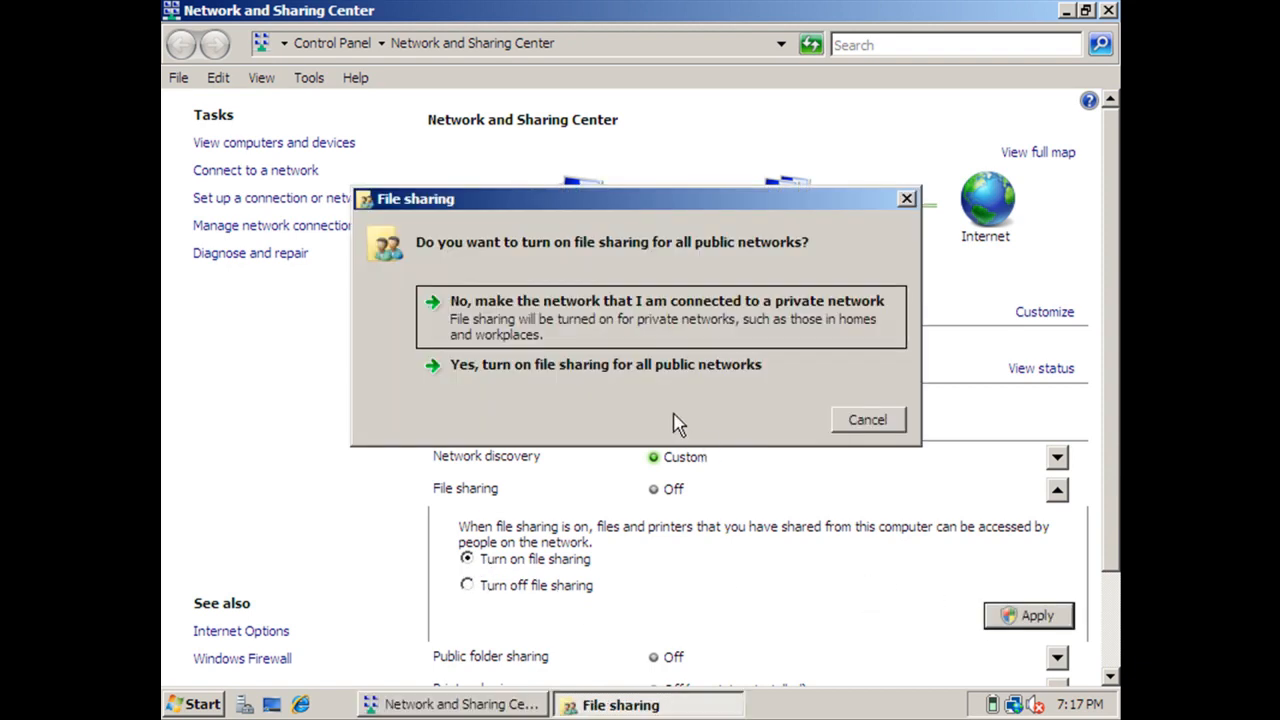
{"action": "left_click", "coordinate": [866, 420]}
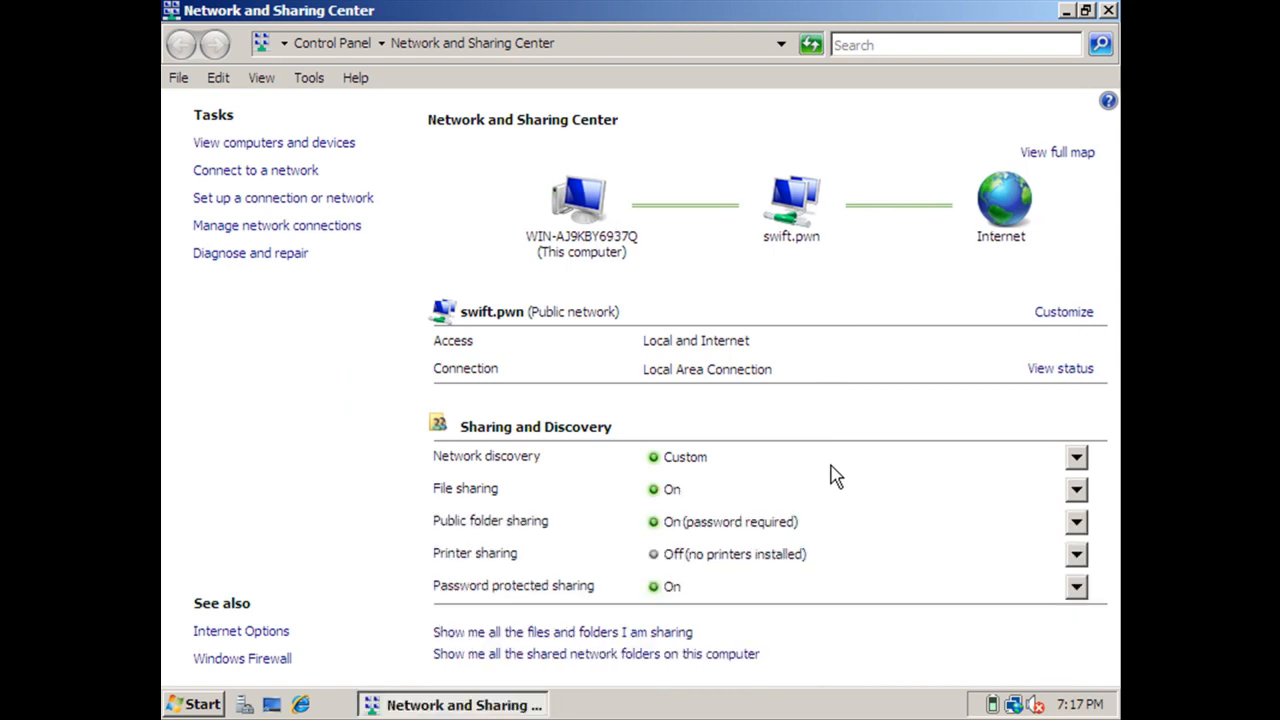
{"action": "mouse_move", "coordinate": [916, 530]}
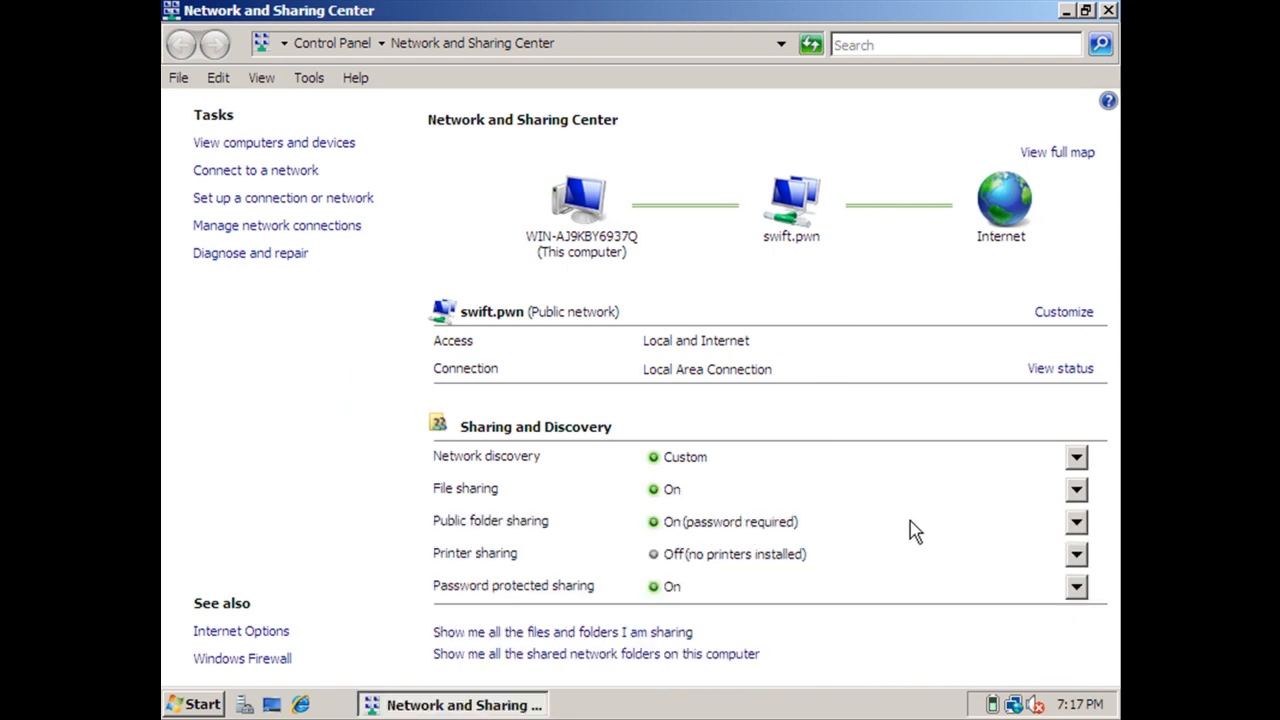
{"action": "left_click", "coordinate": [1076, 520]}
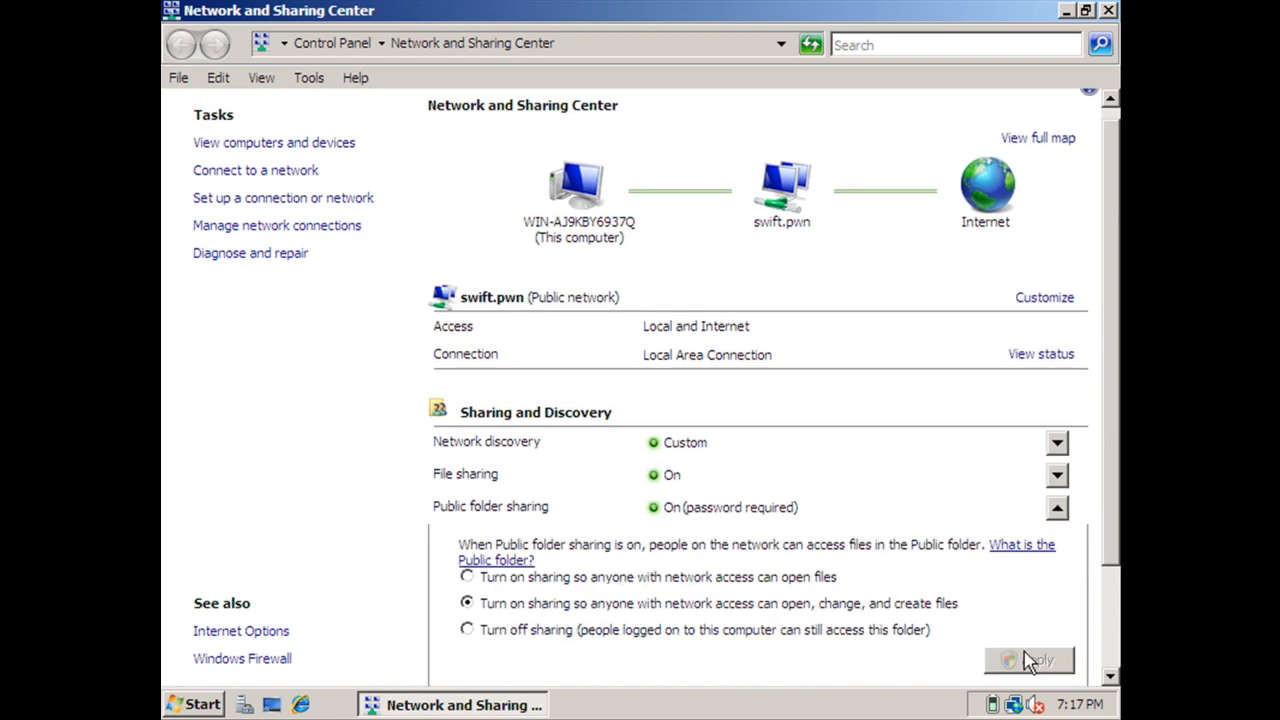
{"action": "mouse_move", "coordinate": [1056, 508]}
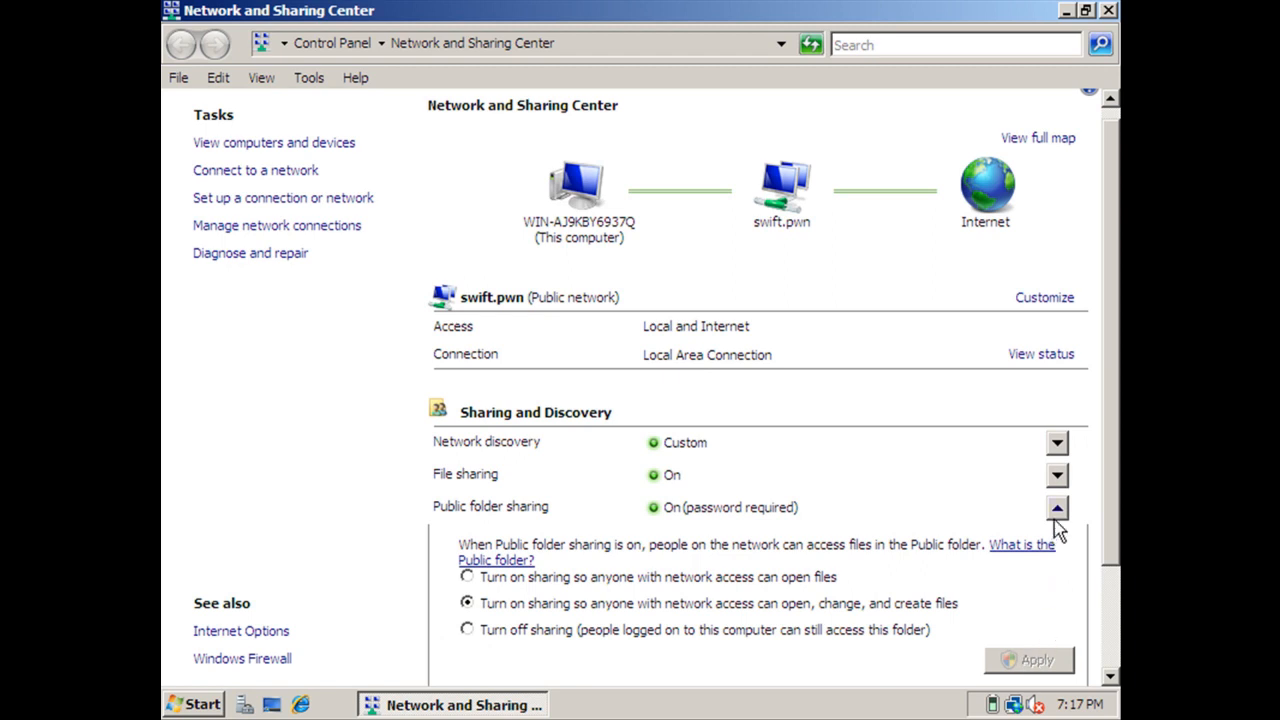
{"action": "left_click", "coordinate": [1056, 508]}
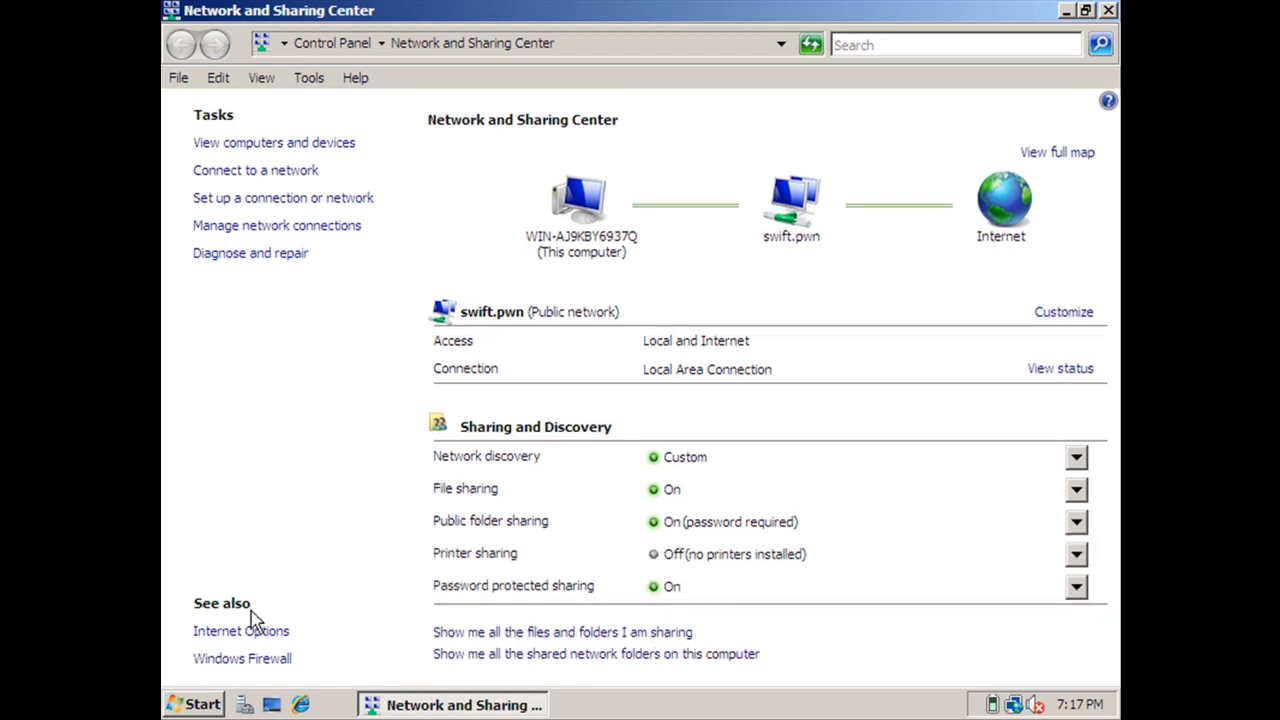
{"action": "mouse_move", "coordinate": [364, 330]}
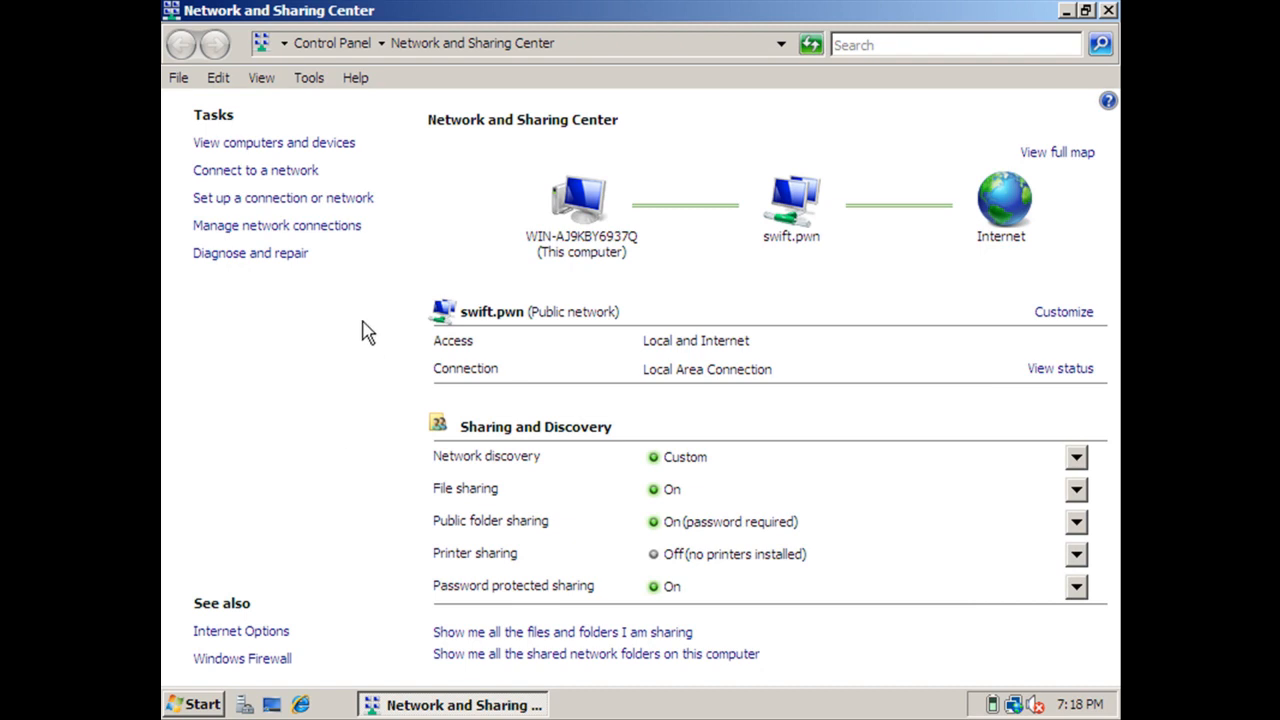
{"action": "mouse_move", "coordinate": [284, 244]}
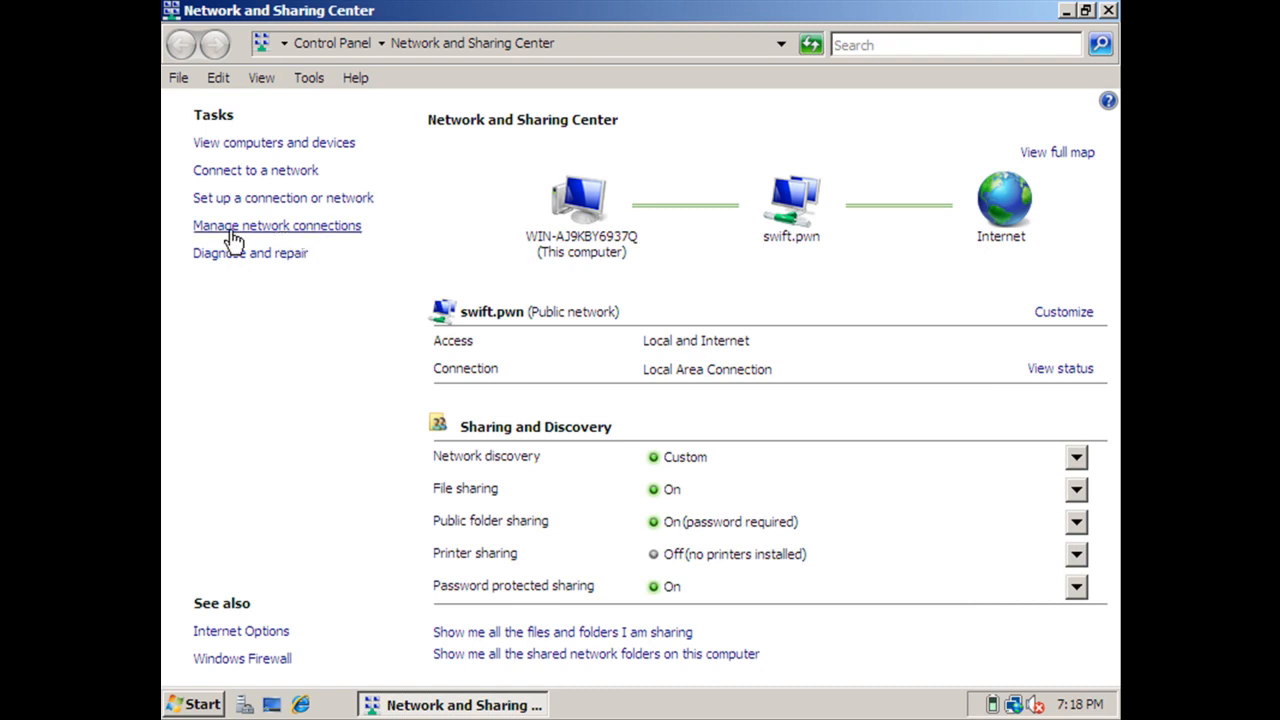
{"action": "mouse_move", "coordinate": [344, 244]}
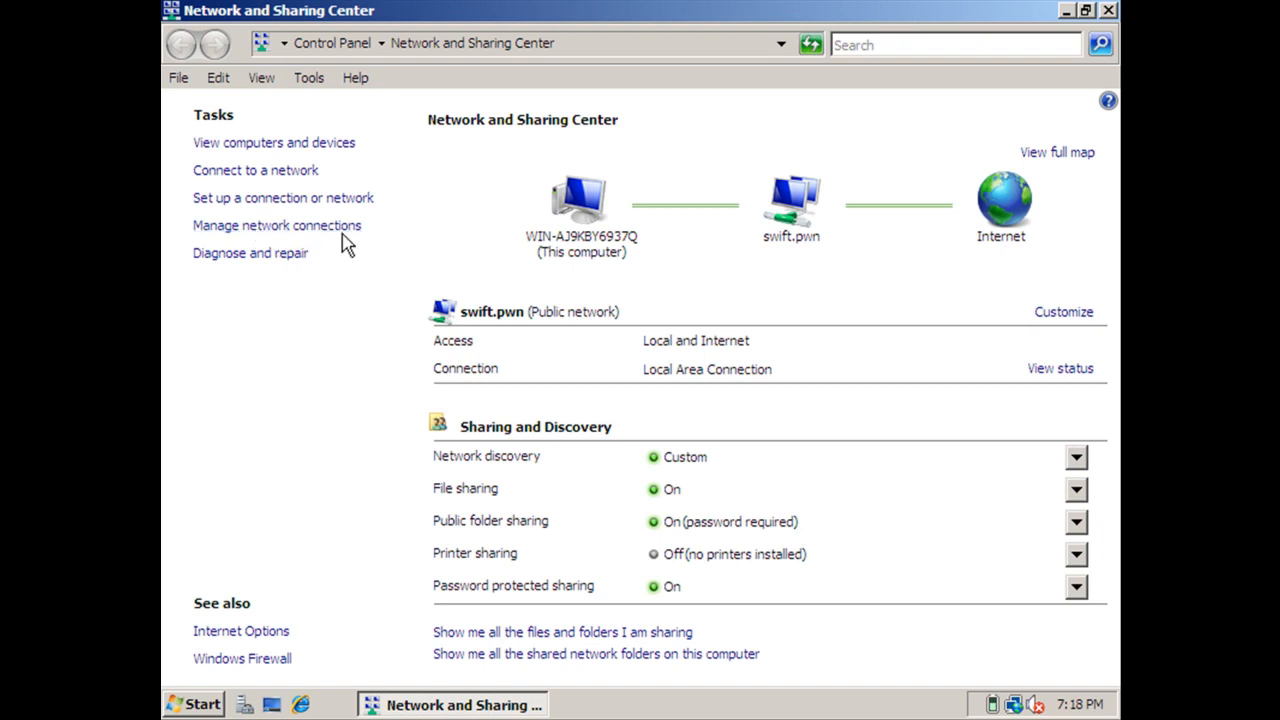
{"action": "mouse_move", "coordinate": [290, 224]}
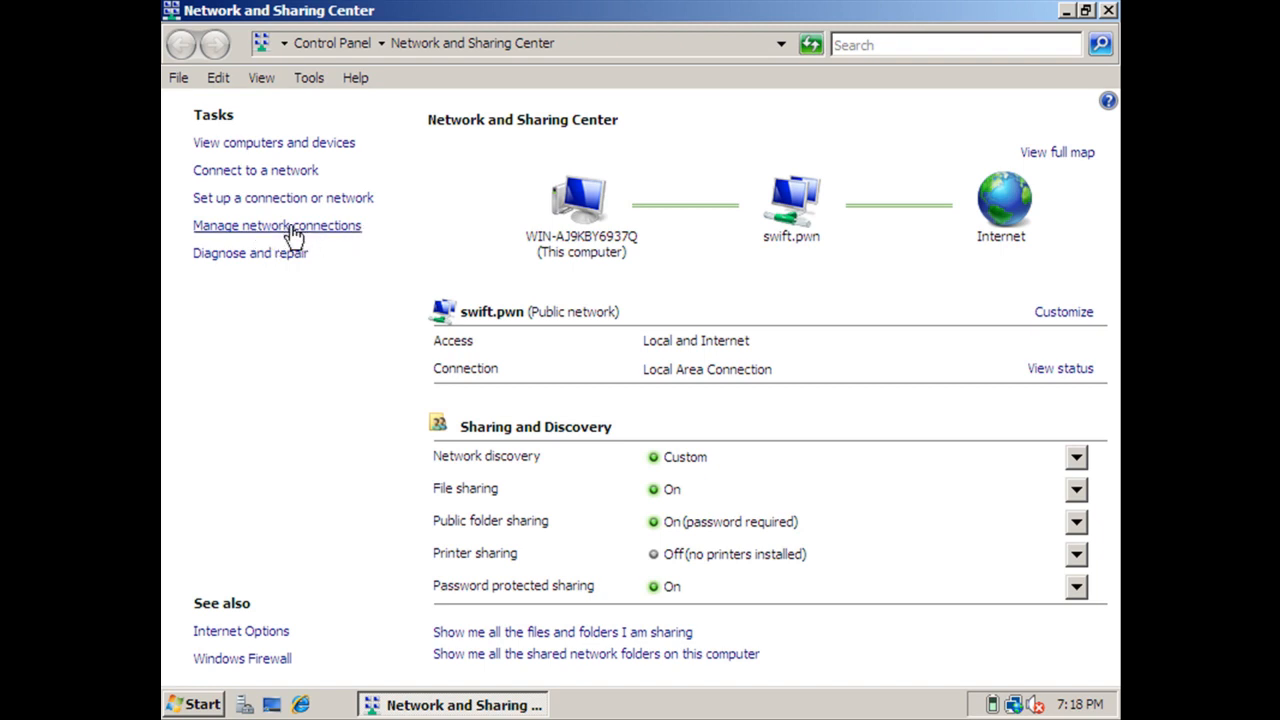
Show the Network Connections list with the Local Area Connection adapter.
{"action": "left_click", "coordinate": [276, 224]}
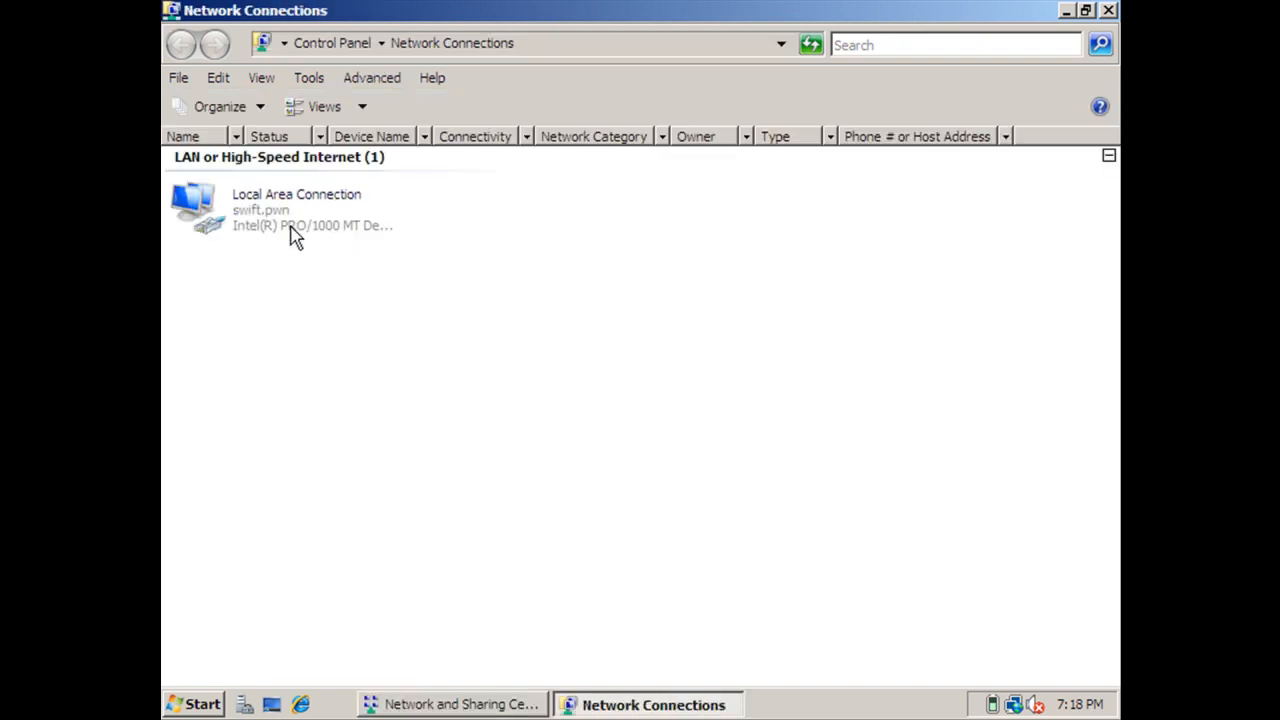
{"action": "mouse_move", "coordinate": [200, 210]}
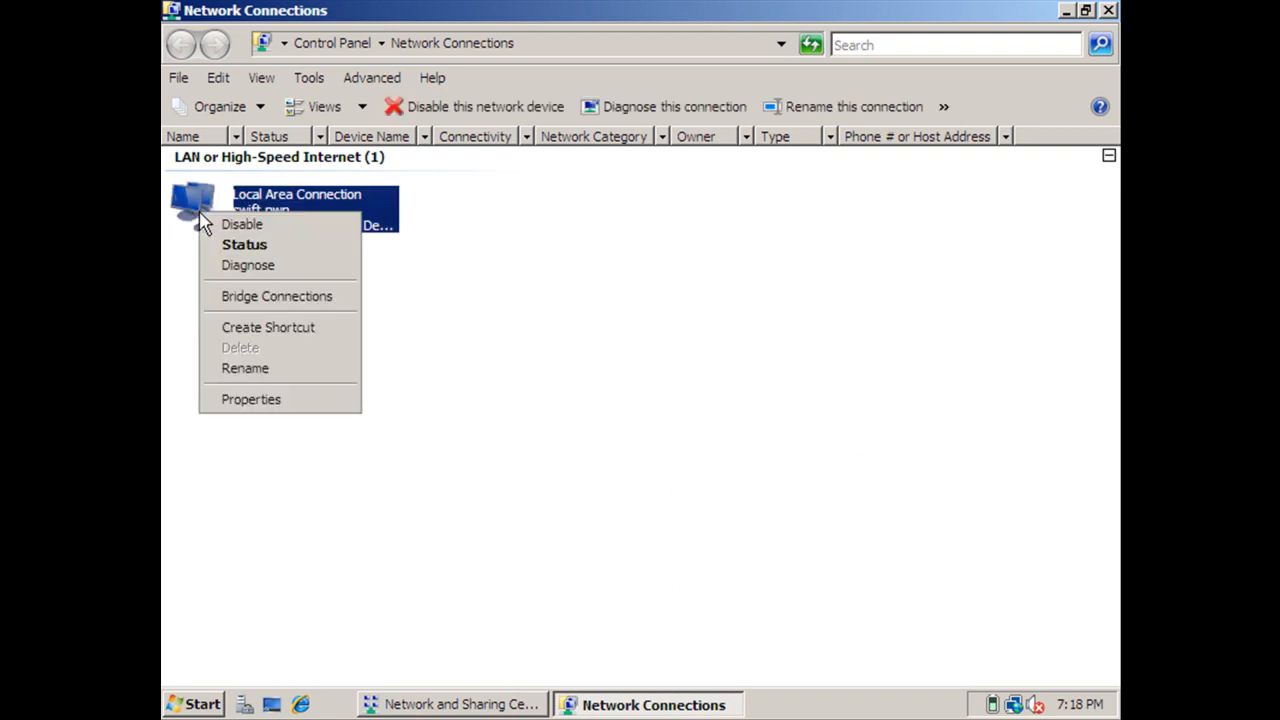
{"action": "mouse_move", "coordinate": [290, 420]}
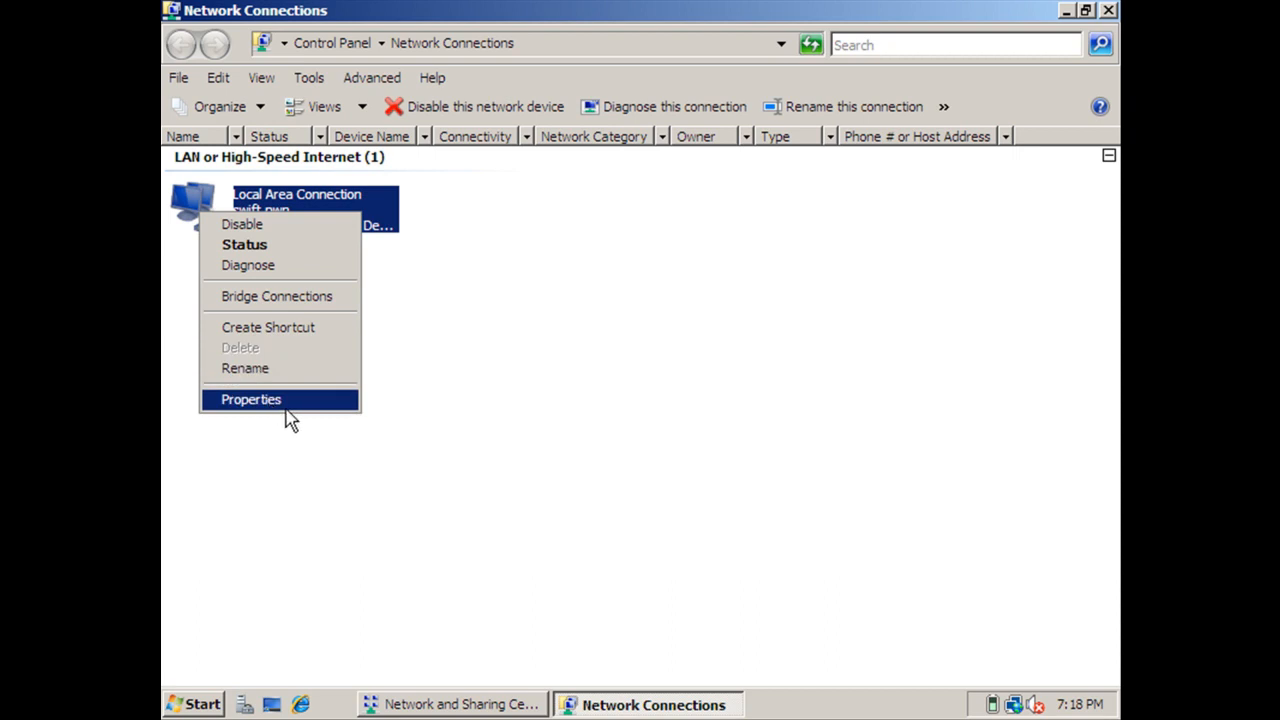
{"action": "mouse_move", "coordinate": [308, 414]}
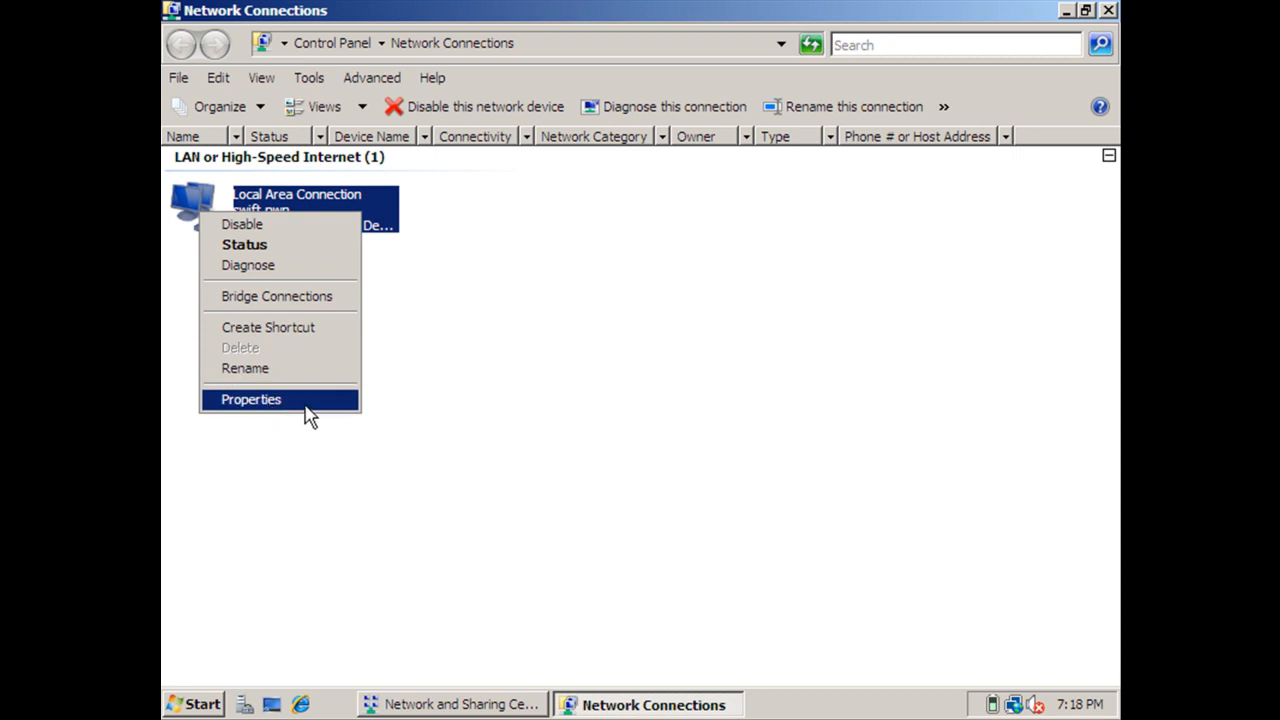
In Local Area Connection's IPv4 properties, enter static address 192.168.0.10 with mask 255.255.255.0.
{"action": "left_click", "coordinate": [250, 400]}
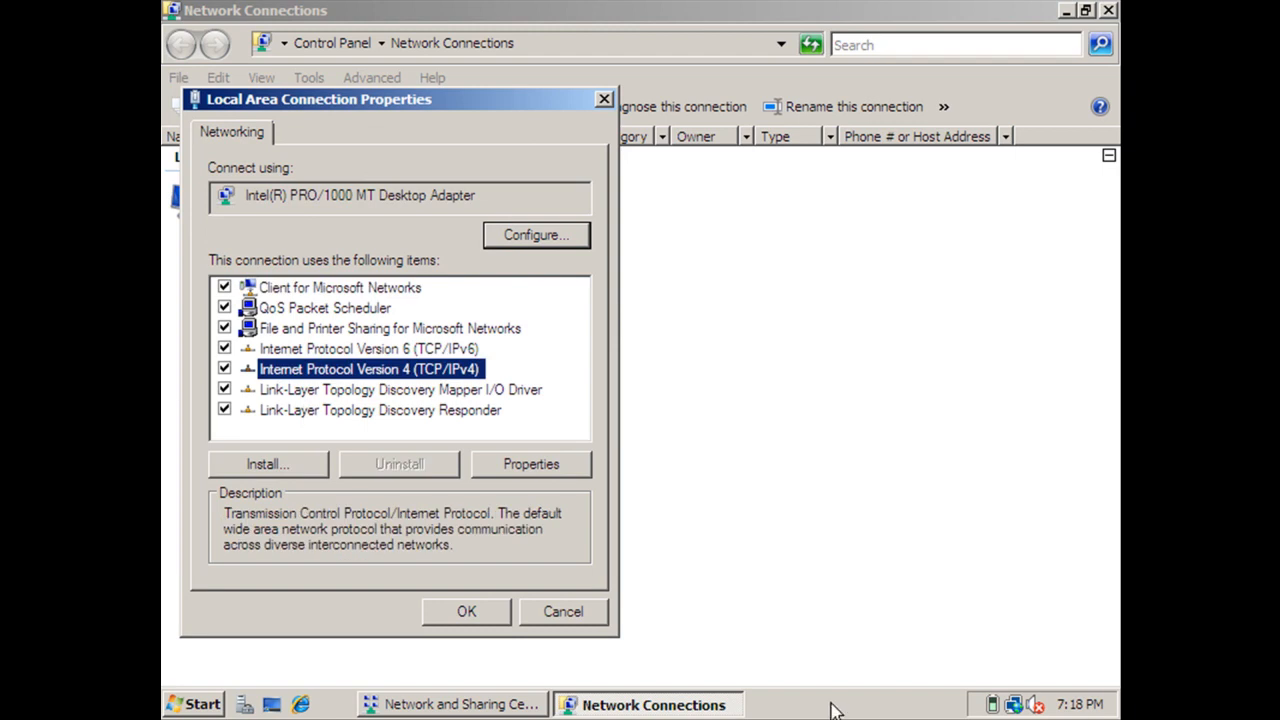
{"action": "mouse_move", "coordinate": [560, 470]}
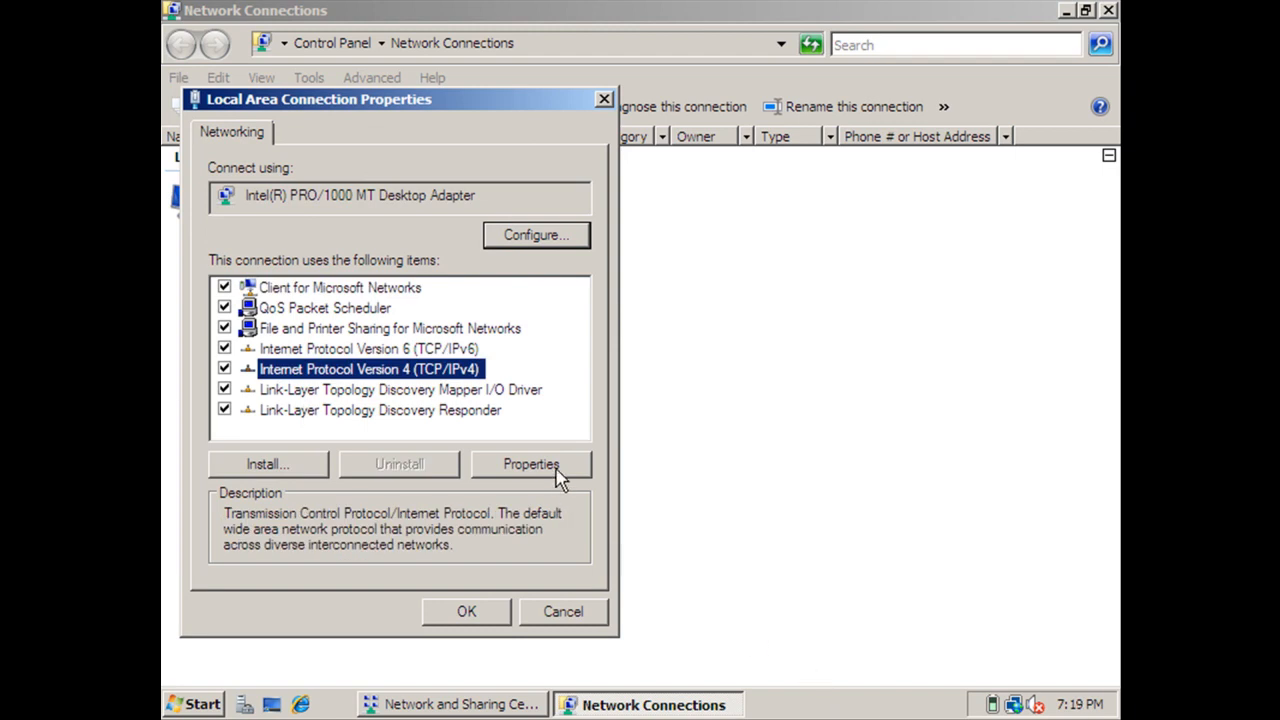
{"action": "left_click", "coordinate": [532, 464]}
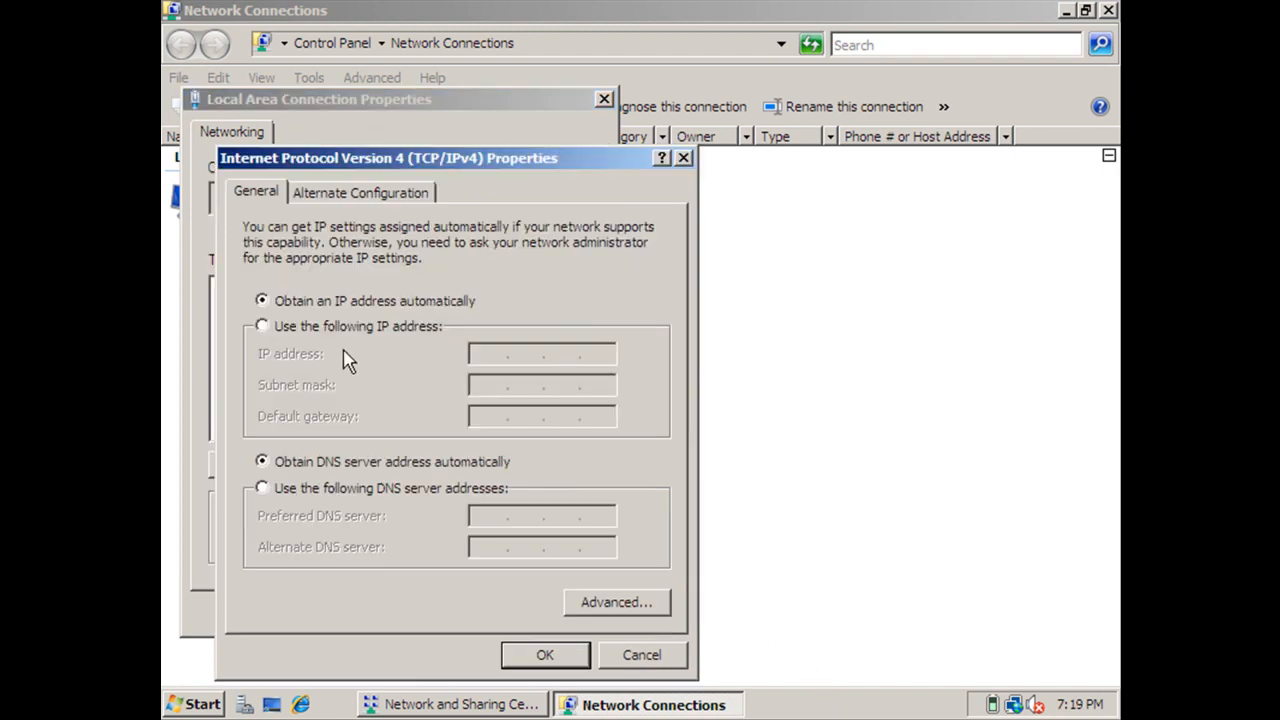
{"action": "mouse_move", "coordinate": [342, 392]}
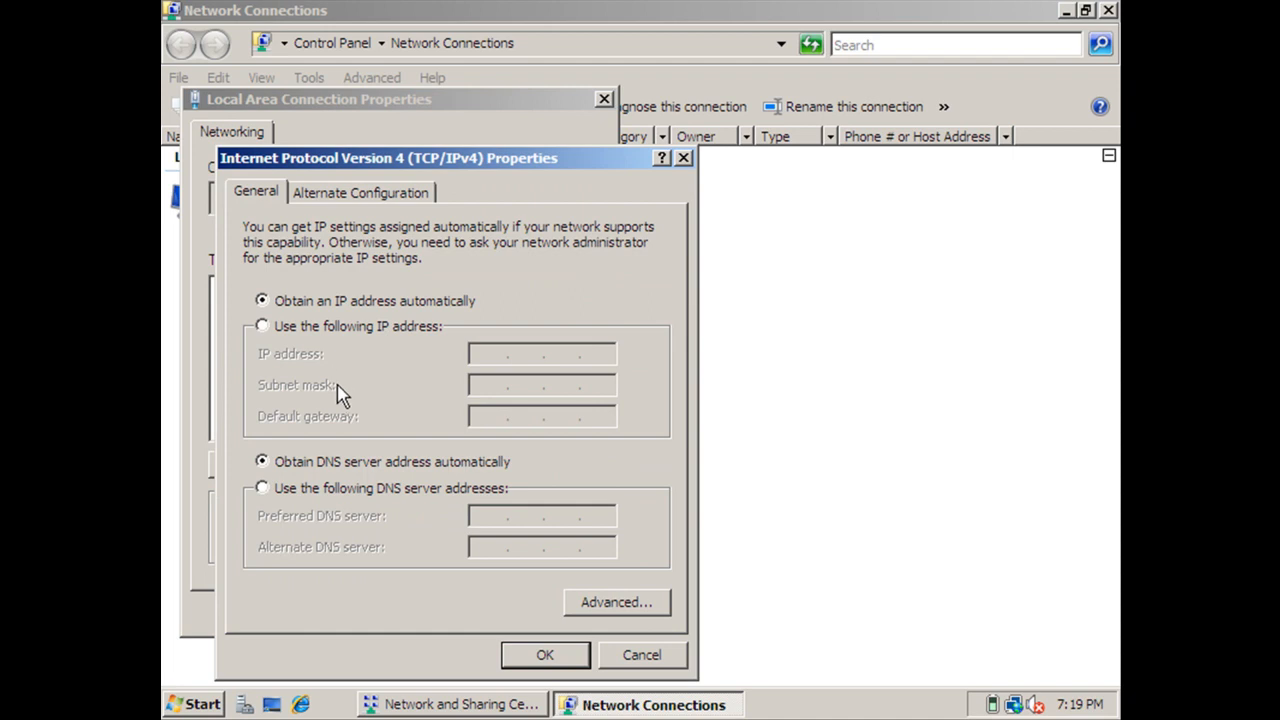
{"action": "mouse_move", "coordinate": [304, 400]}
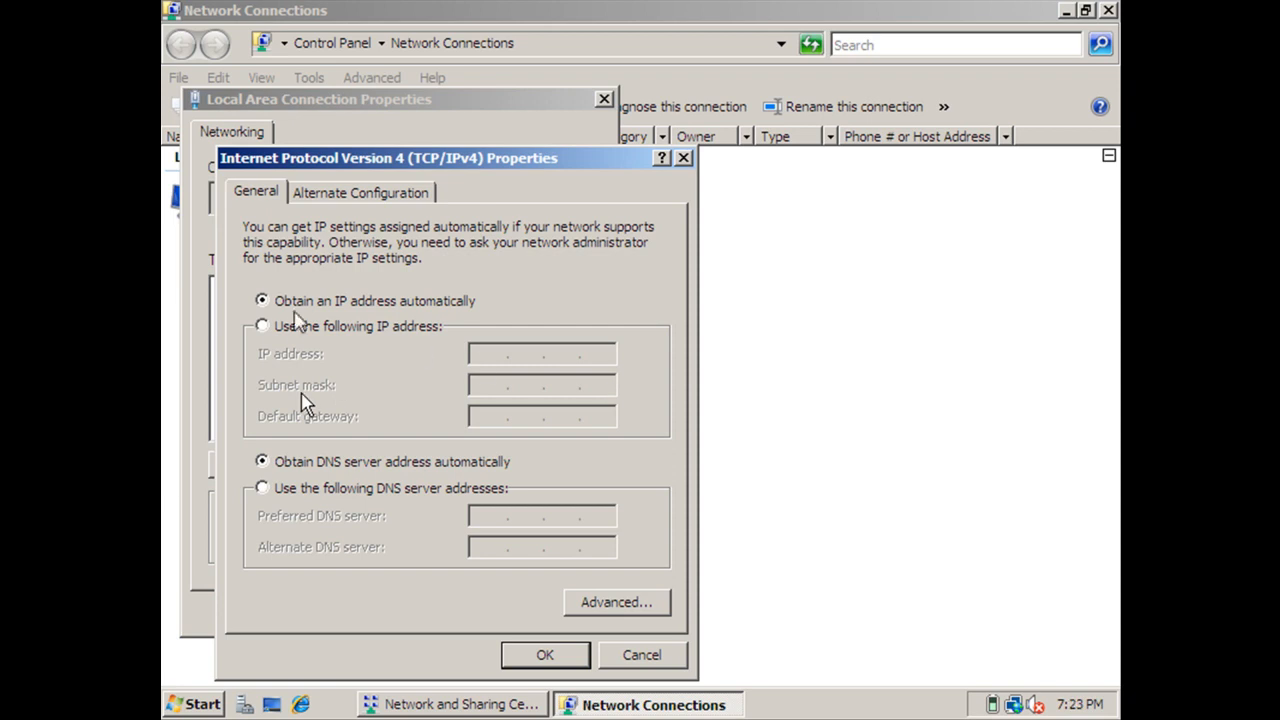
{"action": "mouse_move", "coordinate": [276, 344]}
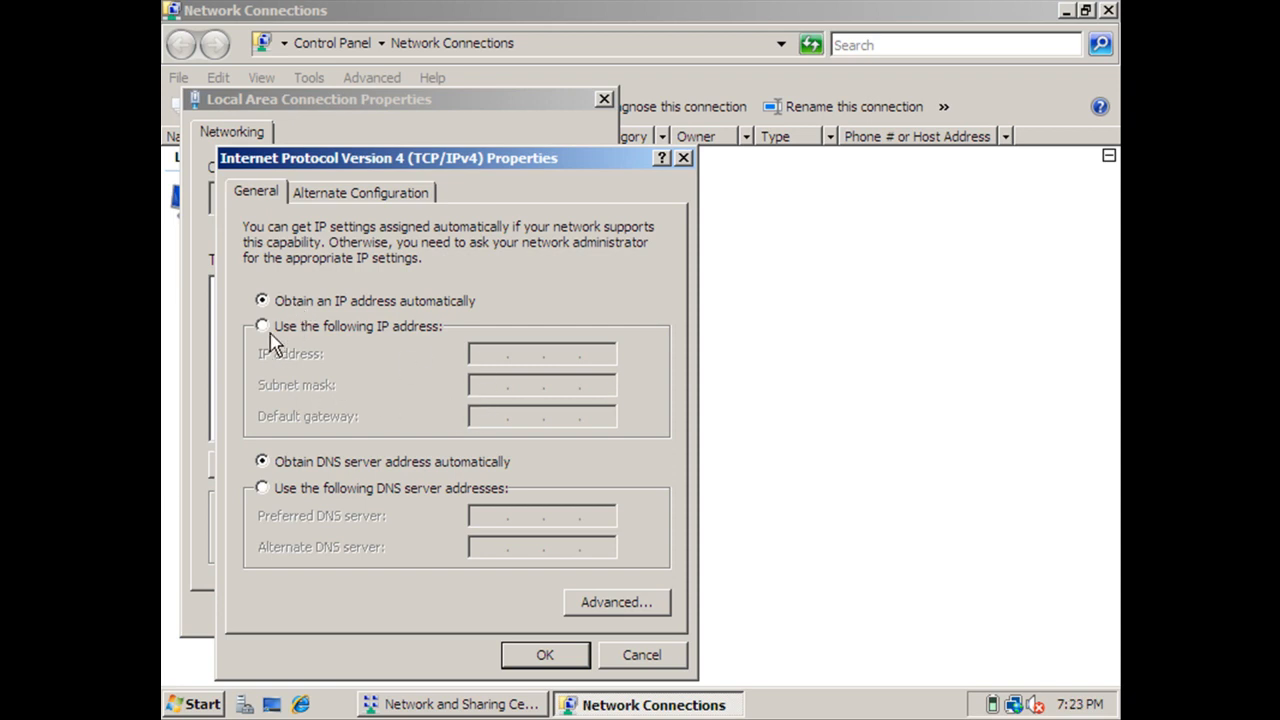
{"action": "left_click", "coordinate": [260, 326]}
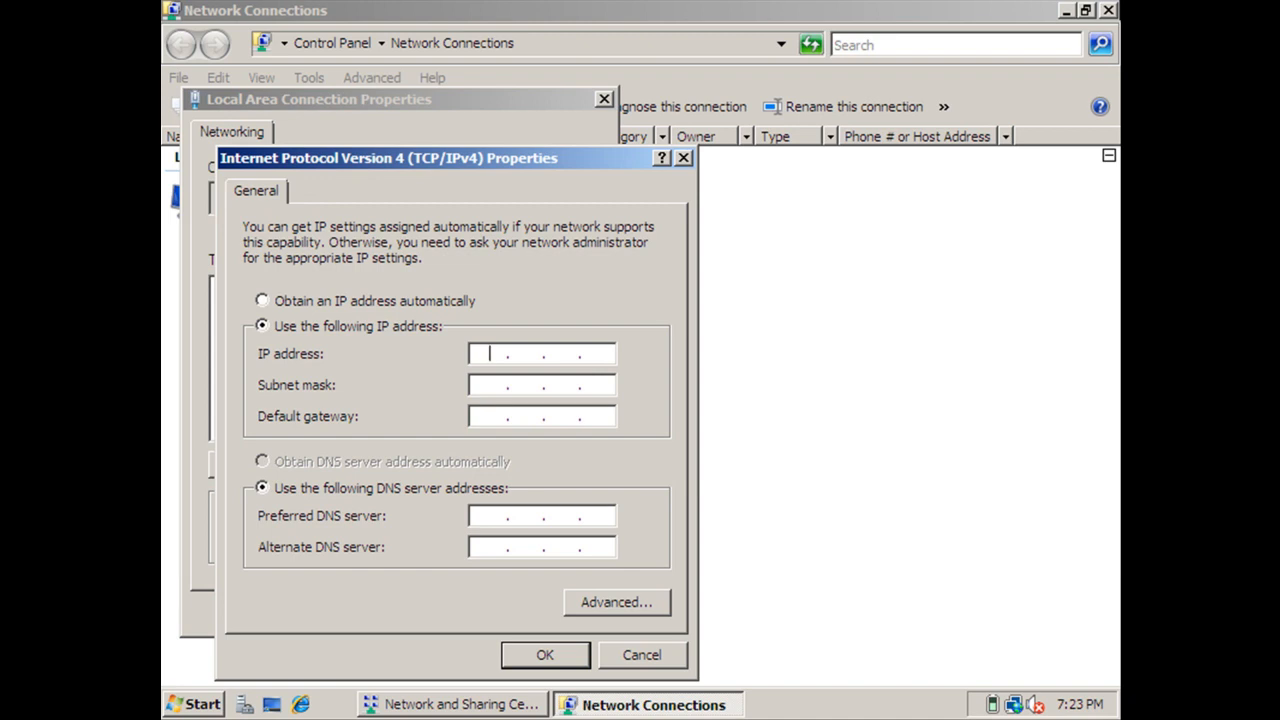
{"action": "type", "text": "1"}
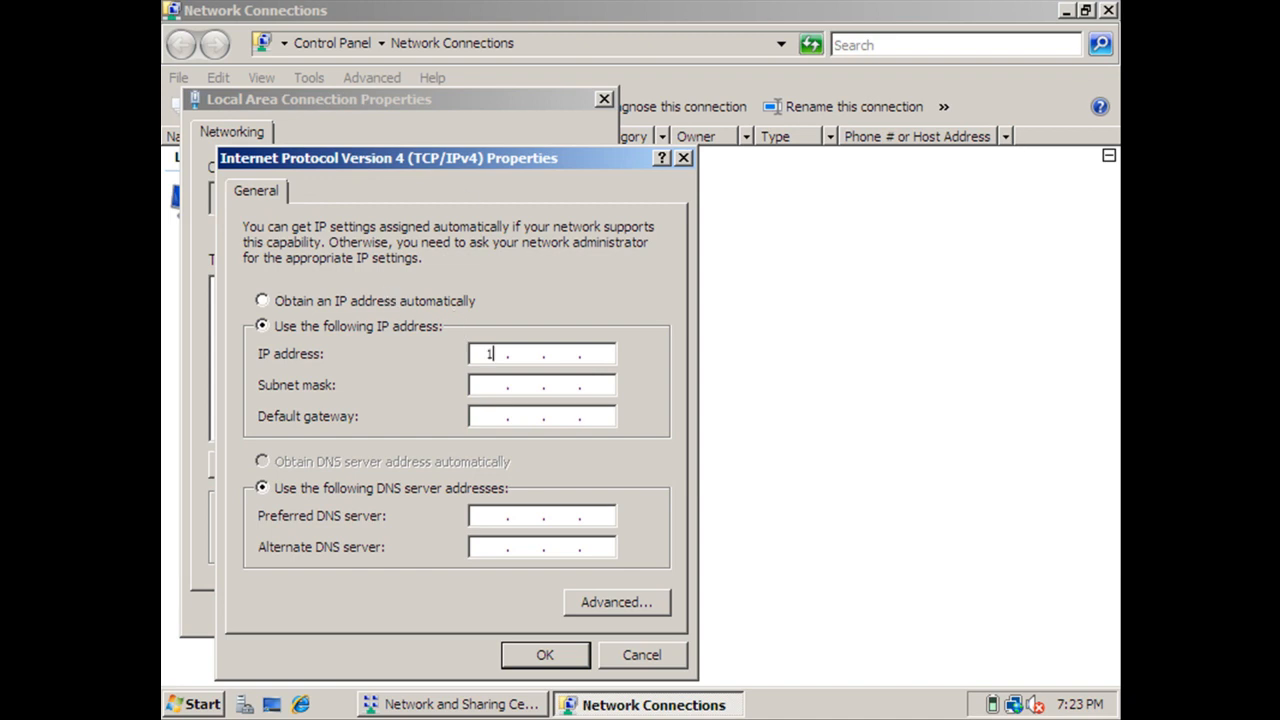
{"action": "type", "text": "29"}
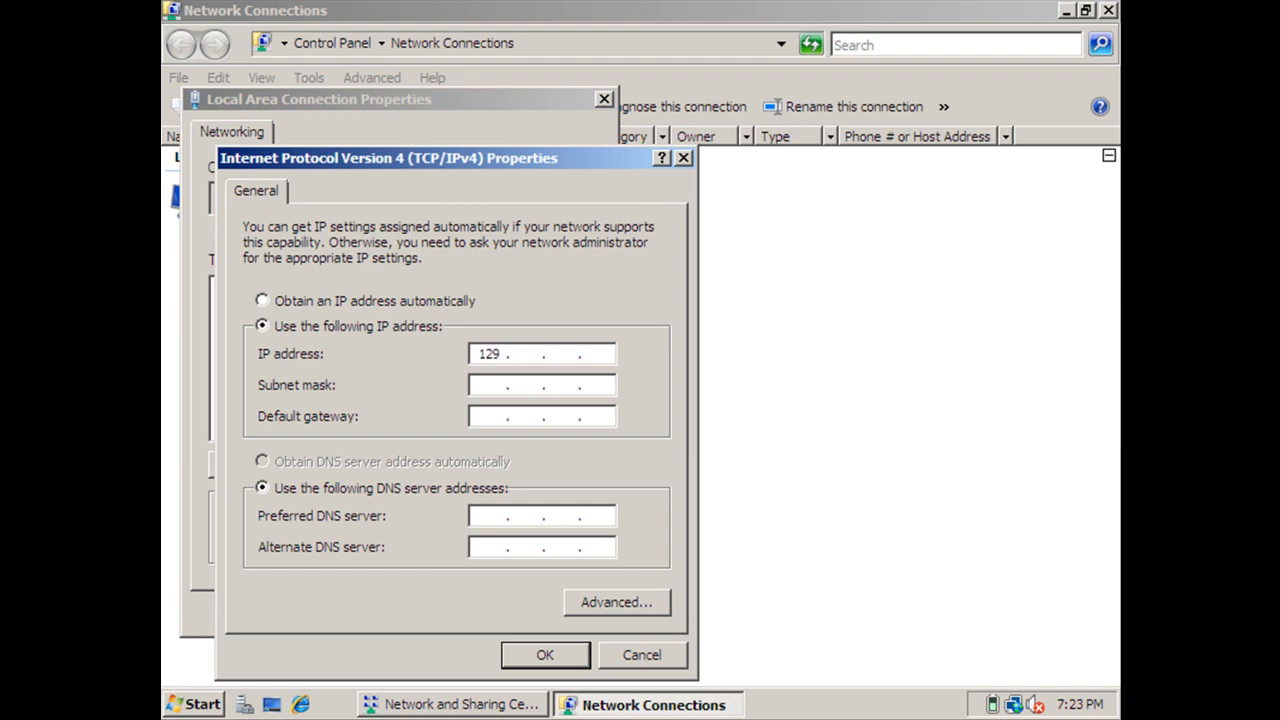
{"action": "type", "text": "19"}
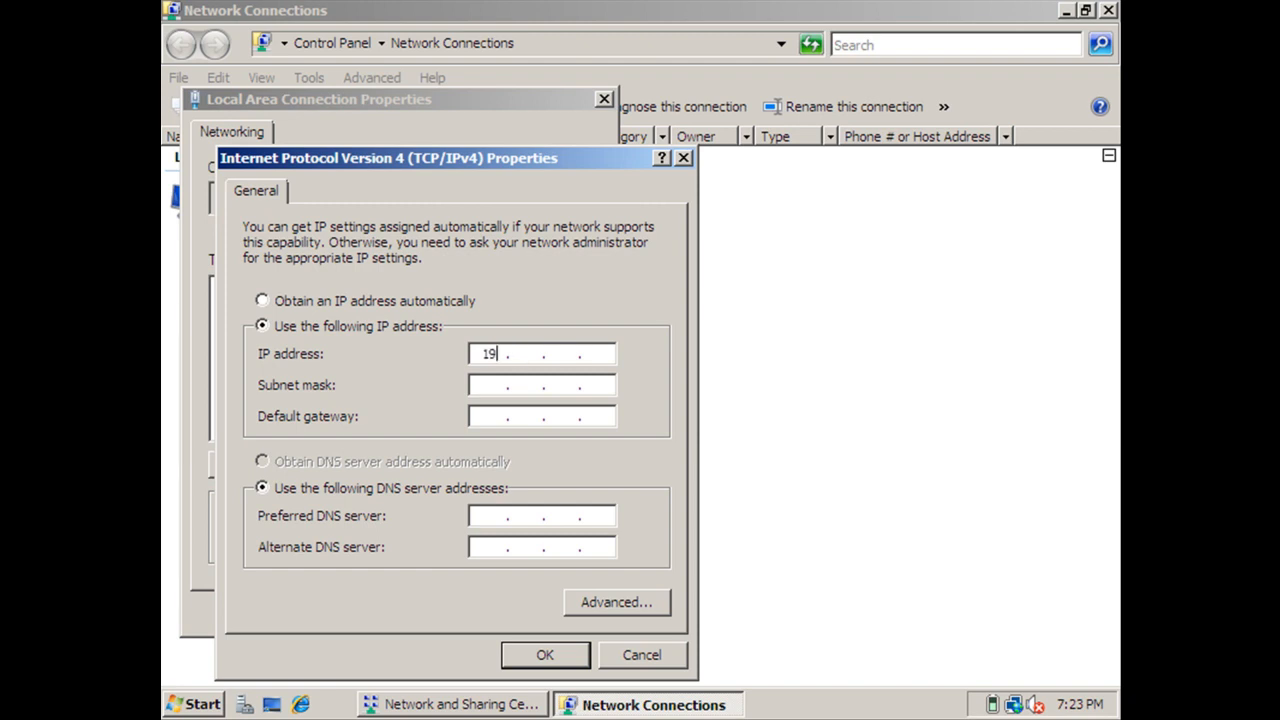
{"action": "type", "text": "2.168.0"}
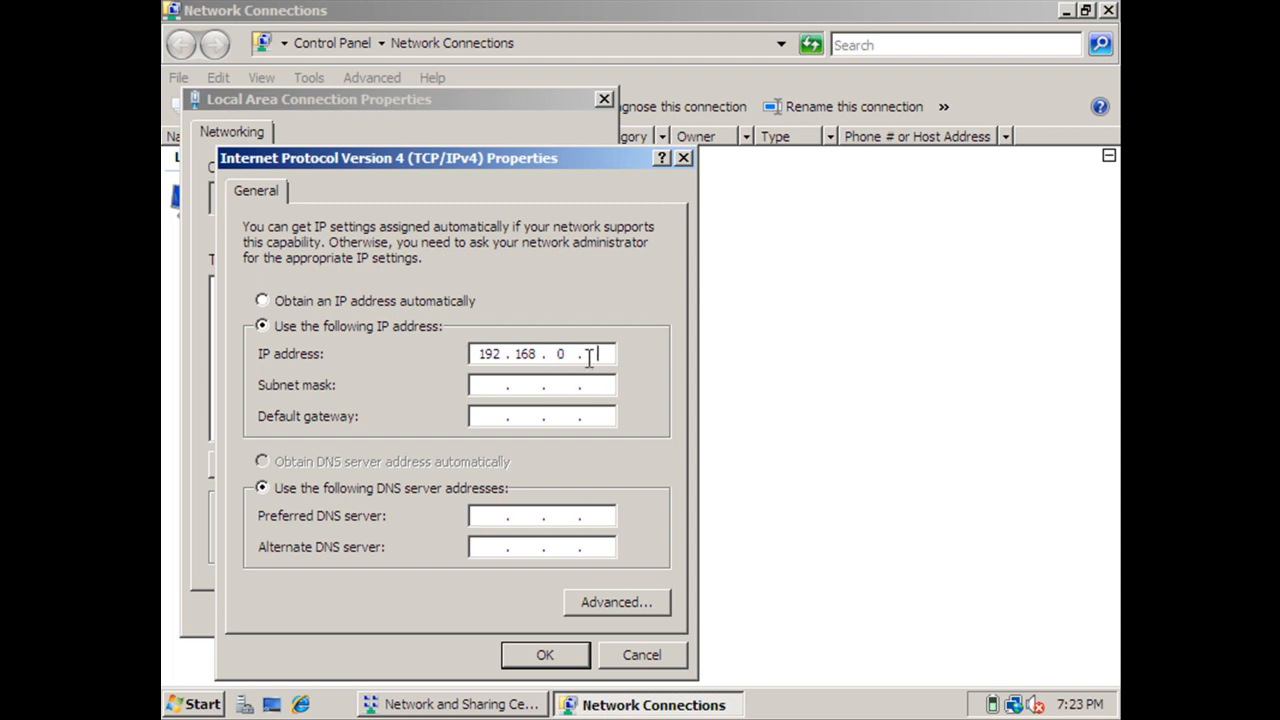
{"action": "type", "text": "10"}
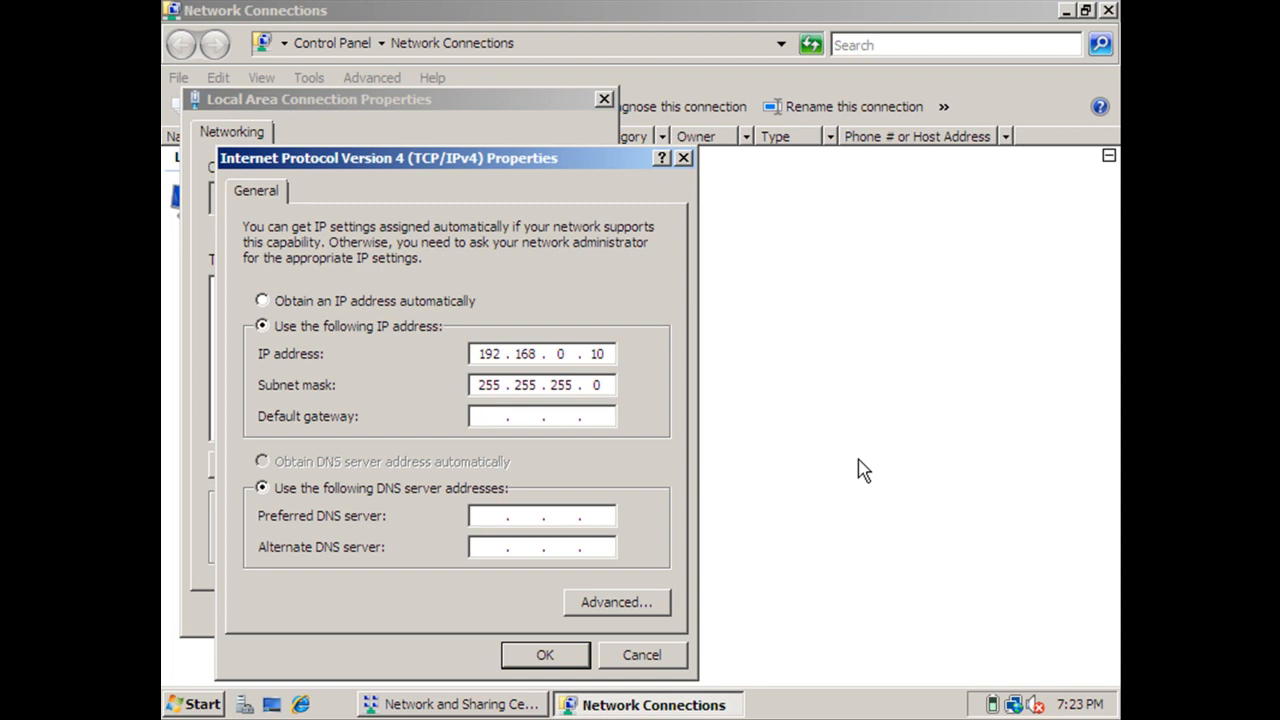
Enter default gateway 192.168.0.1 and adjust the last octet of the IP address.
{"action": "left_click", "coordinate": [490, 416]}
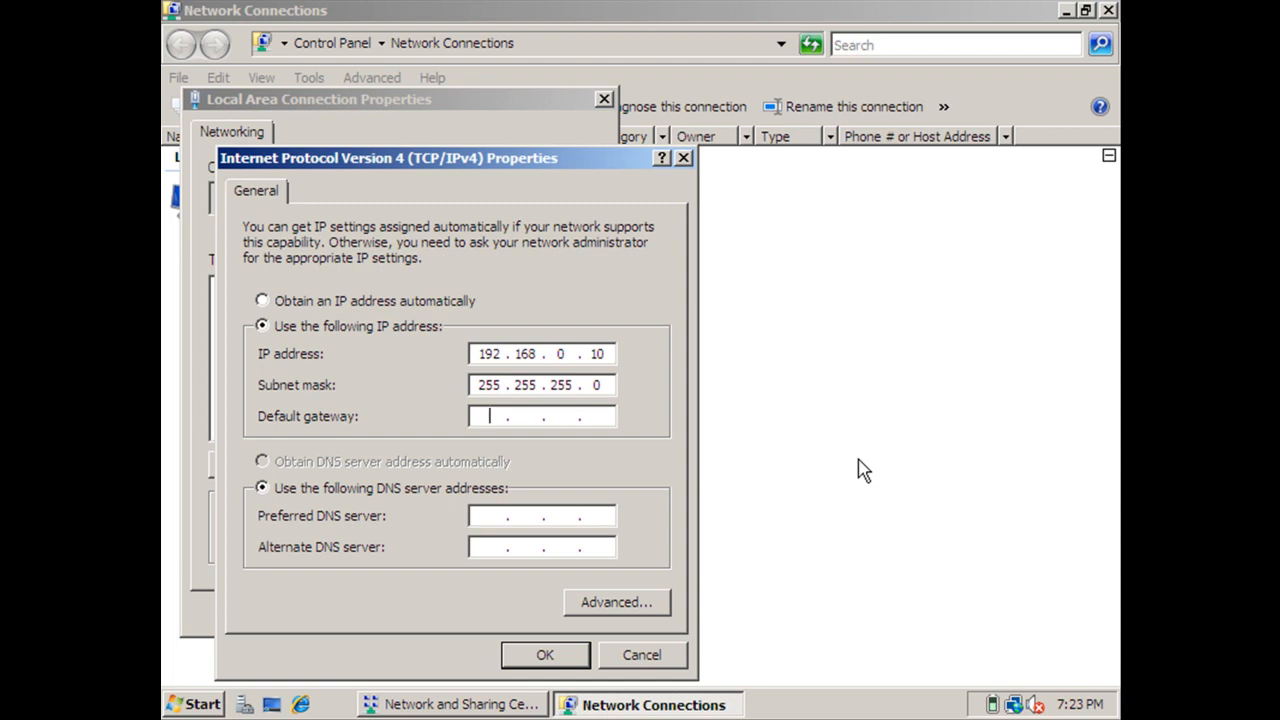
{"action": "type", "text": "192 . . ."}
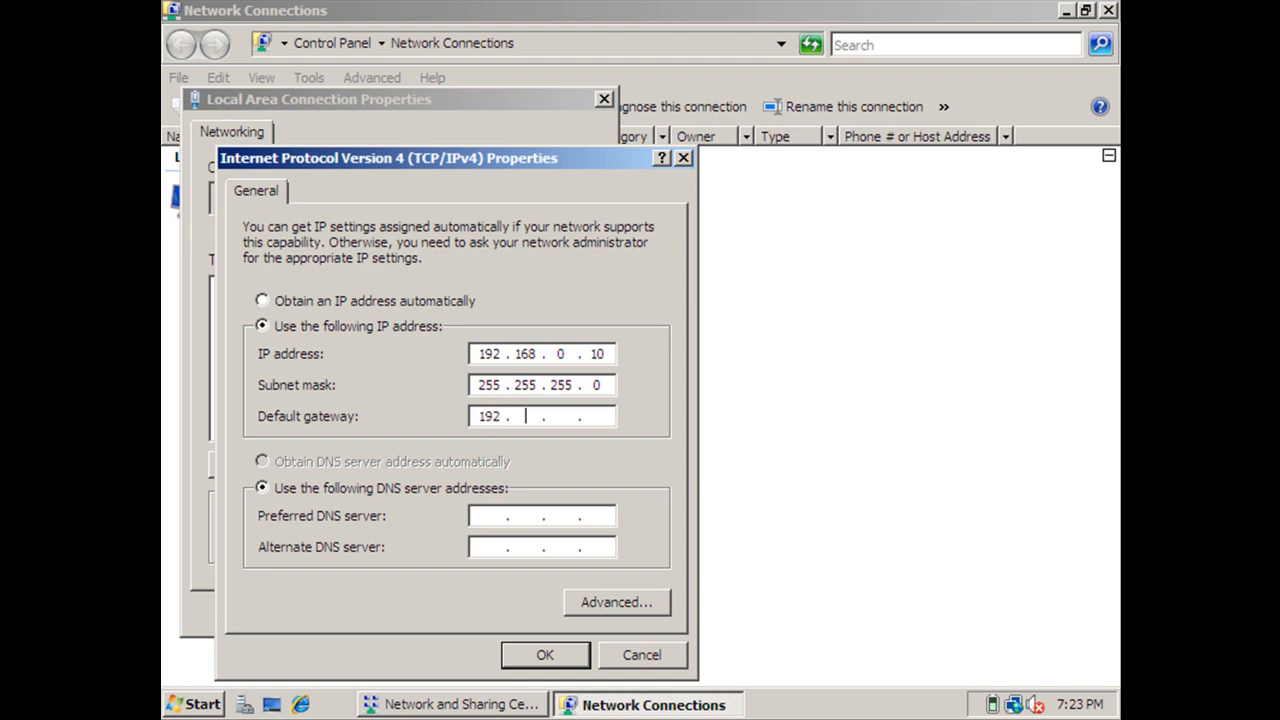
{"action": "type", "text": "168"}
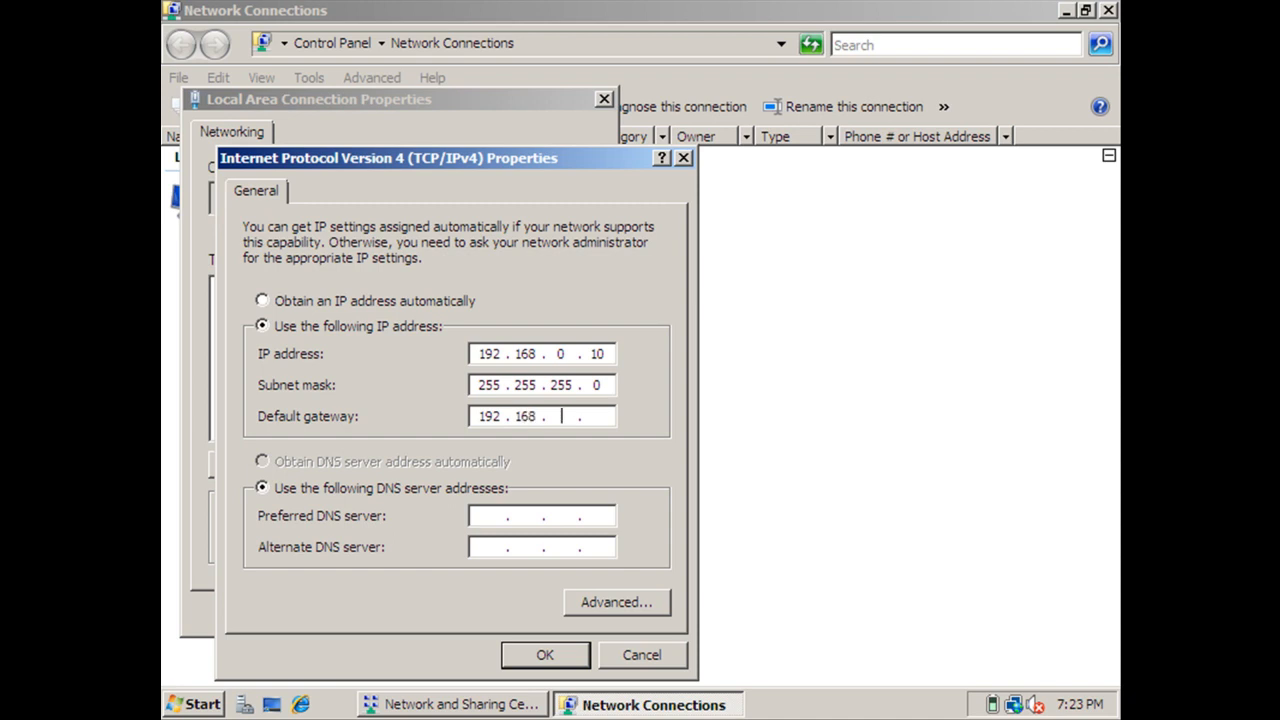
{"action": "type", "text": "0"}
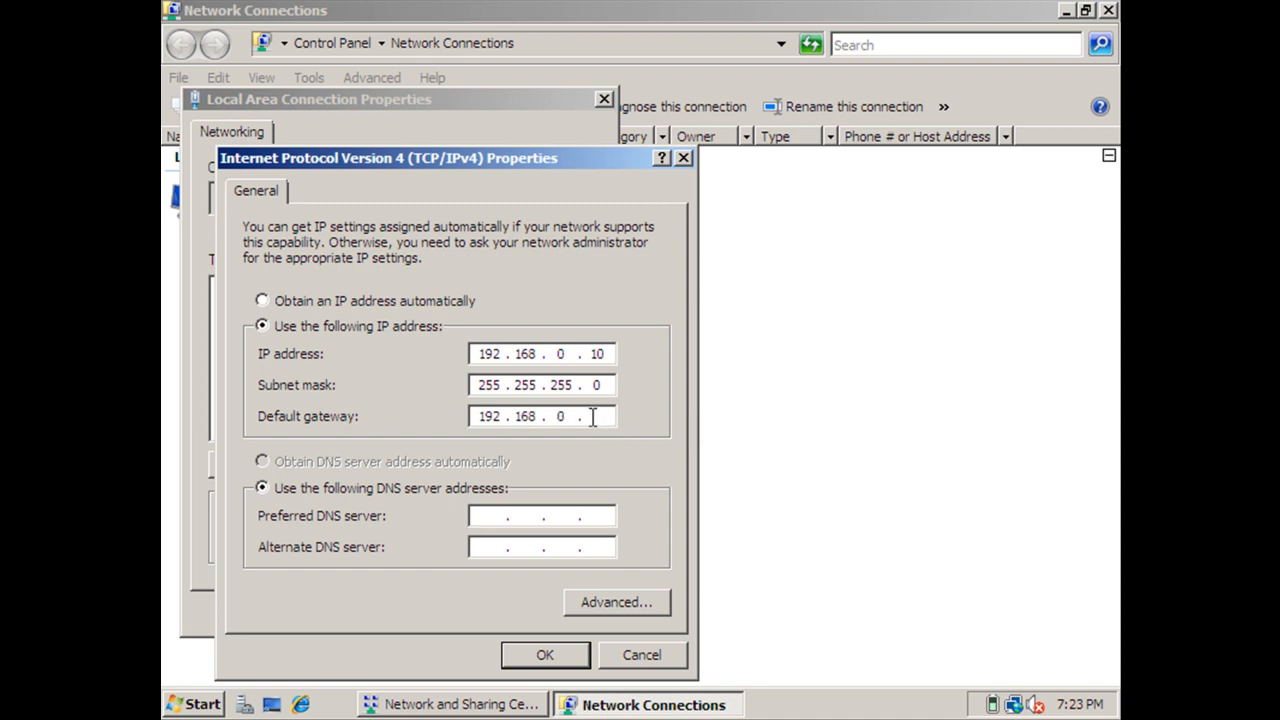
{"action": "type", "text": "1"}
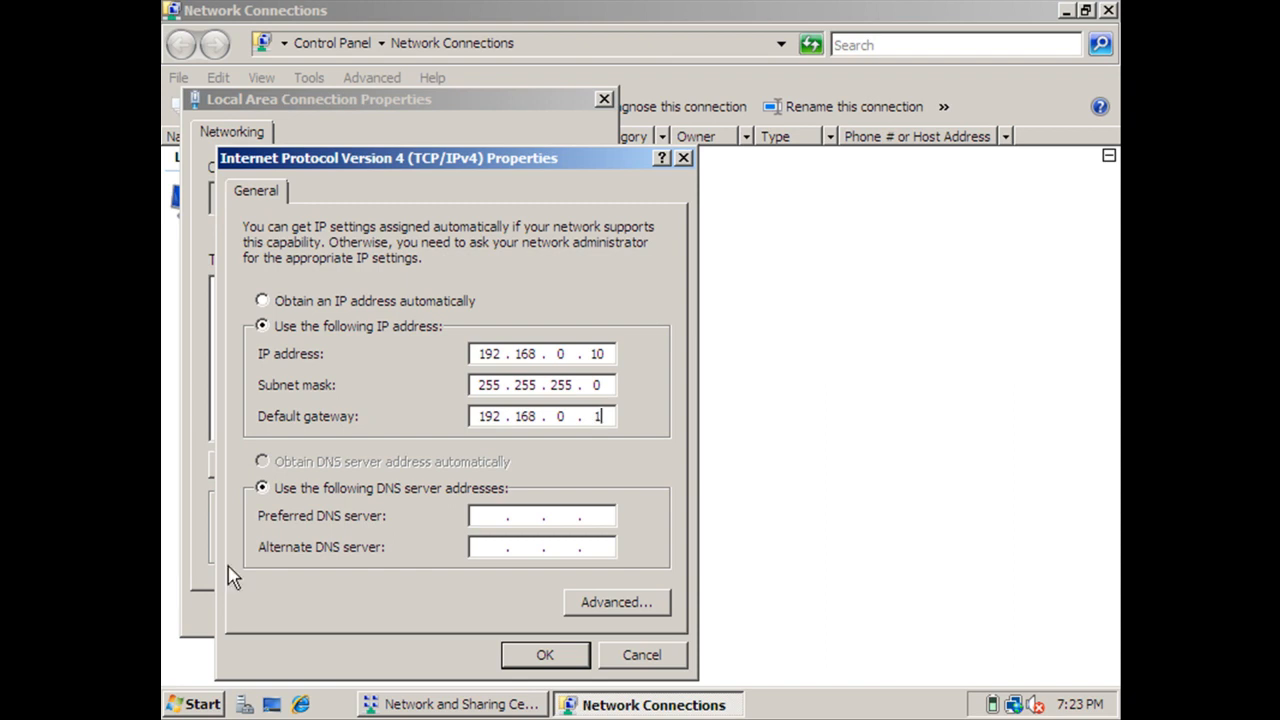
{"action": "mouse_move", "coordinate": [228, 564]}
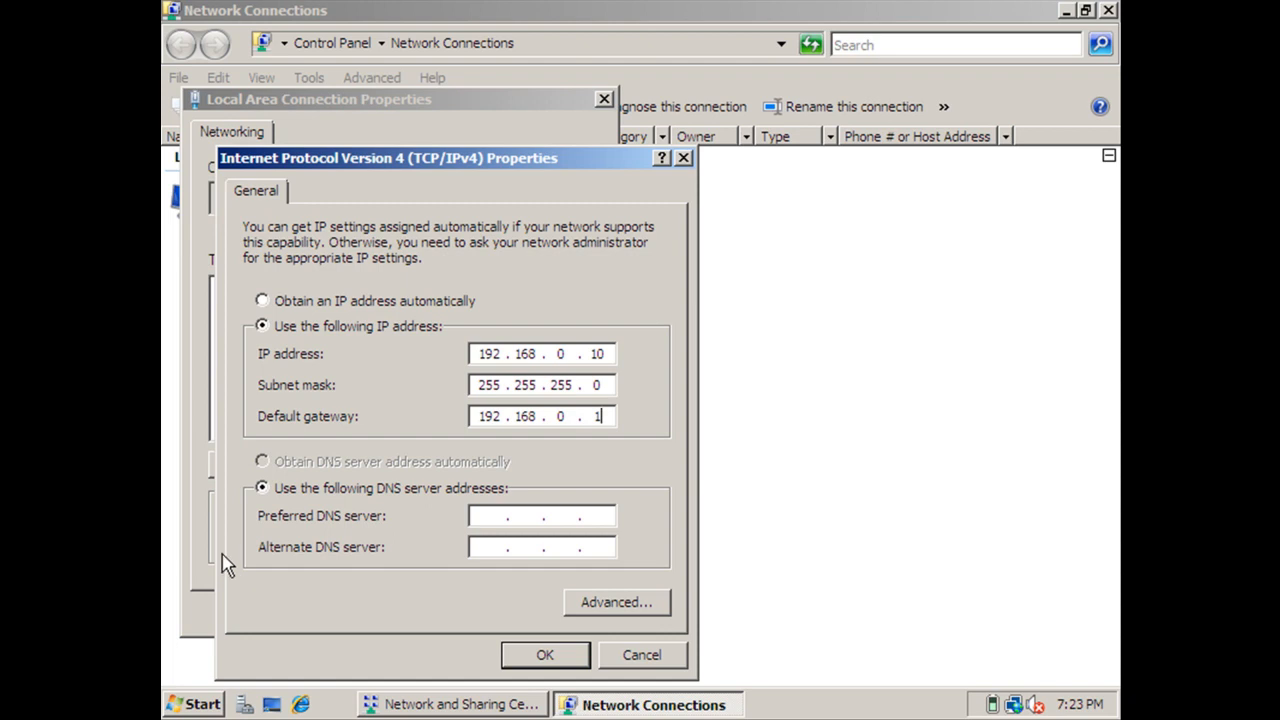
{"action": "mouse_move", "coordinate": [168, 548]}
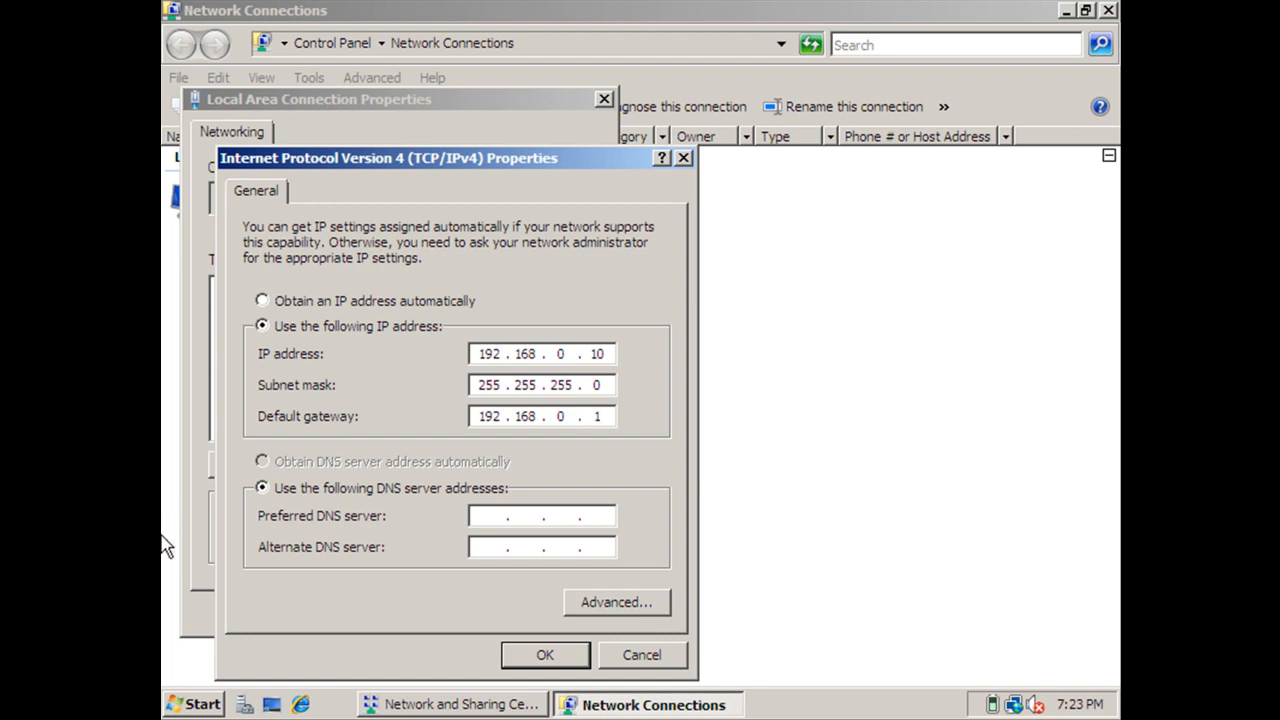
{"action": "mouse_move", "coordinate": [596, 380]}
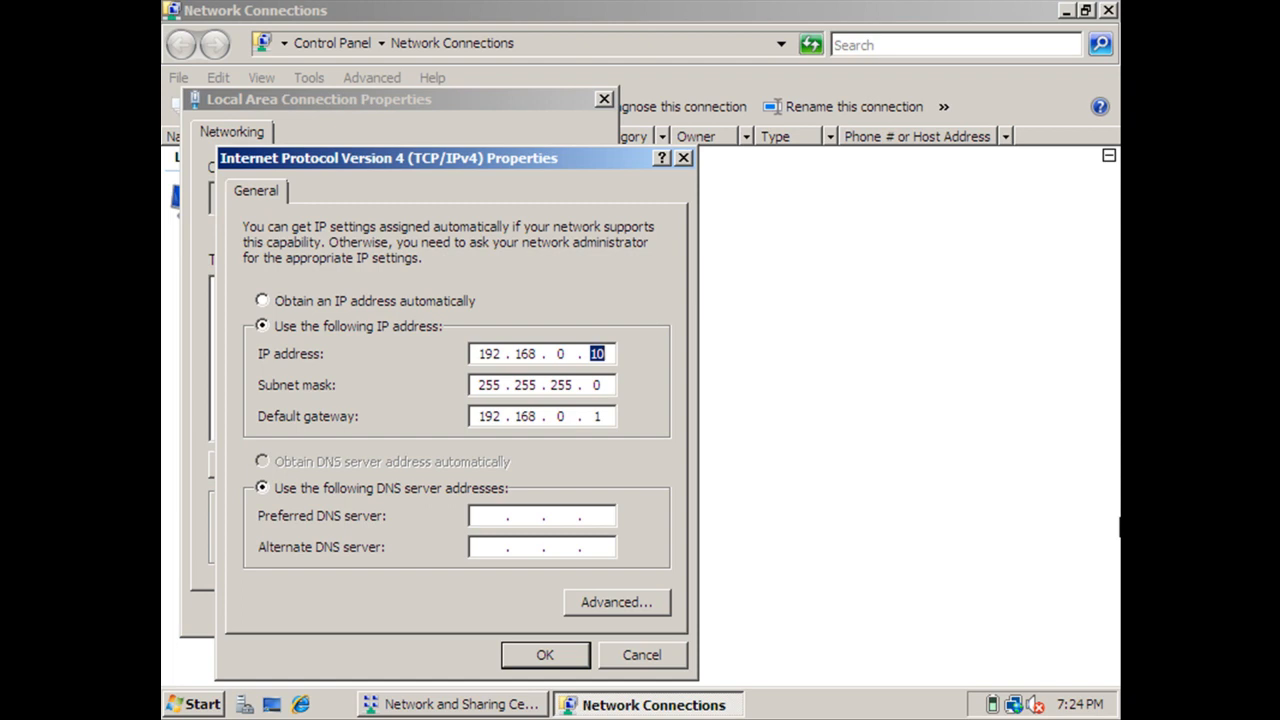
{"action": "type", "text": "20"}
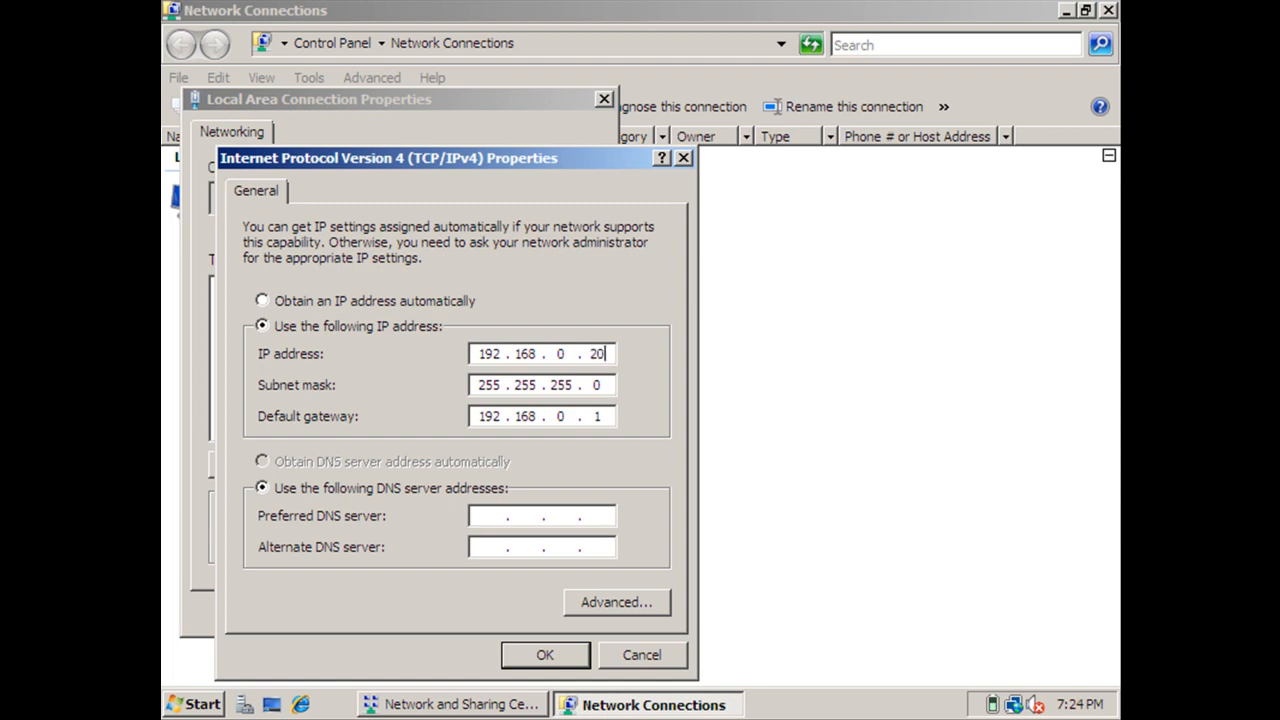
{"action": "double_click", "coordinate": [596, 352]}
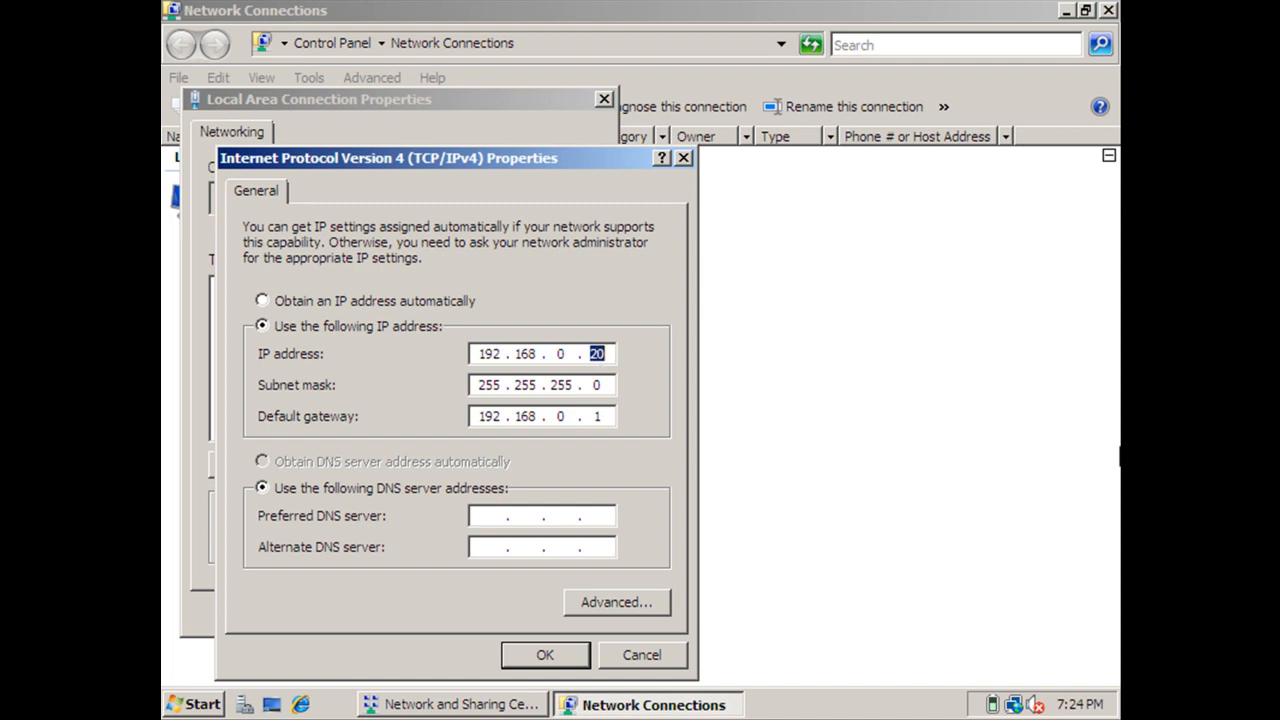
{"action": "type", "text": "30"}
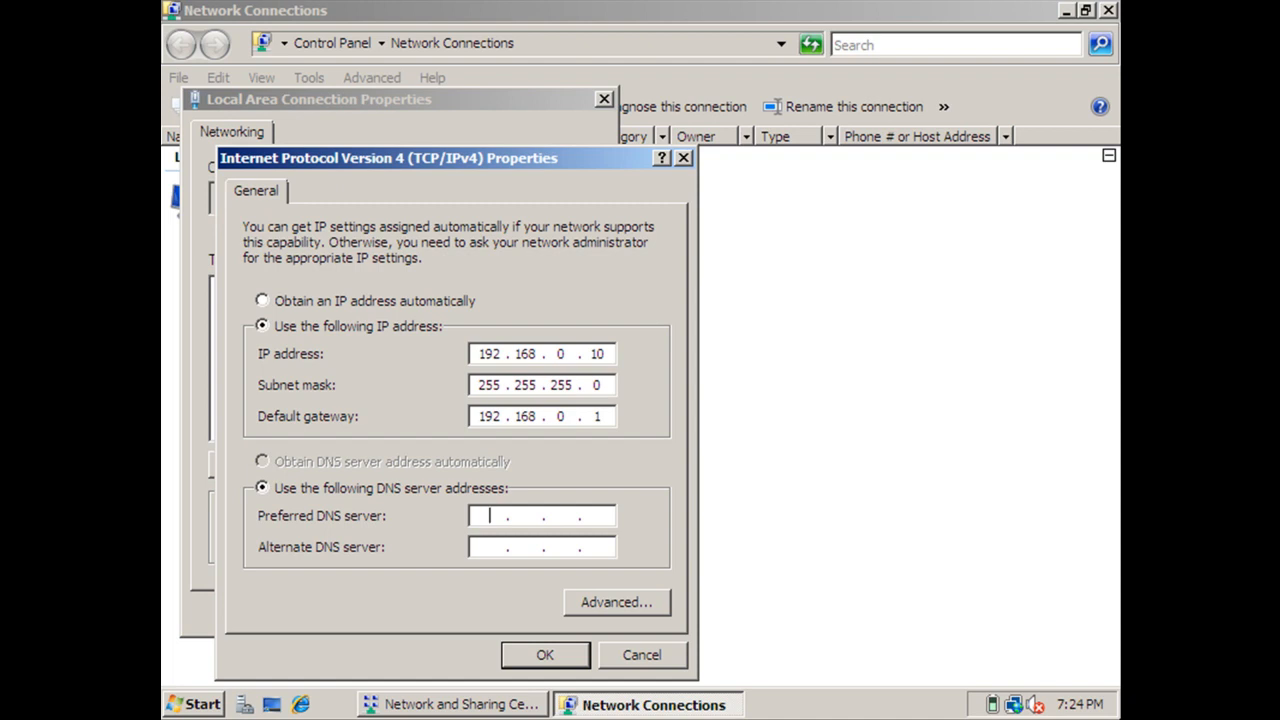
Set preferred DNS server 192.168.0.1, confirm, and close all network windows to the desktop.
{"action": "type", "text": "192 . . ."}
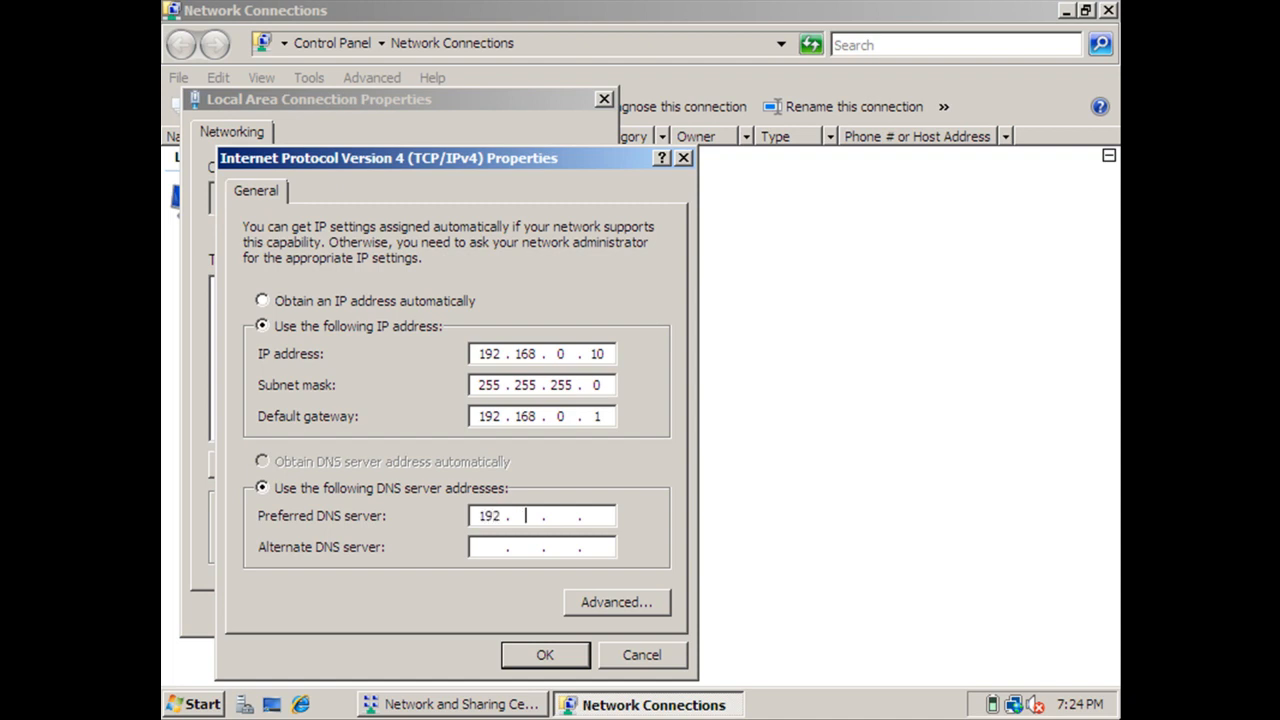
{"action": "type", "text": "168"}
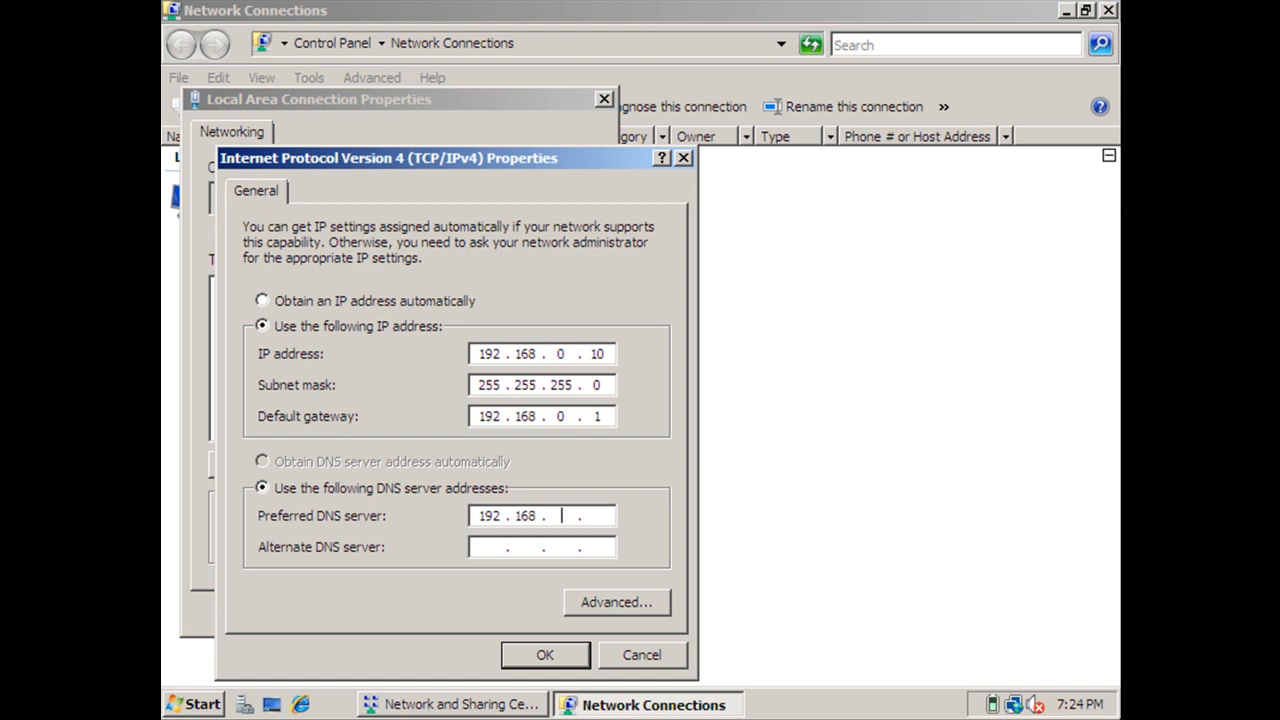
{"action": "type", "text": "0"}
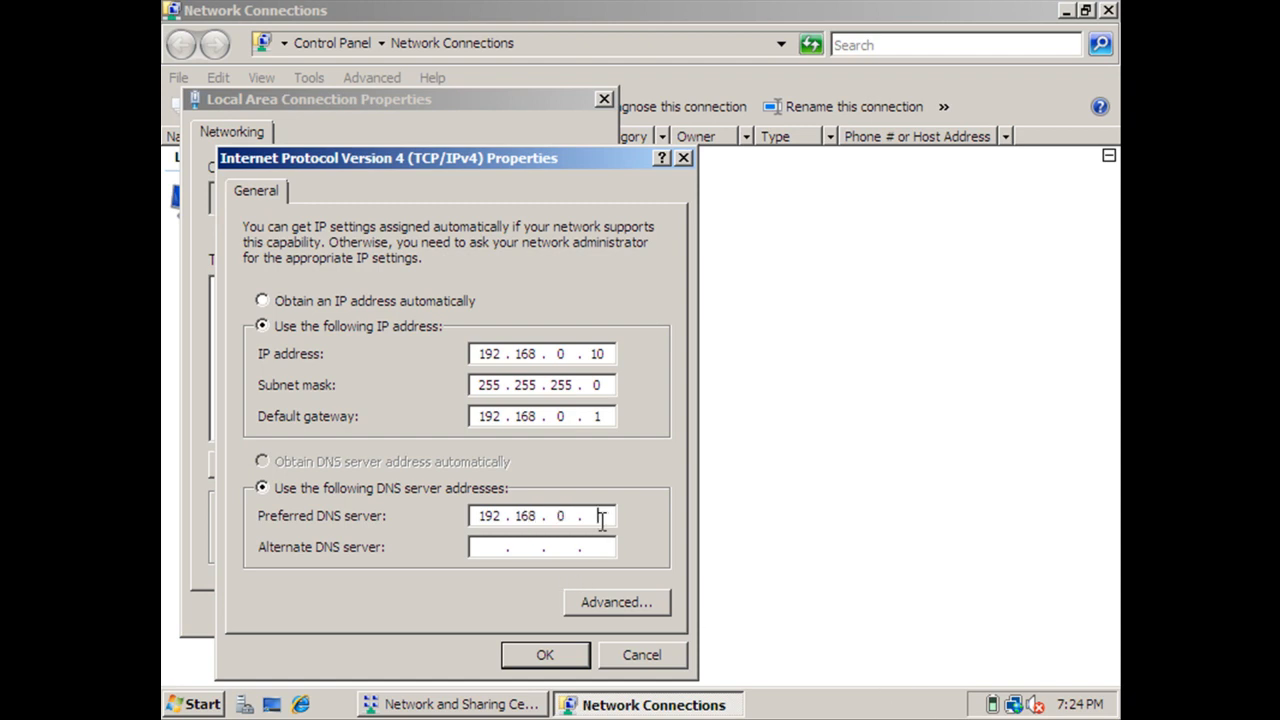
{"action": "type", "text": "1"}
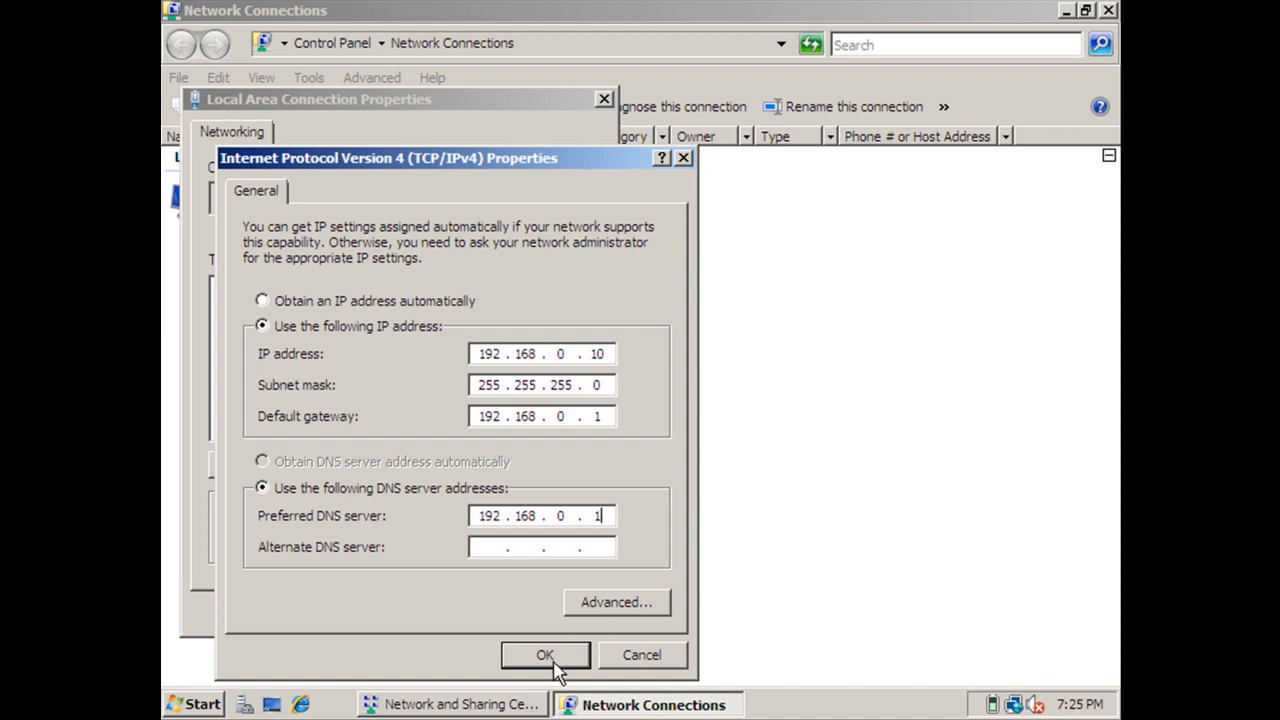
{"action": "left_click", "coordinate": [544, 656]}
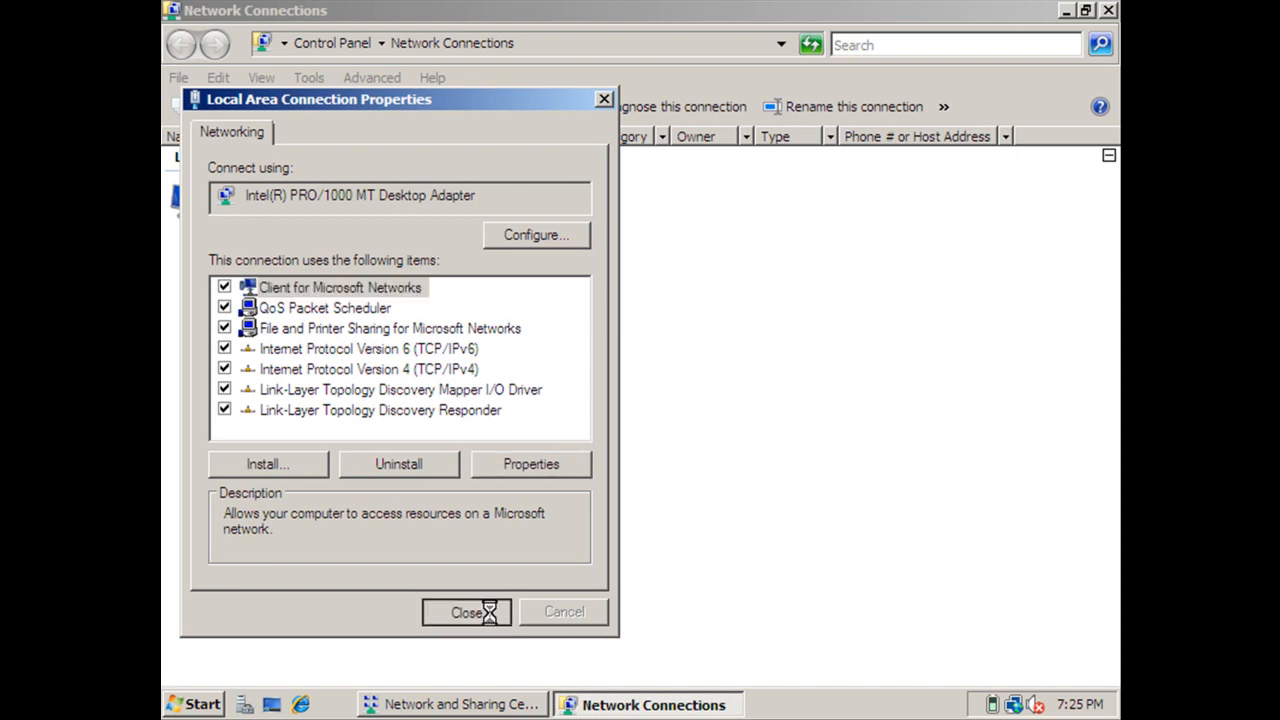
{"action": "left_click", "coordinate": [466, 612]}
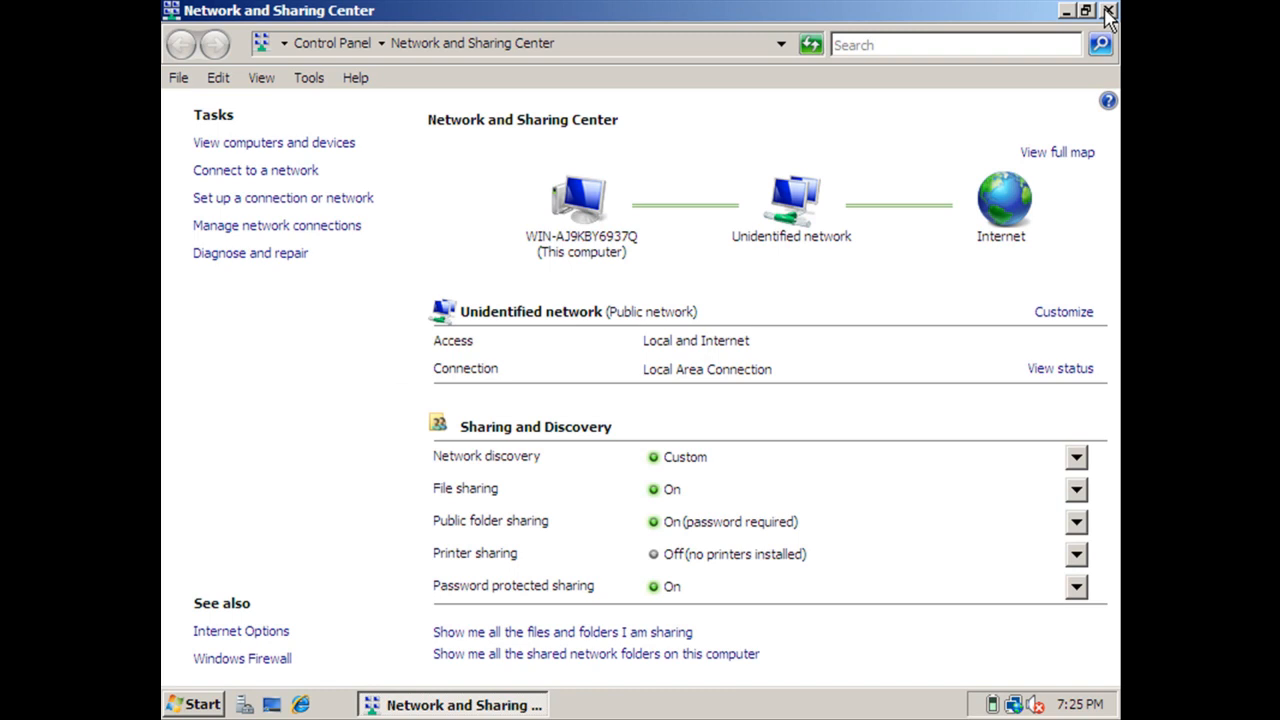
{"action": "mouse_move", "coordinate": [1084, 12]}
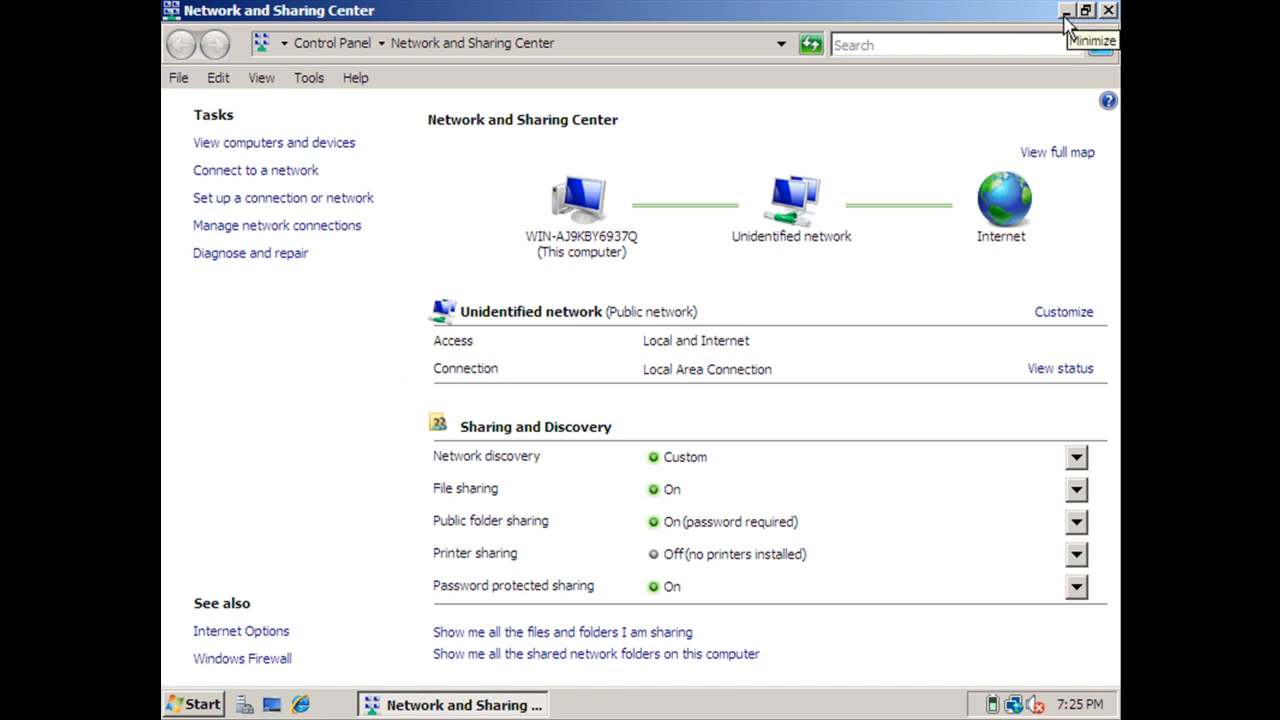
{"action": "left_click", "coordinate": [1064, 10]}
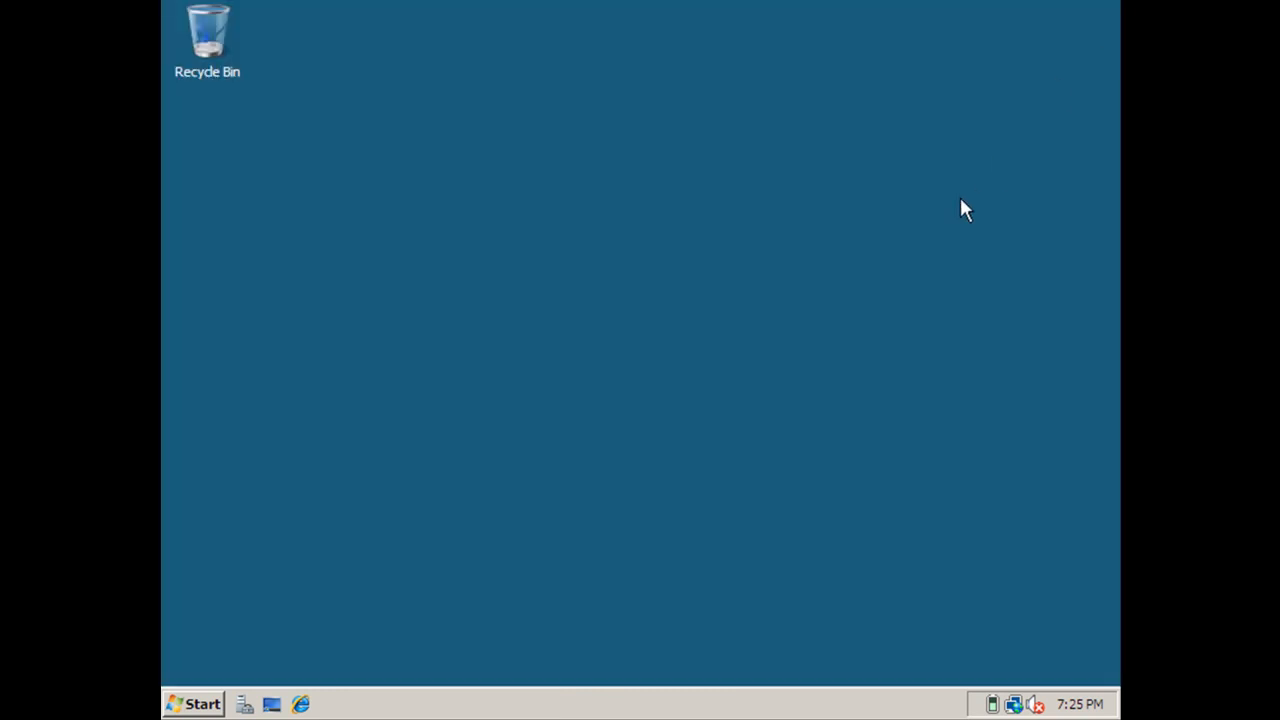
{"action": "mouse_move", "coordinate": [852, 320]}
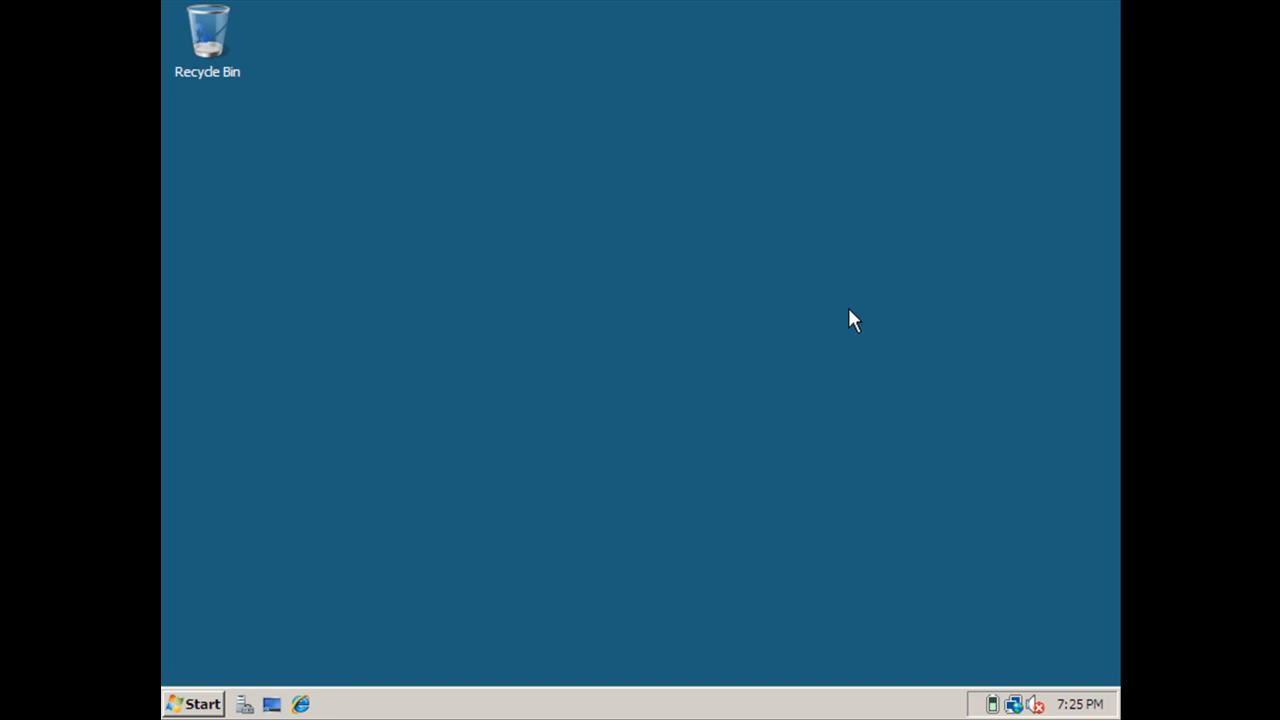
From Computer's Properties, reach the Computer Name settings showing WIN-AJ9KBY6937Q in WORKGROUP.
{"action": "left_click", "coordinate": [194, 704]}
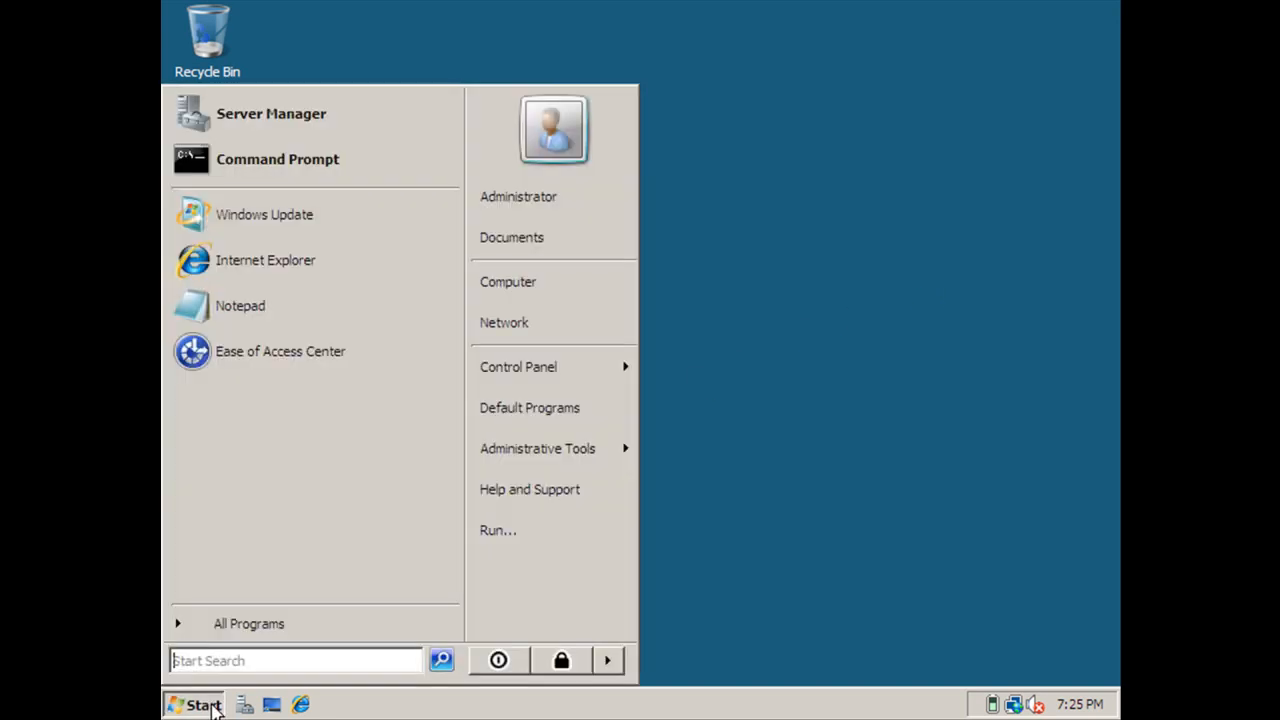
{"action": "right_click", "coordinate": [508, 280]}
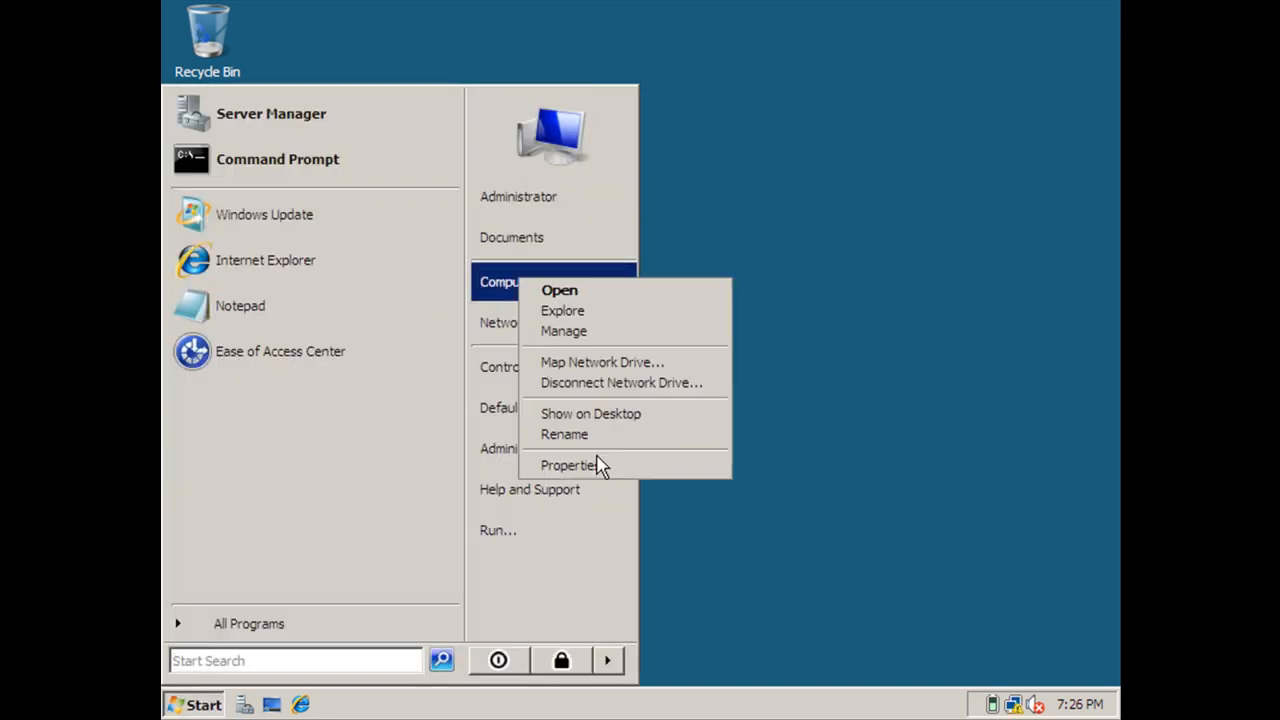
{"action": "mouse_move", "coordinate": [568, 464]}
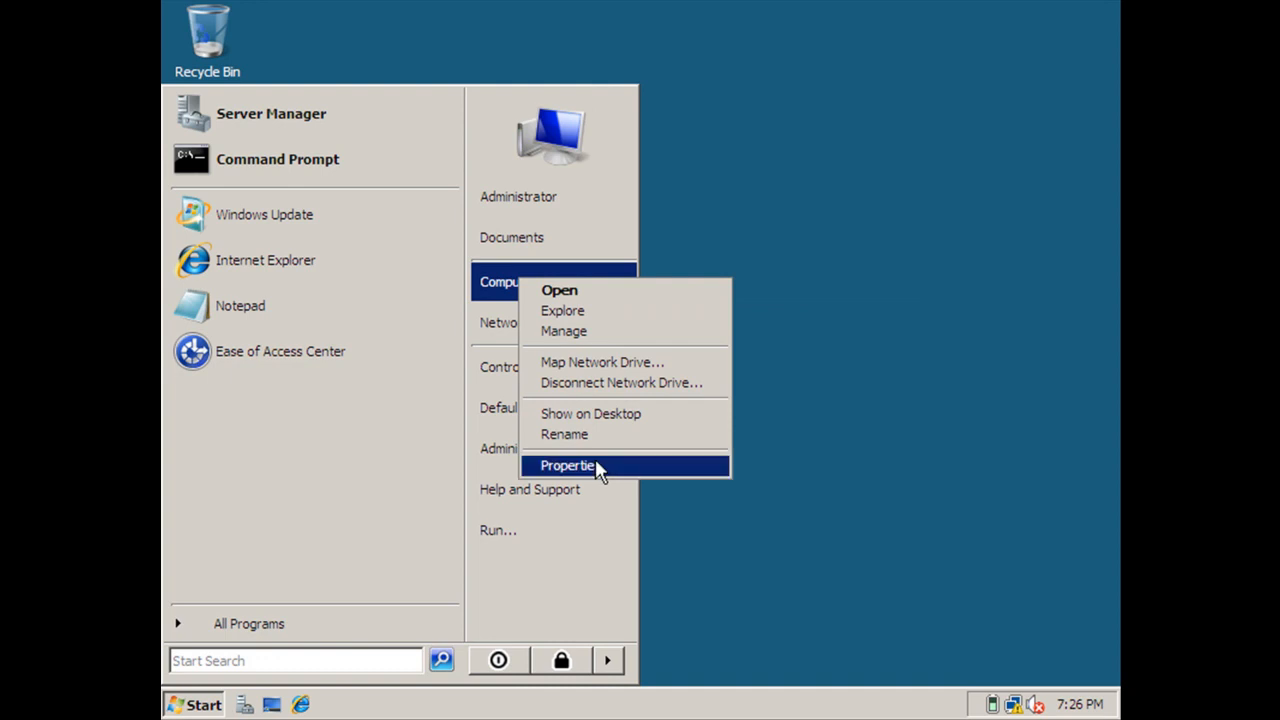
{"action": "left_click", "coordinate": [566, 464]}
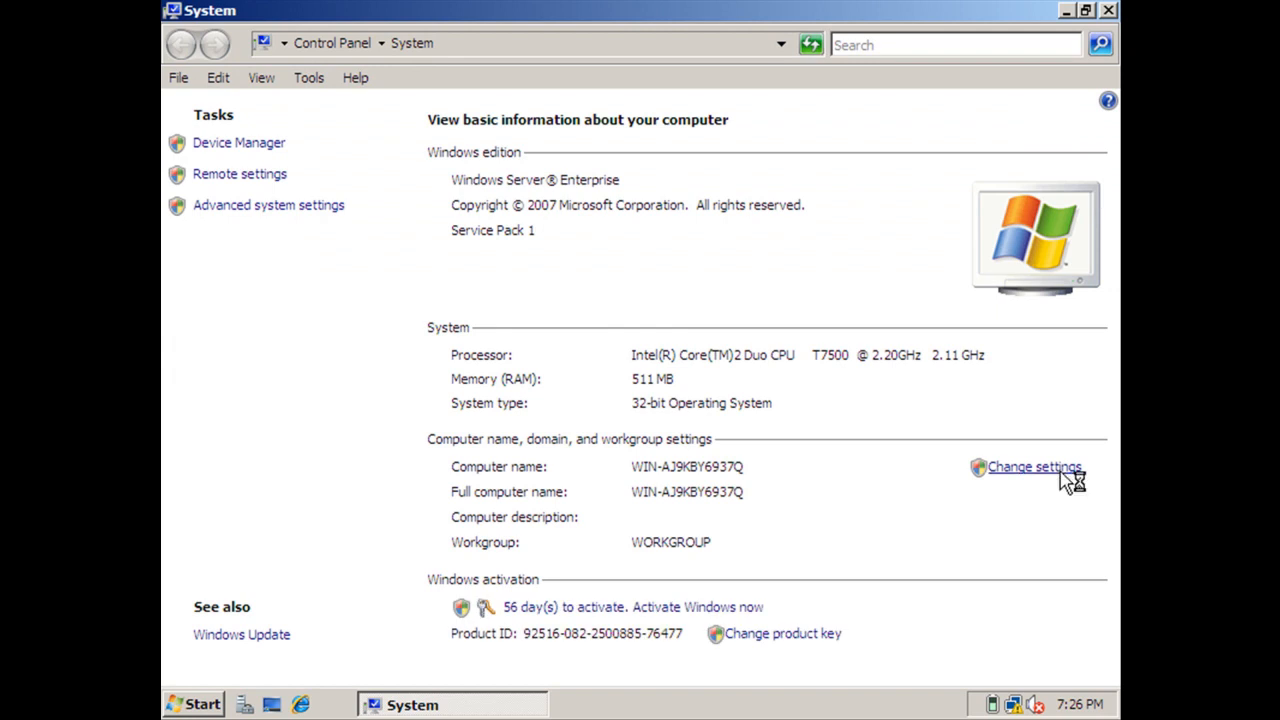
{"action": "left_click", "coordinate": [1034, 468]}
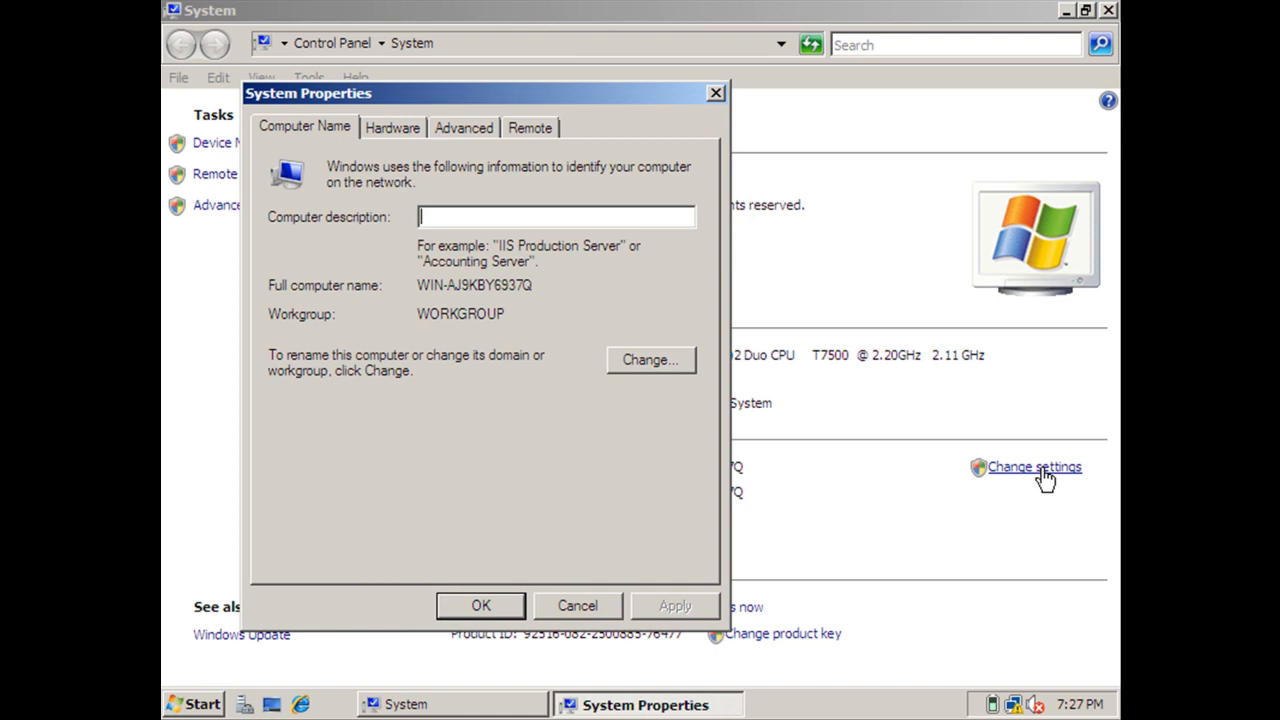
Rename the computer to SERVER2008, keep workgroup WORKGROUP, and confirm.
{"action": "left_click", "coordinate": [650, 360]}
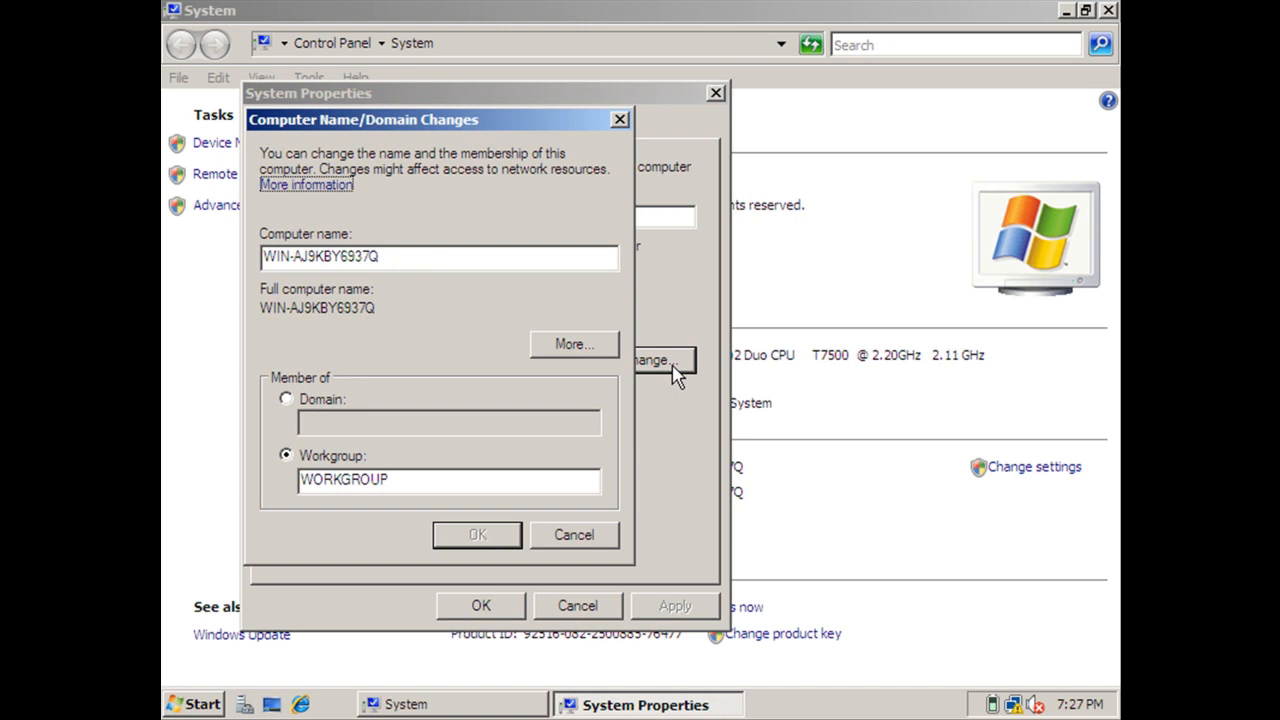
{"action": "type", "text": "SERVER"}
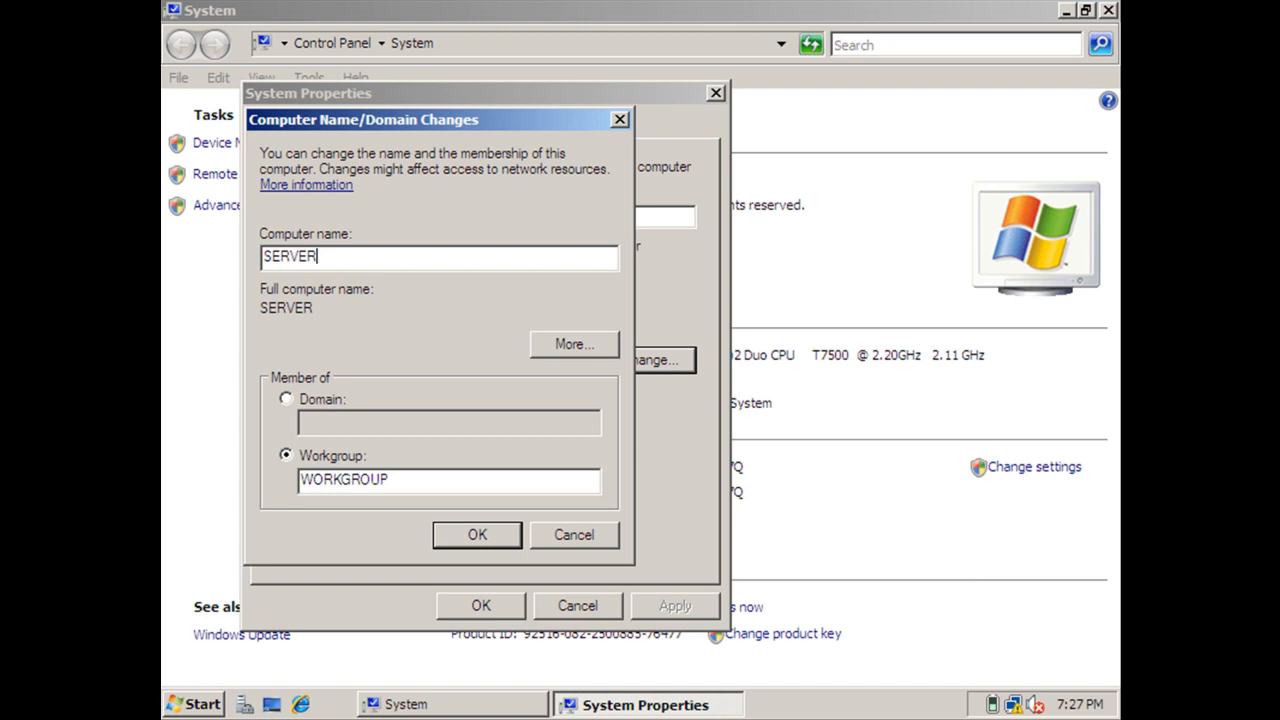
{"action": "type", "text": "2008"}
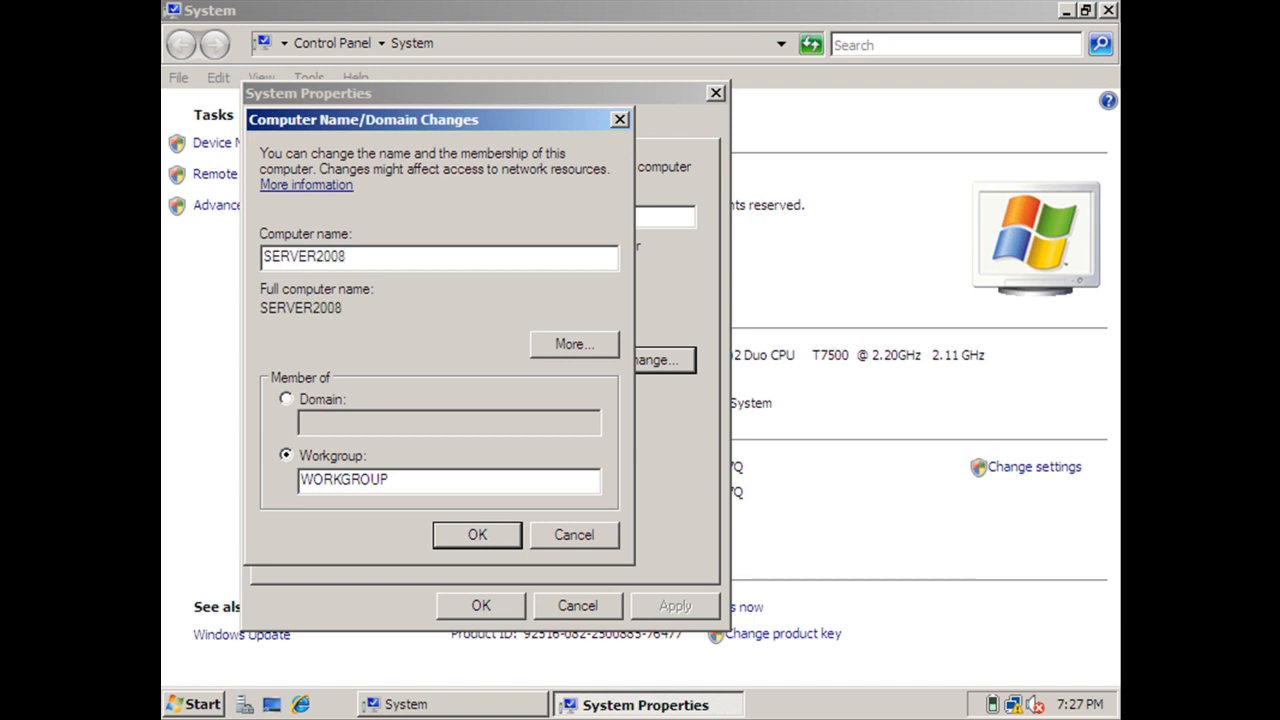
{"action": "key", "text": "Backspace"}
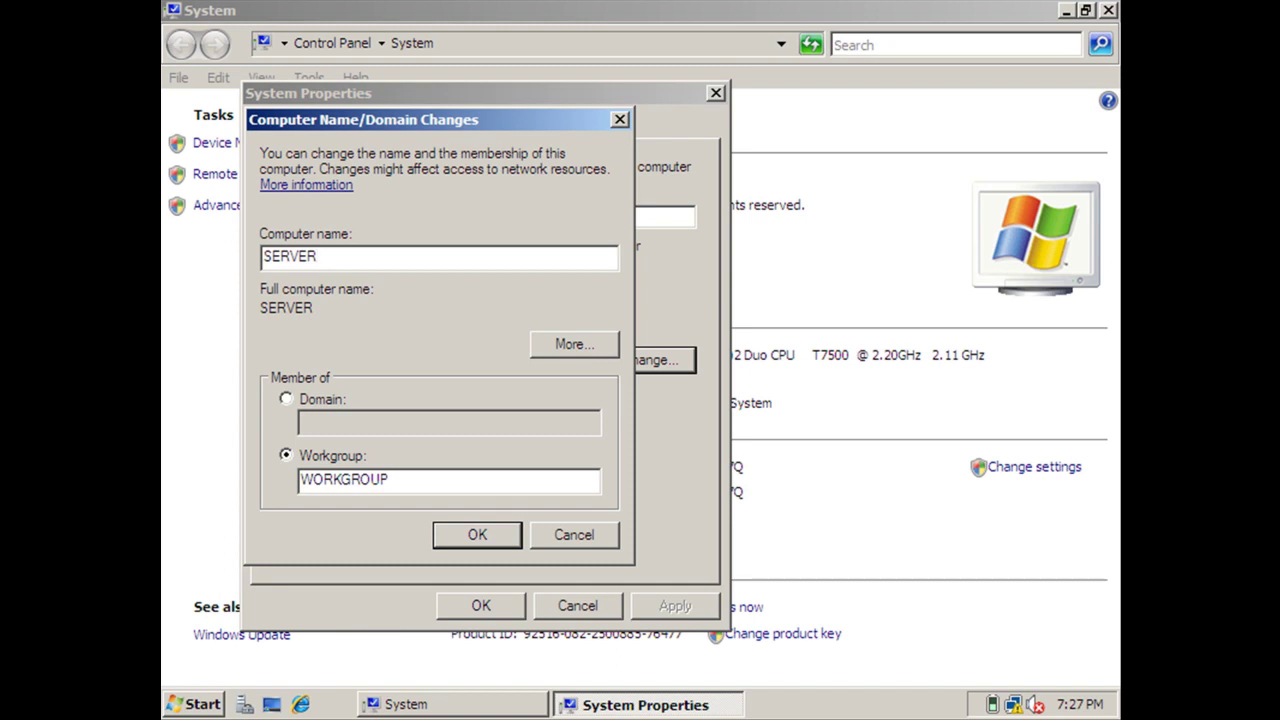
{"action": "type", "text": "2008"}
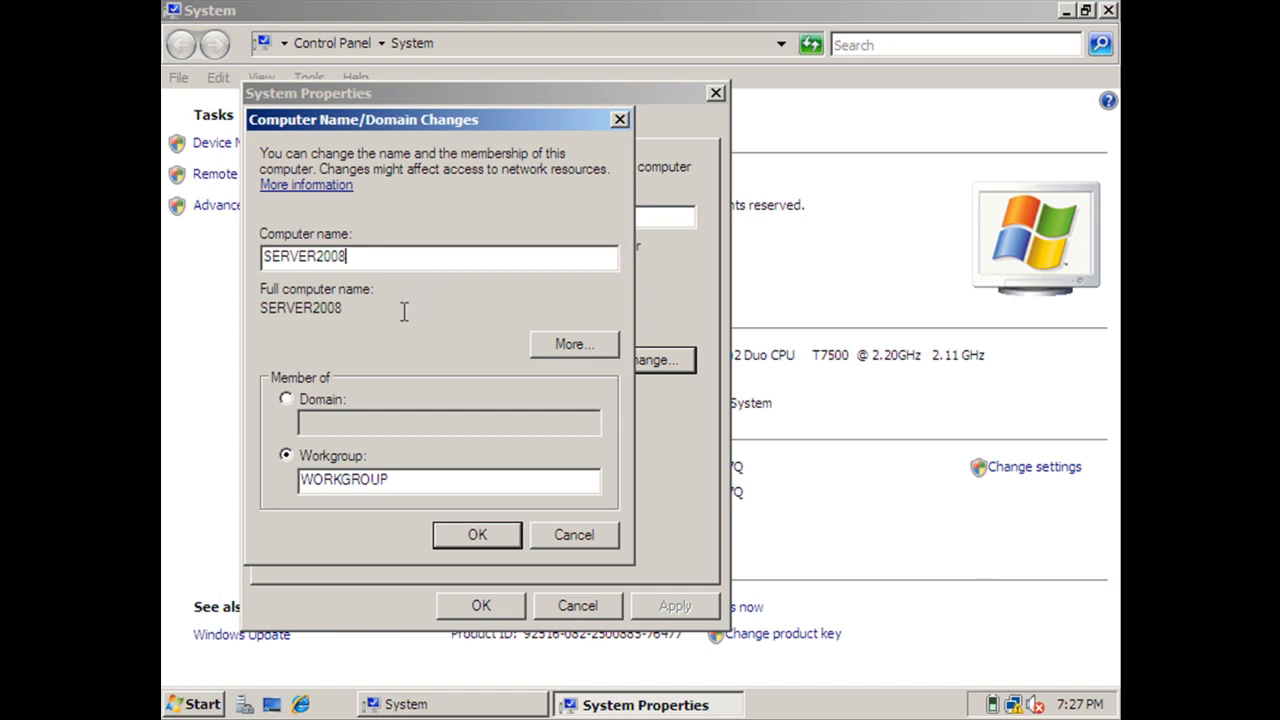
{"action": "triple_click", "coordinate": [448, 480]}
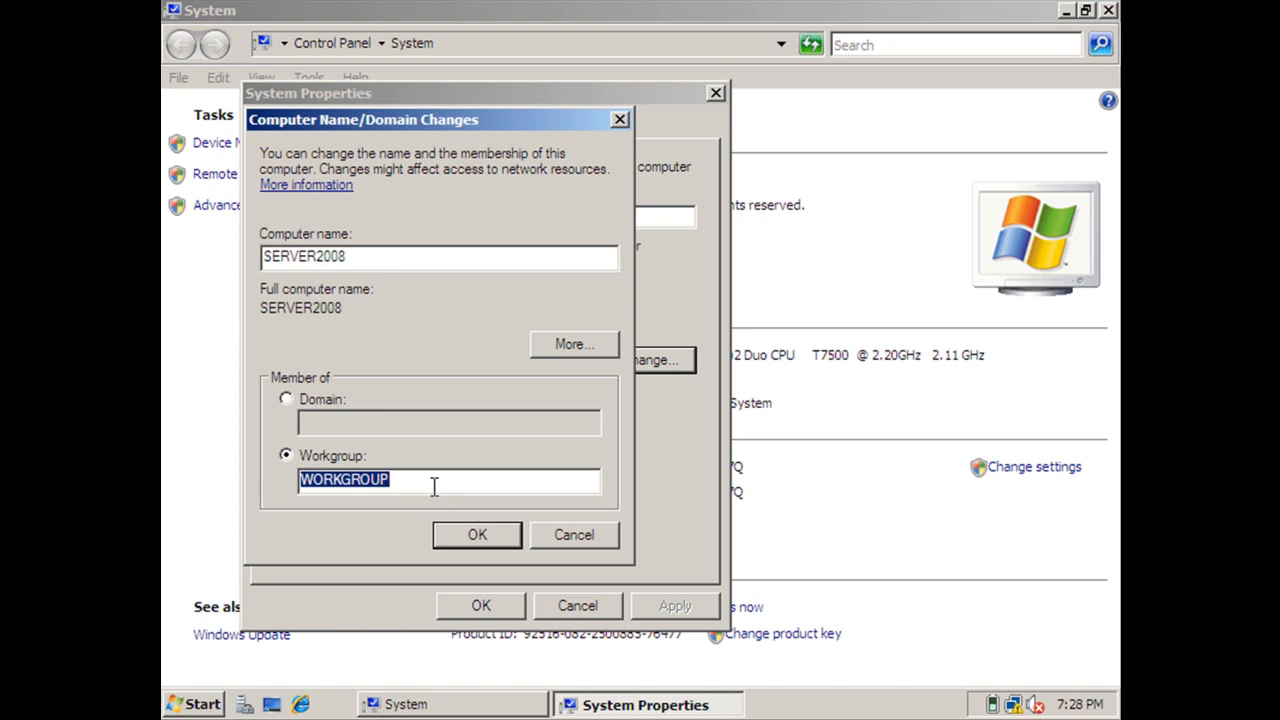
{"action": "left_click", "coordinate": [448, 480]}
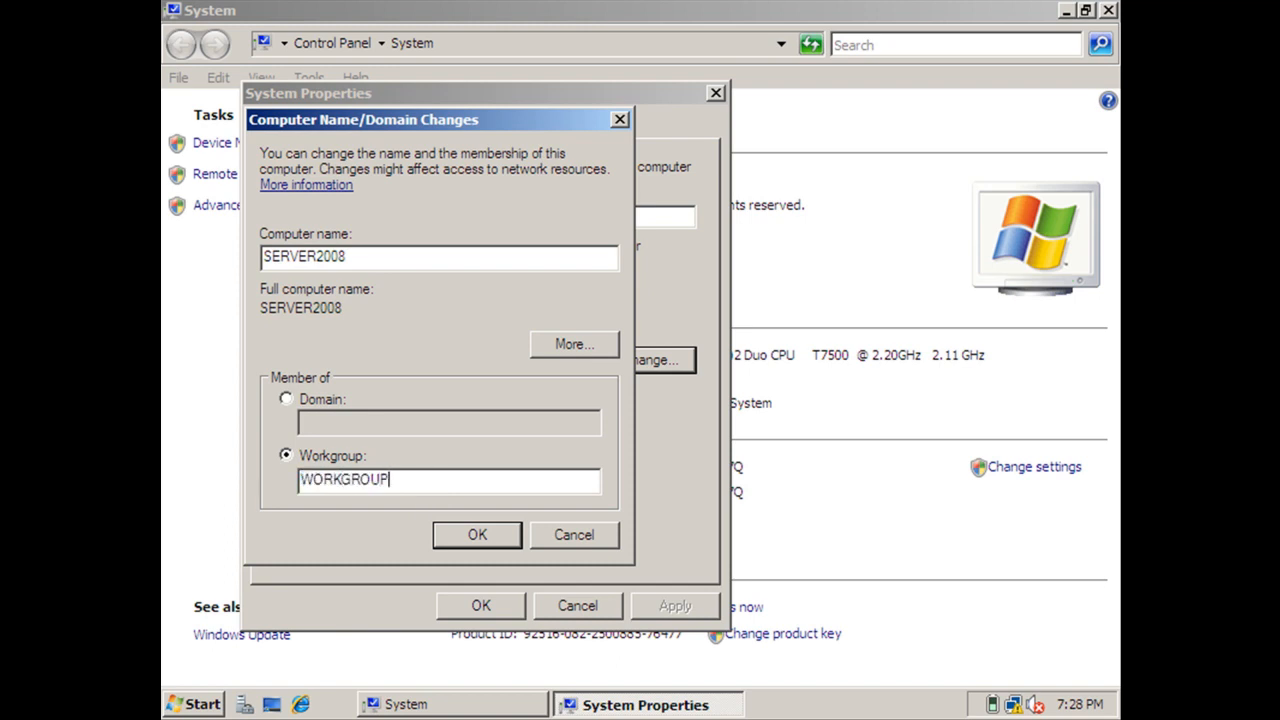
{"action": "mouse_move", "coordinate": [504, 556]}
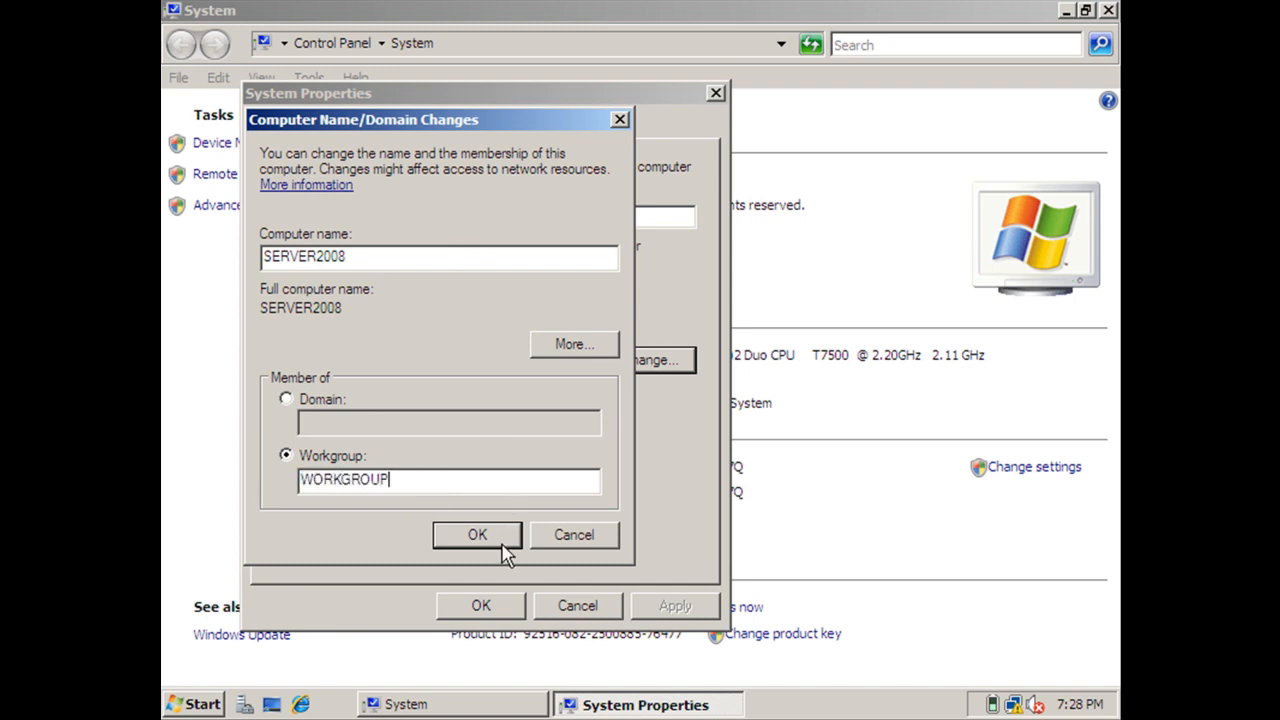
{"action": "left_click", "coordinate": [476, 534]}
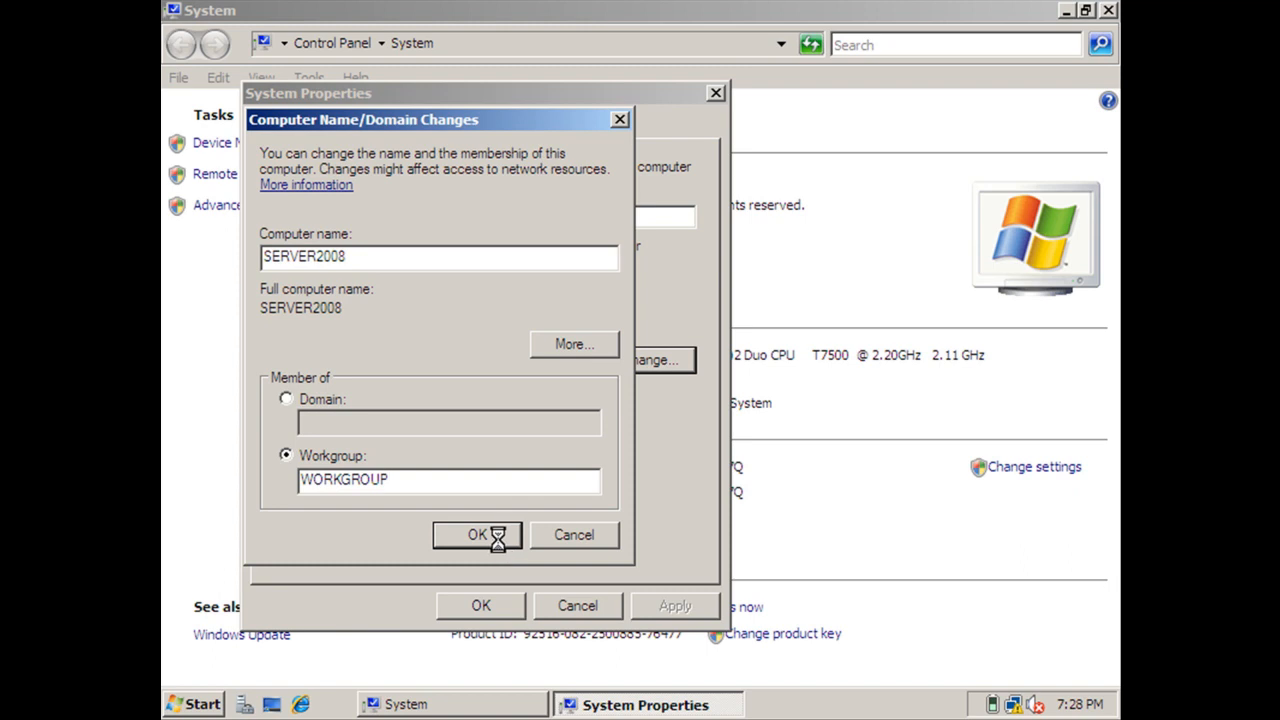
Confirm renaming the computer to SERVER2008 and acknowledge the restart notice.
{"action": "left_click", "coordinate": [476, 536]}
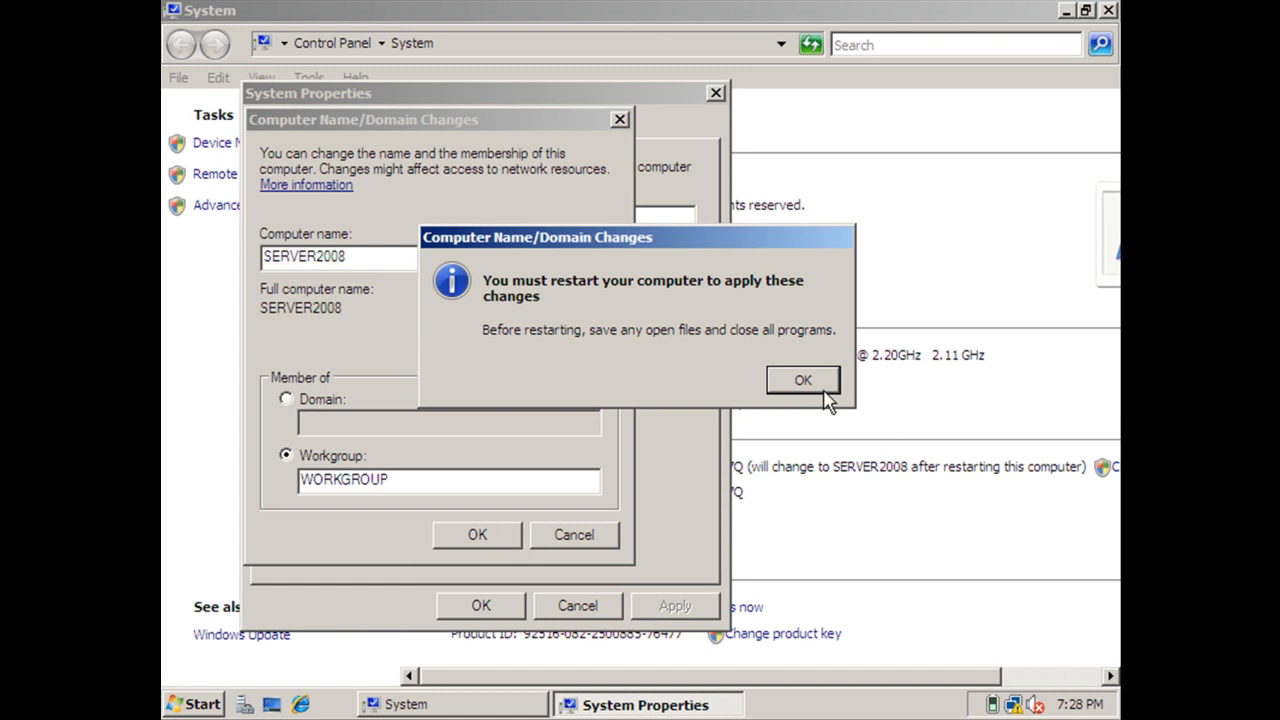
{"action": "left_click", "coordinate": [802, 380]}
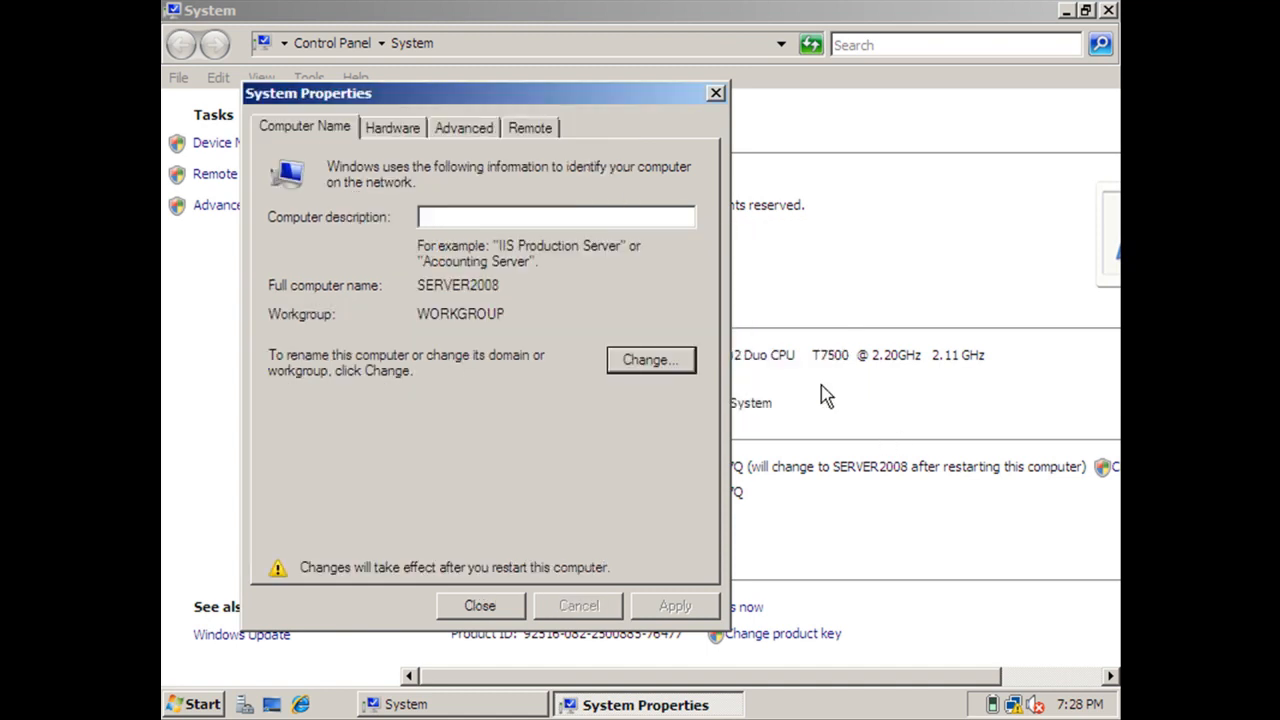